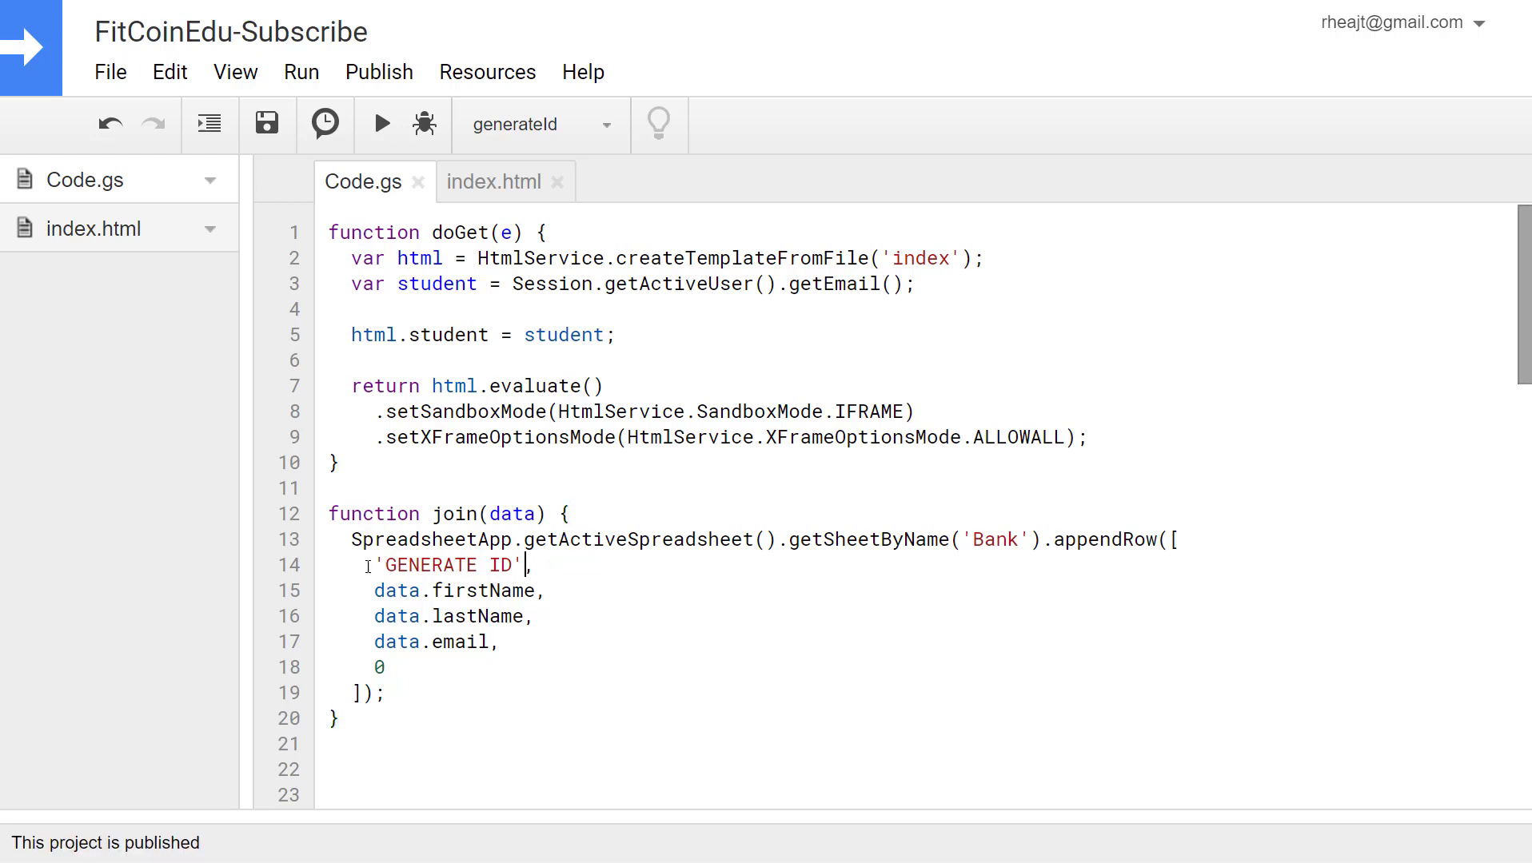
- Create and save GenerateId.gs with a generateId function returning 'id'
{"action": "double_click", "coordinate": [446, 565]}
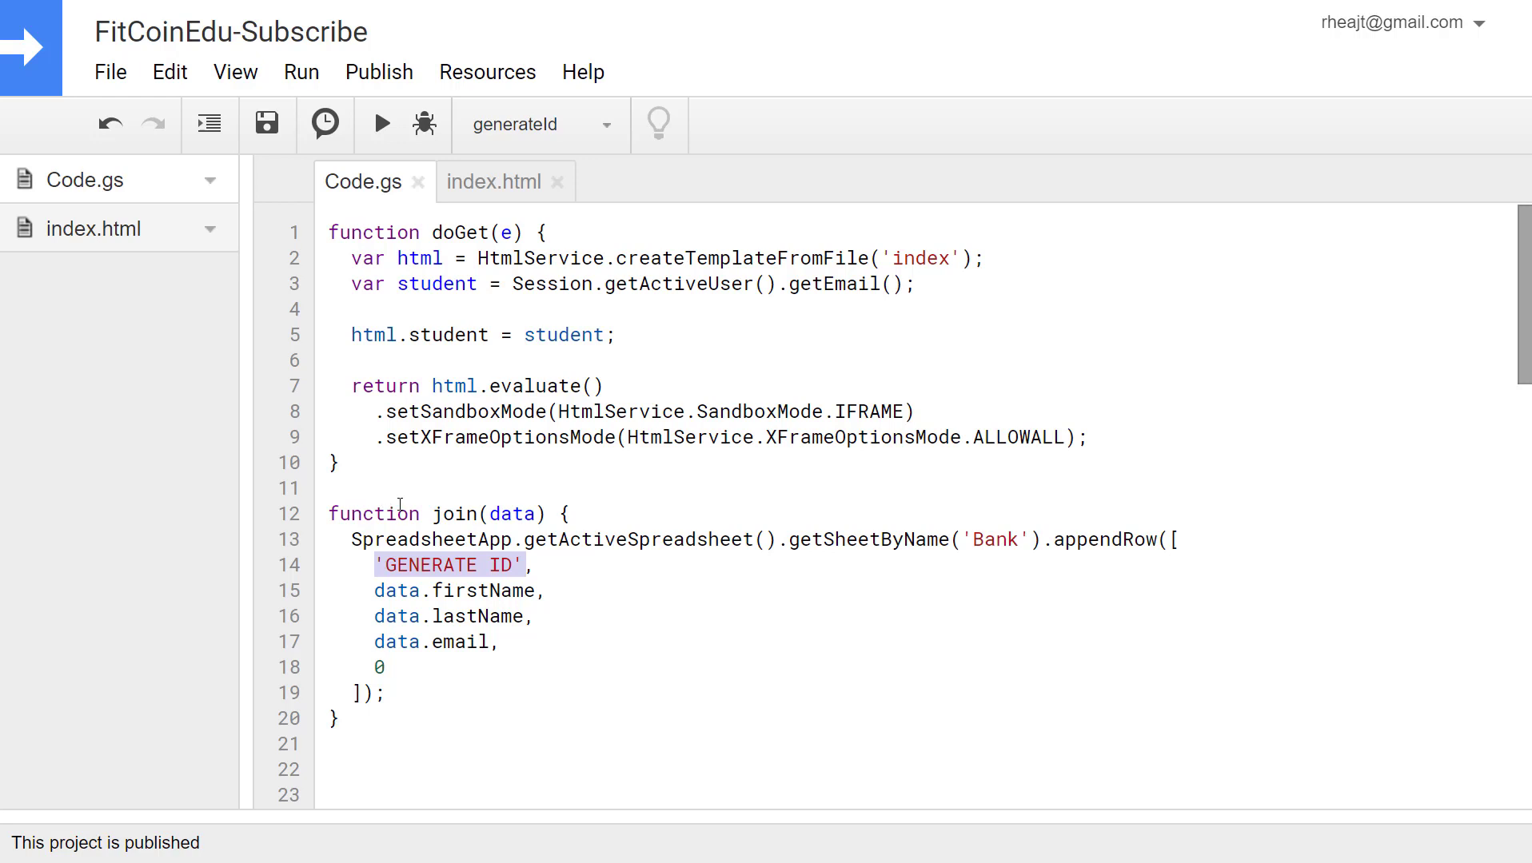
{"action": "left_click", "coordinate": [514, 590]}
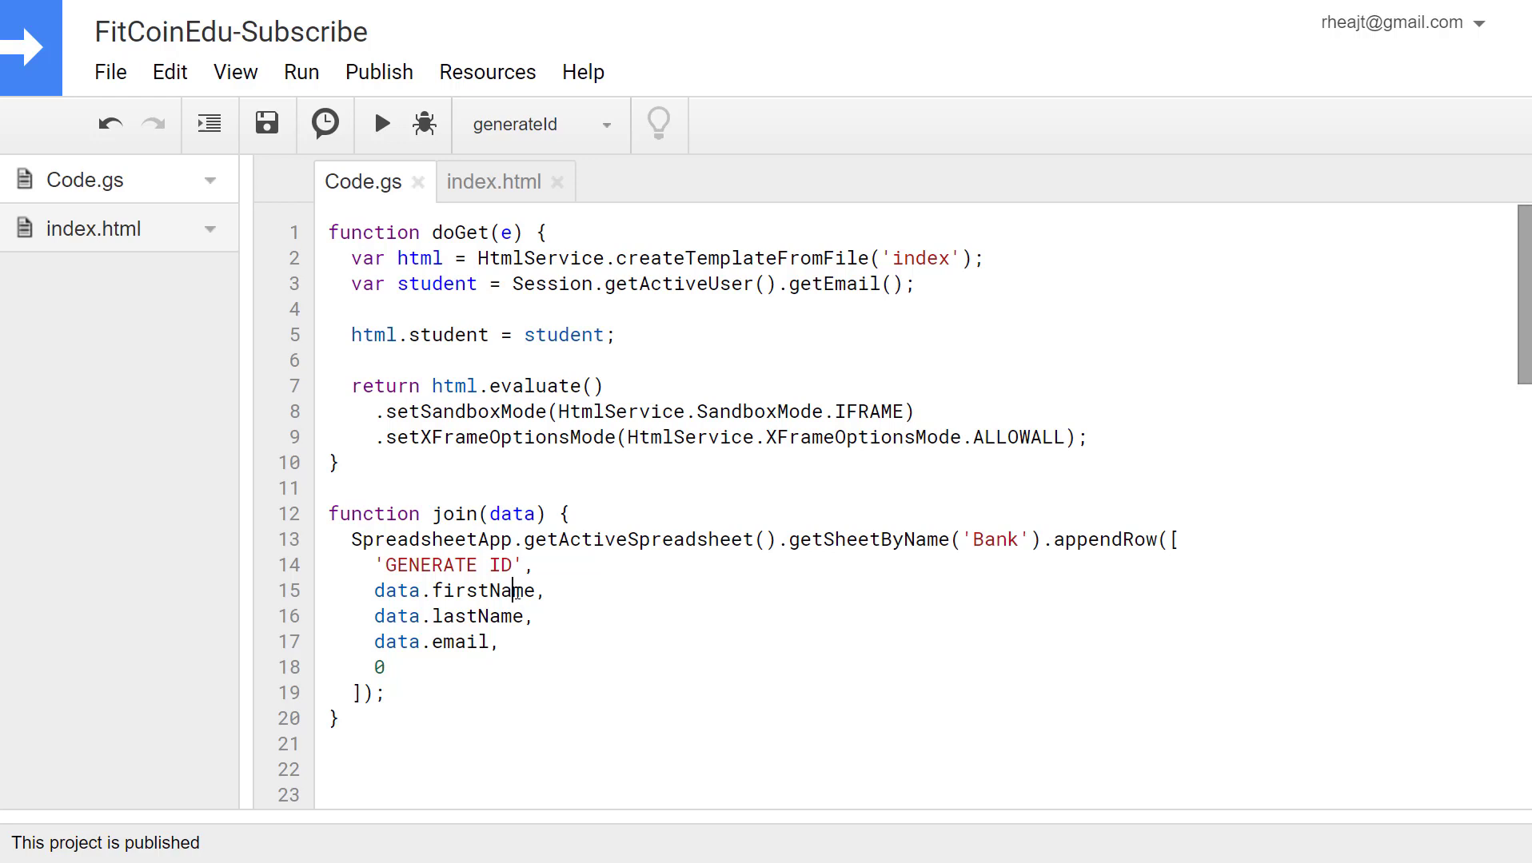
{"action": "mouse_move", "coordinate": [1261, 370]}
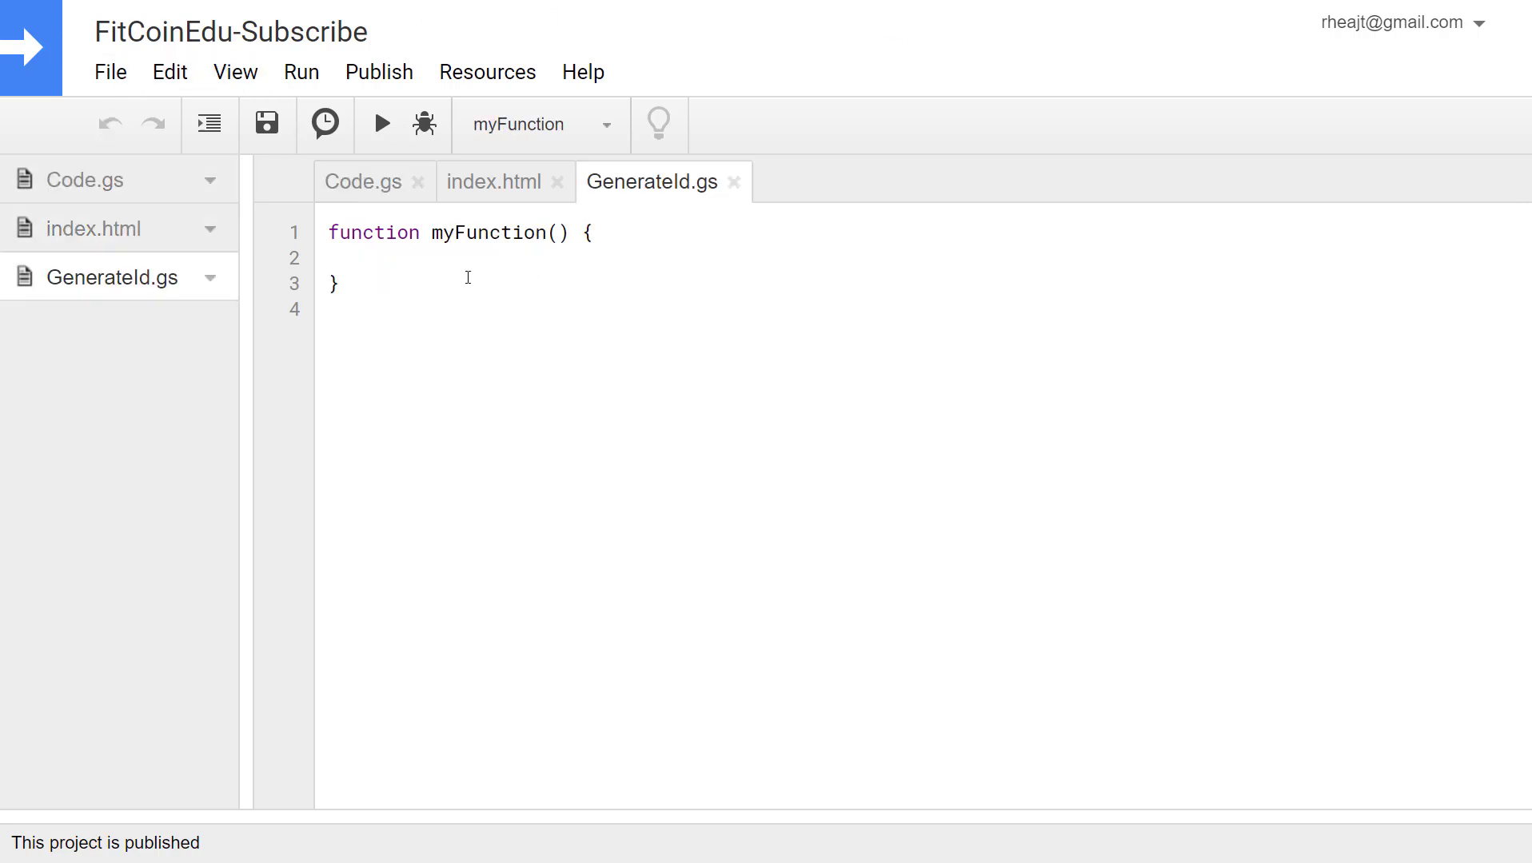
{"action": "mouse_move", "coordinate": [527, 330]}
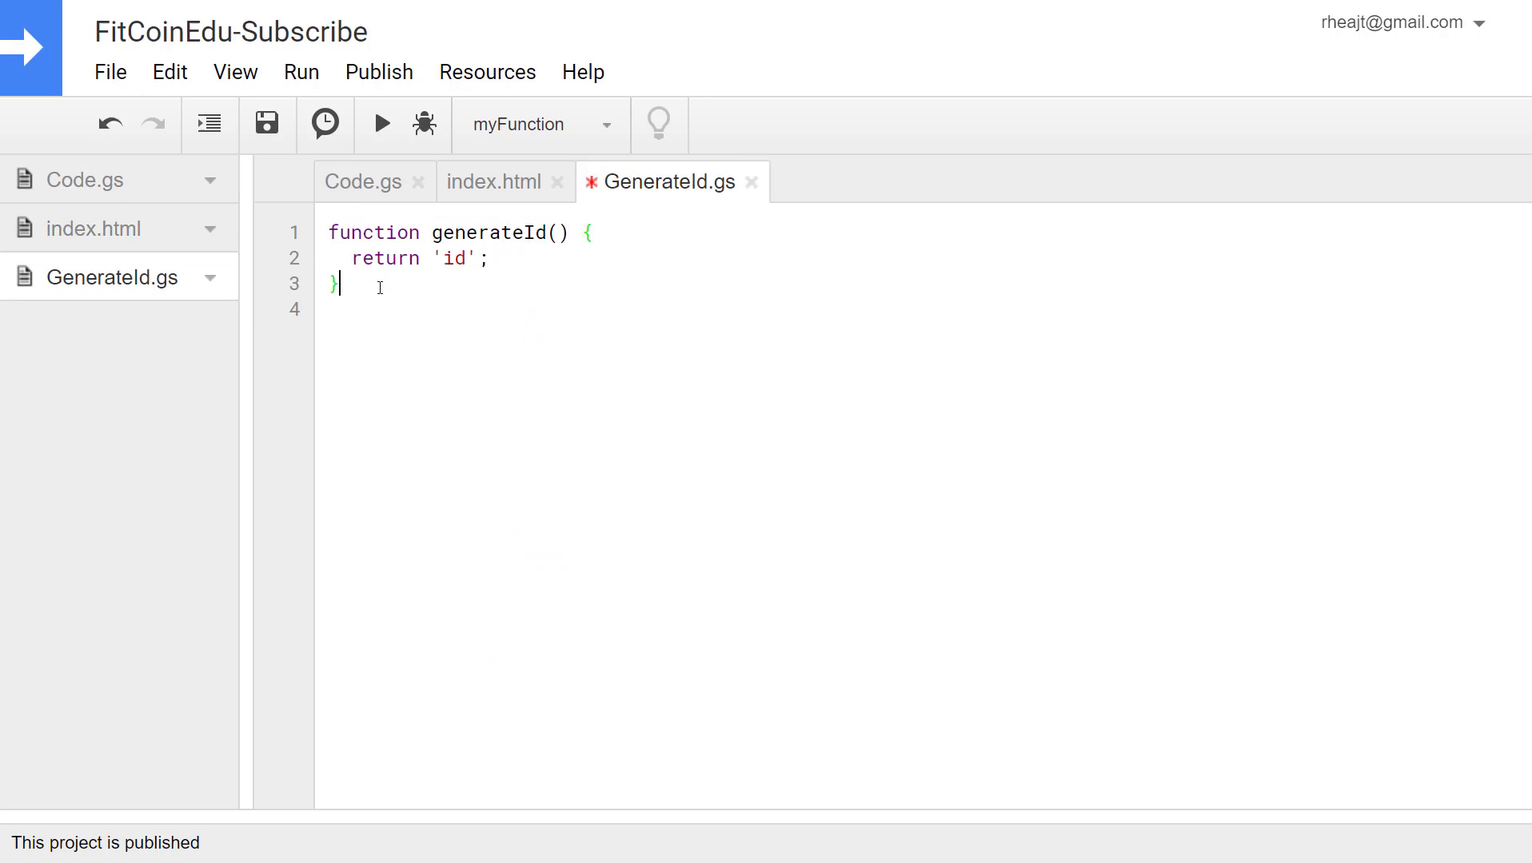
{"action": "left_click", "coordinate": [265, 124]}
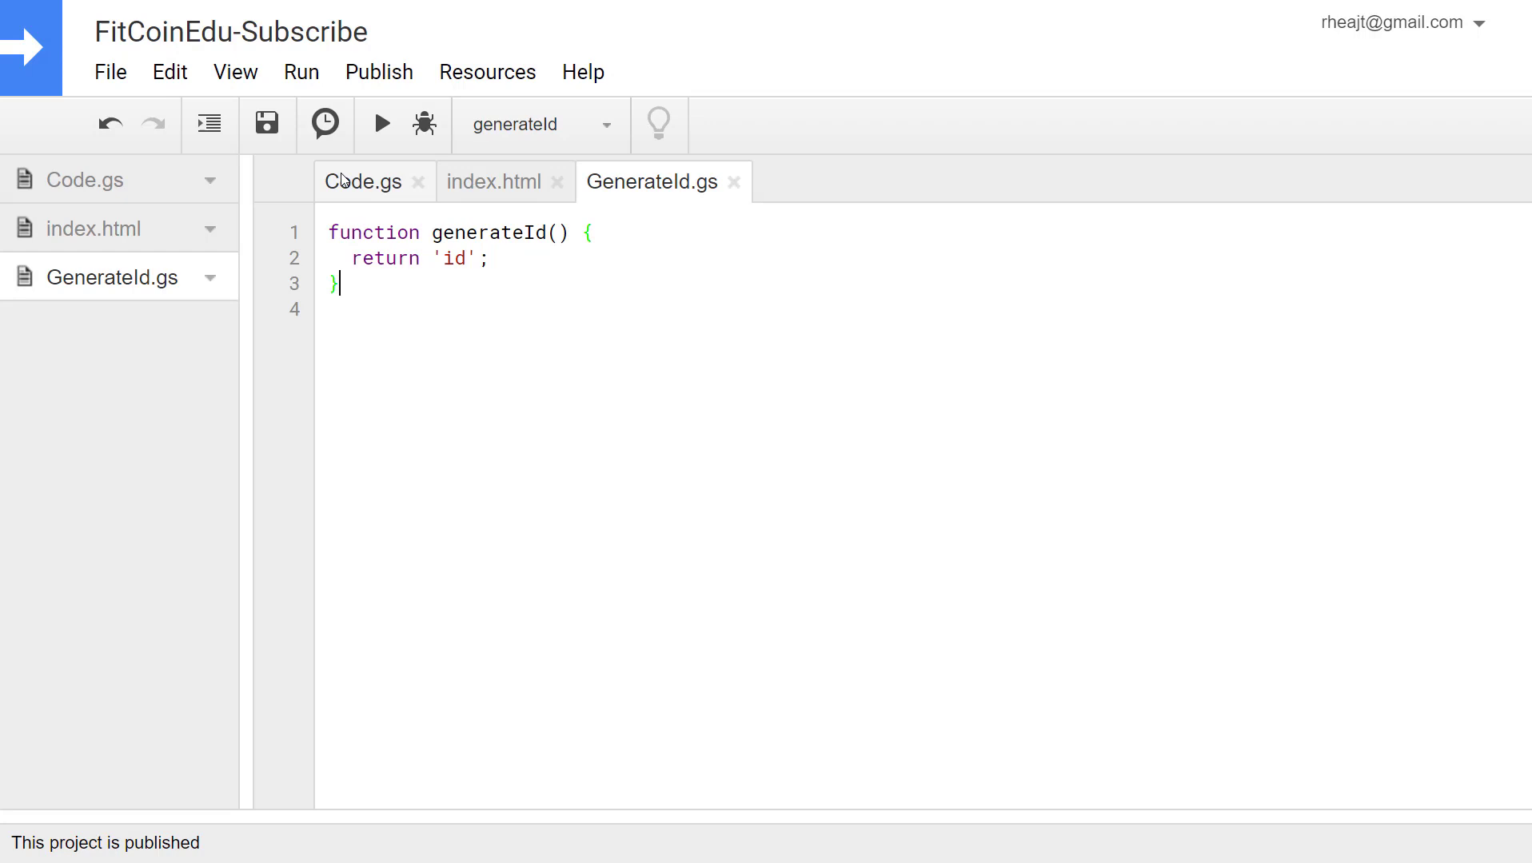
- Replace the 'GENERATE ID' placeholder in Code.gs's join function with generateId()
{"action": "left_click", "coordinate": [362, 181]}
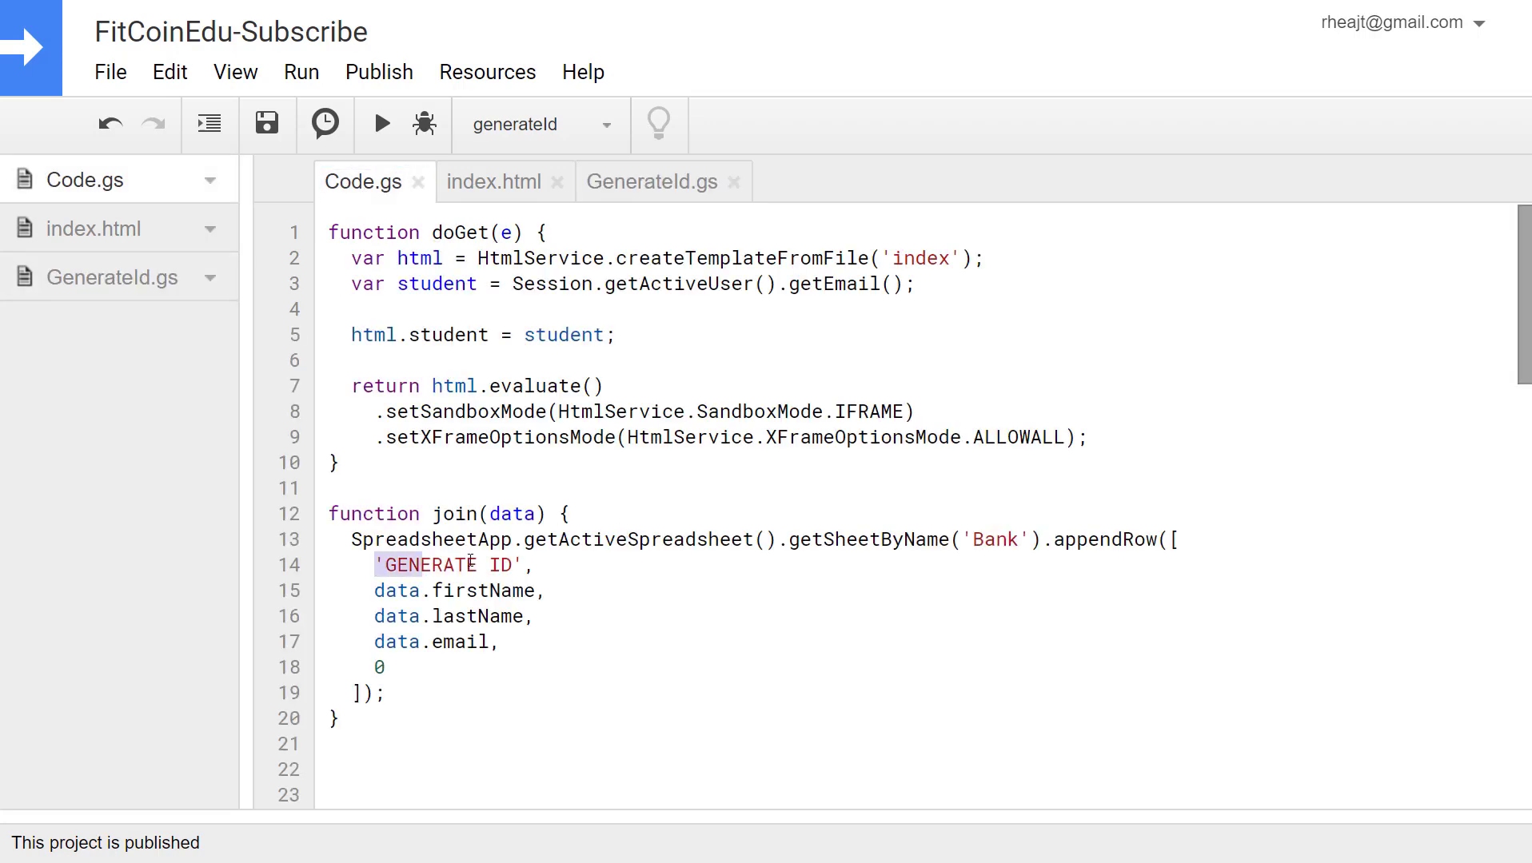
{"action": "type", "text": "generateId(),"}
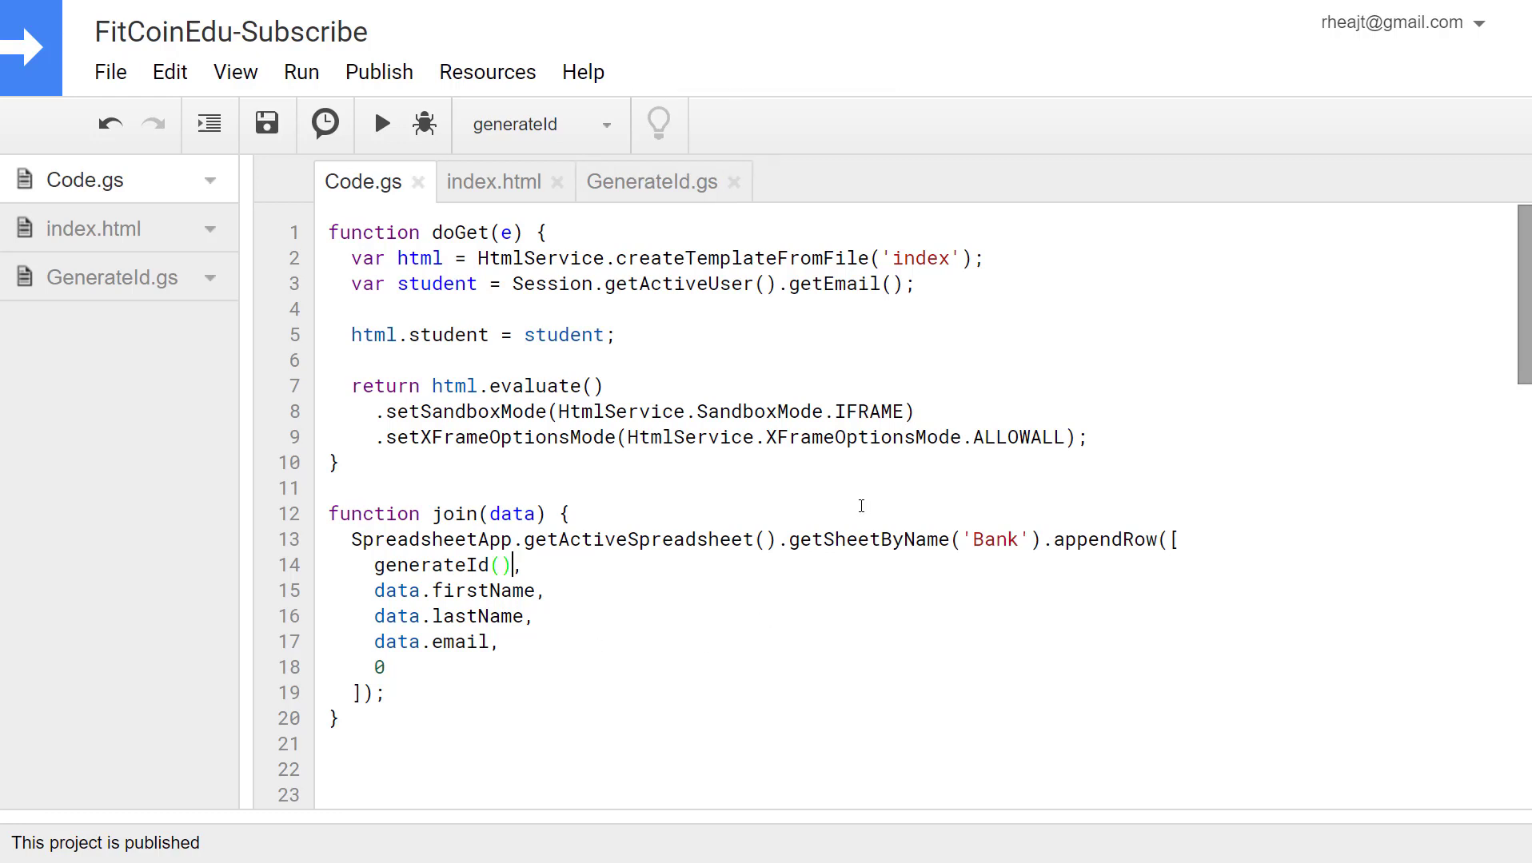
{"action": "left_click", "coordinate": [651, 182]}
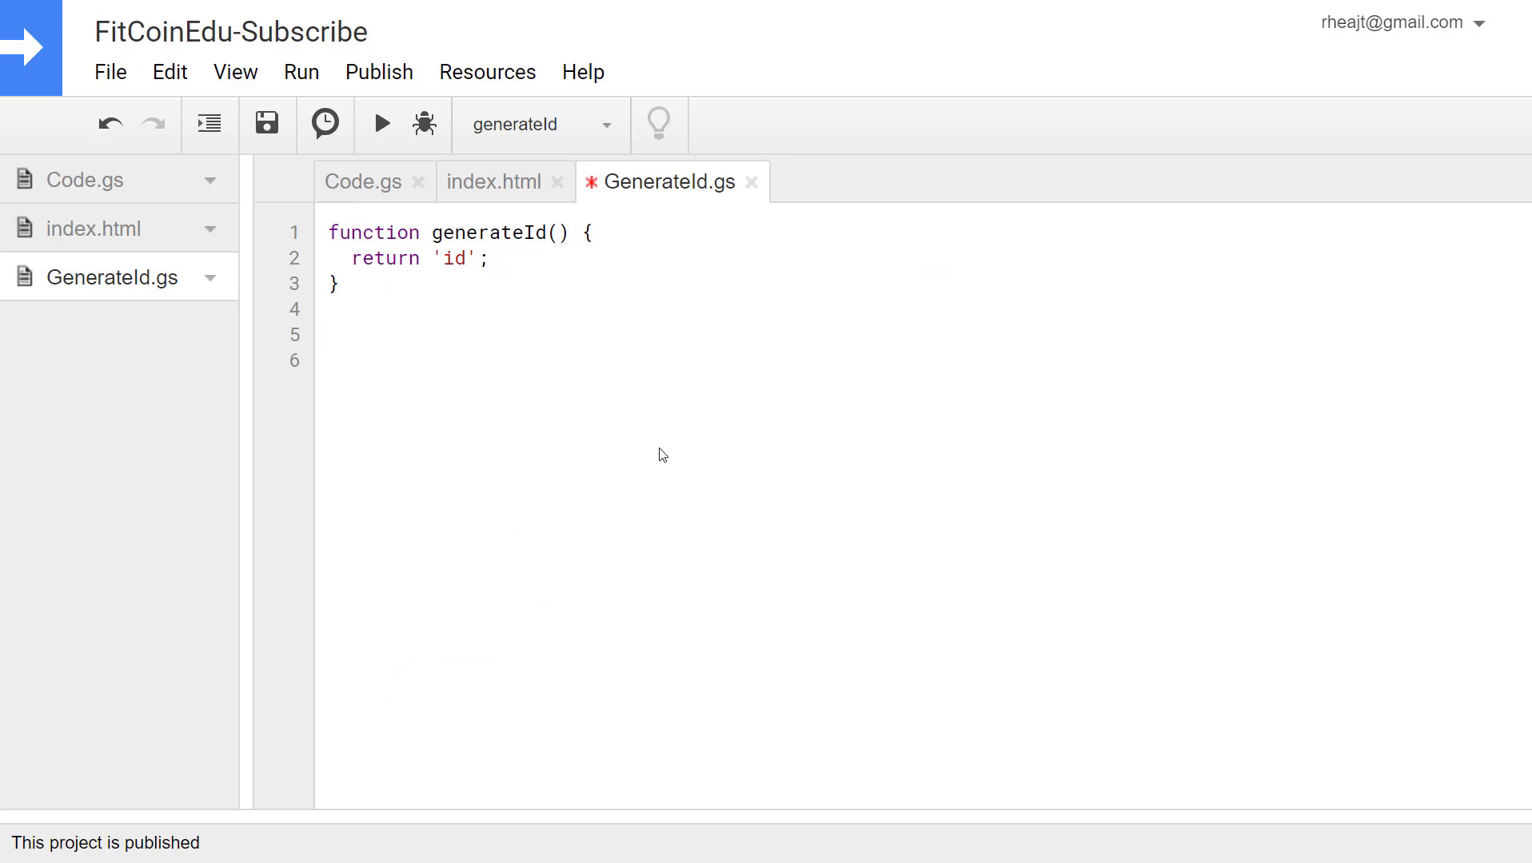
- Add empty function stubs getUuid, getTime, getRandon and getAllIds below generateId
{"action": "type", "text": "function"}
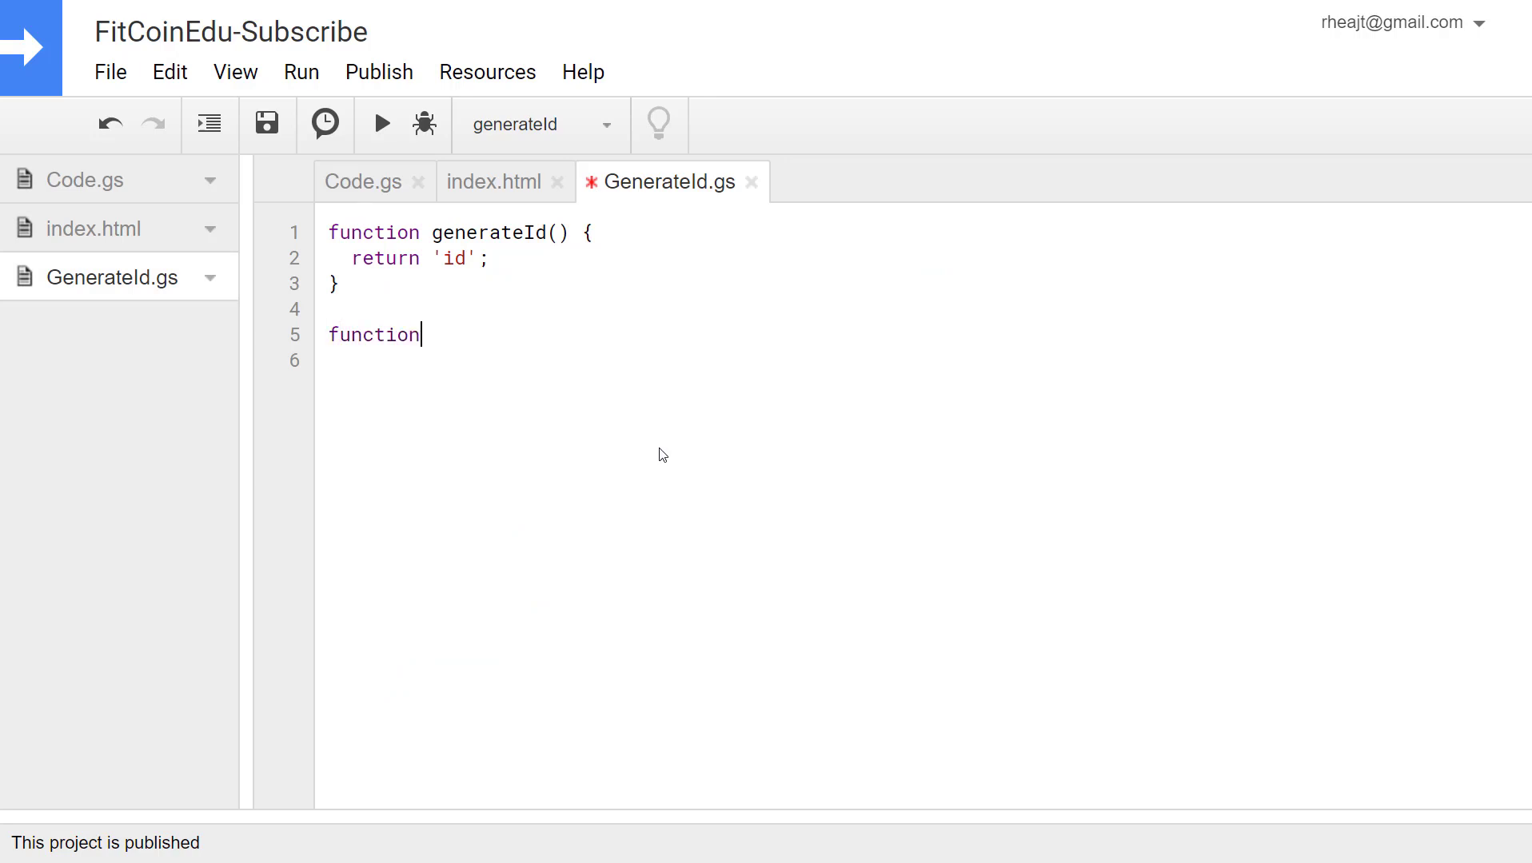
{"action": "type", "text": "getUuid() {"}
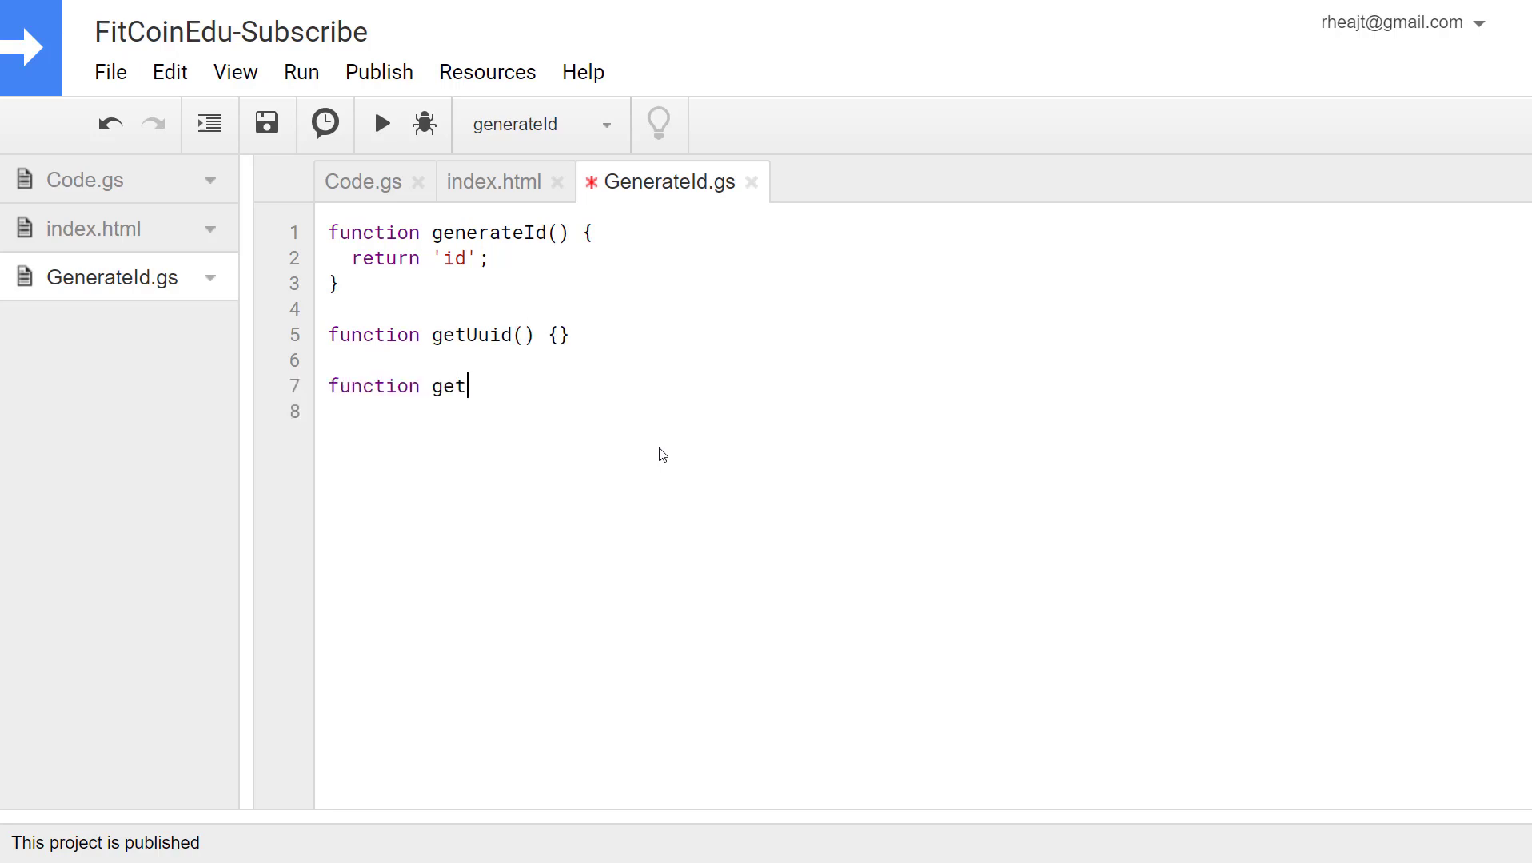
{"action": "type", "text": "Time() {}"}
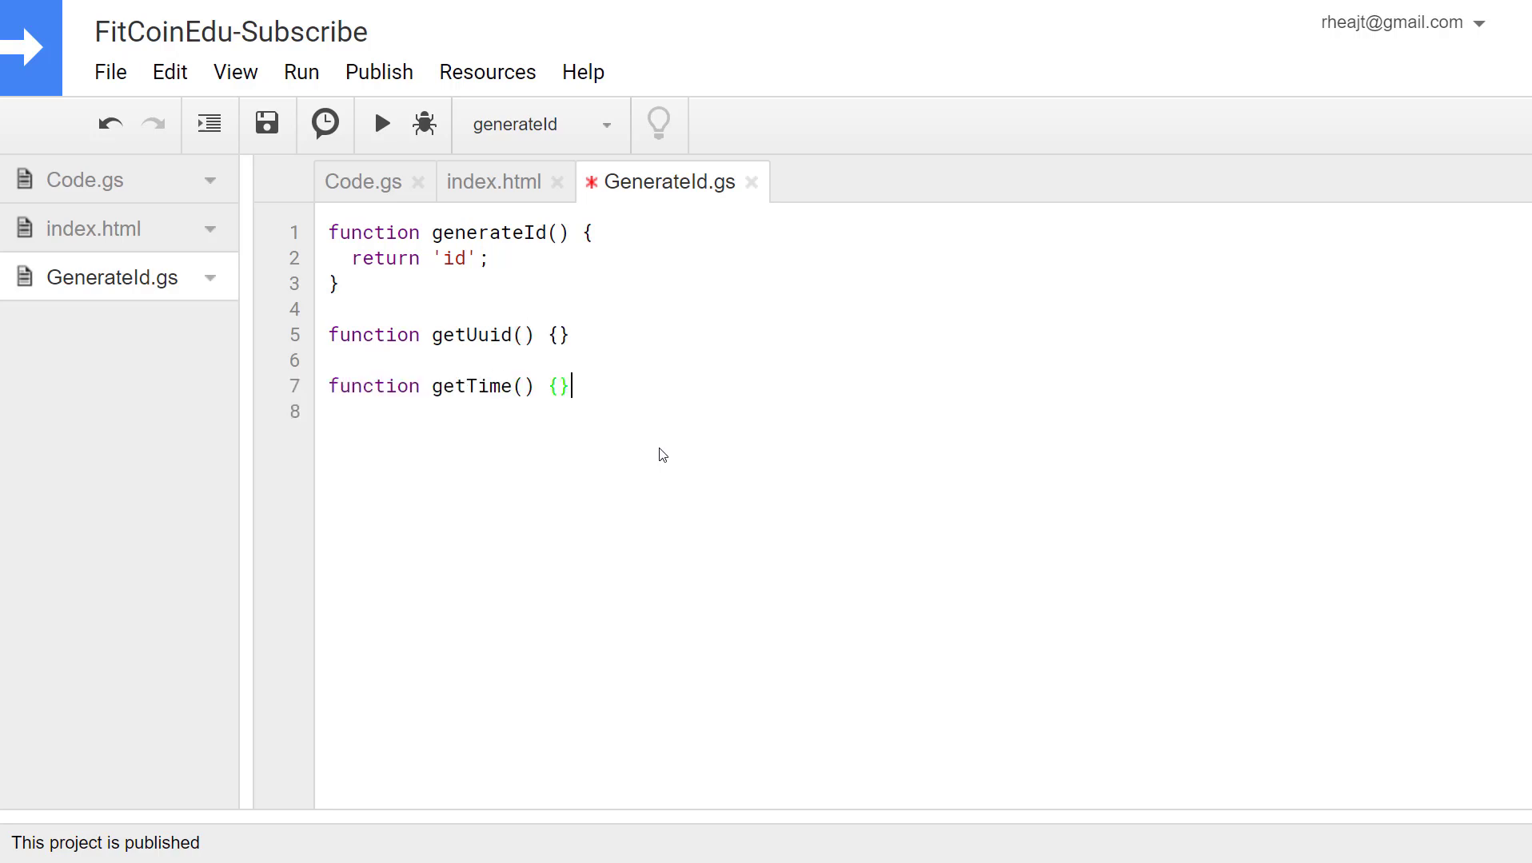
{"action": "type", "text": "function"}
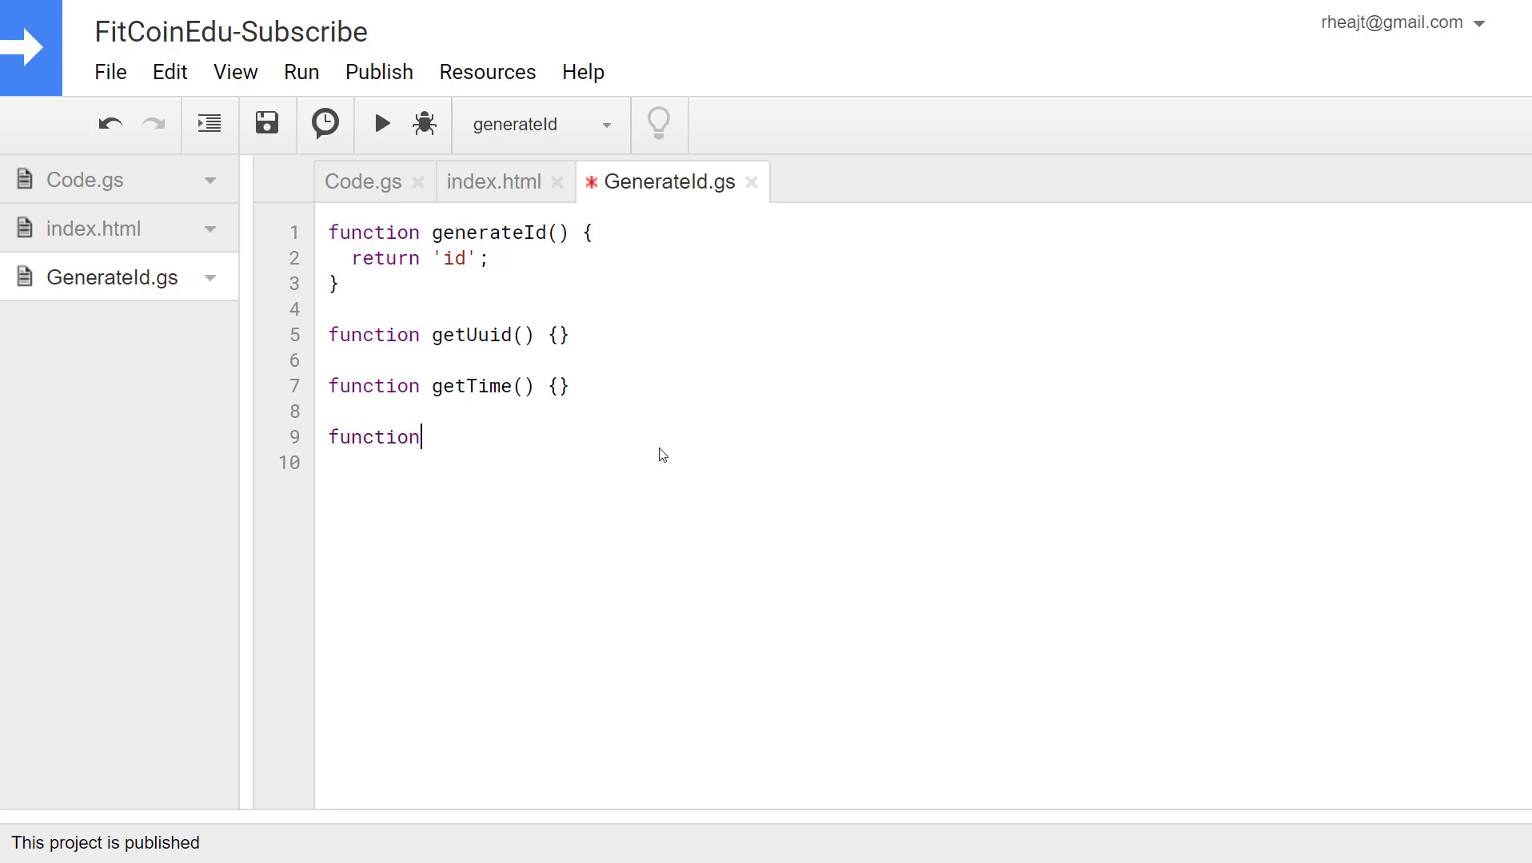
{"action": "type", "text": "getRa"}
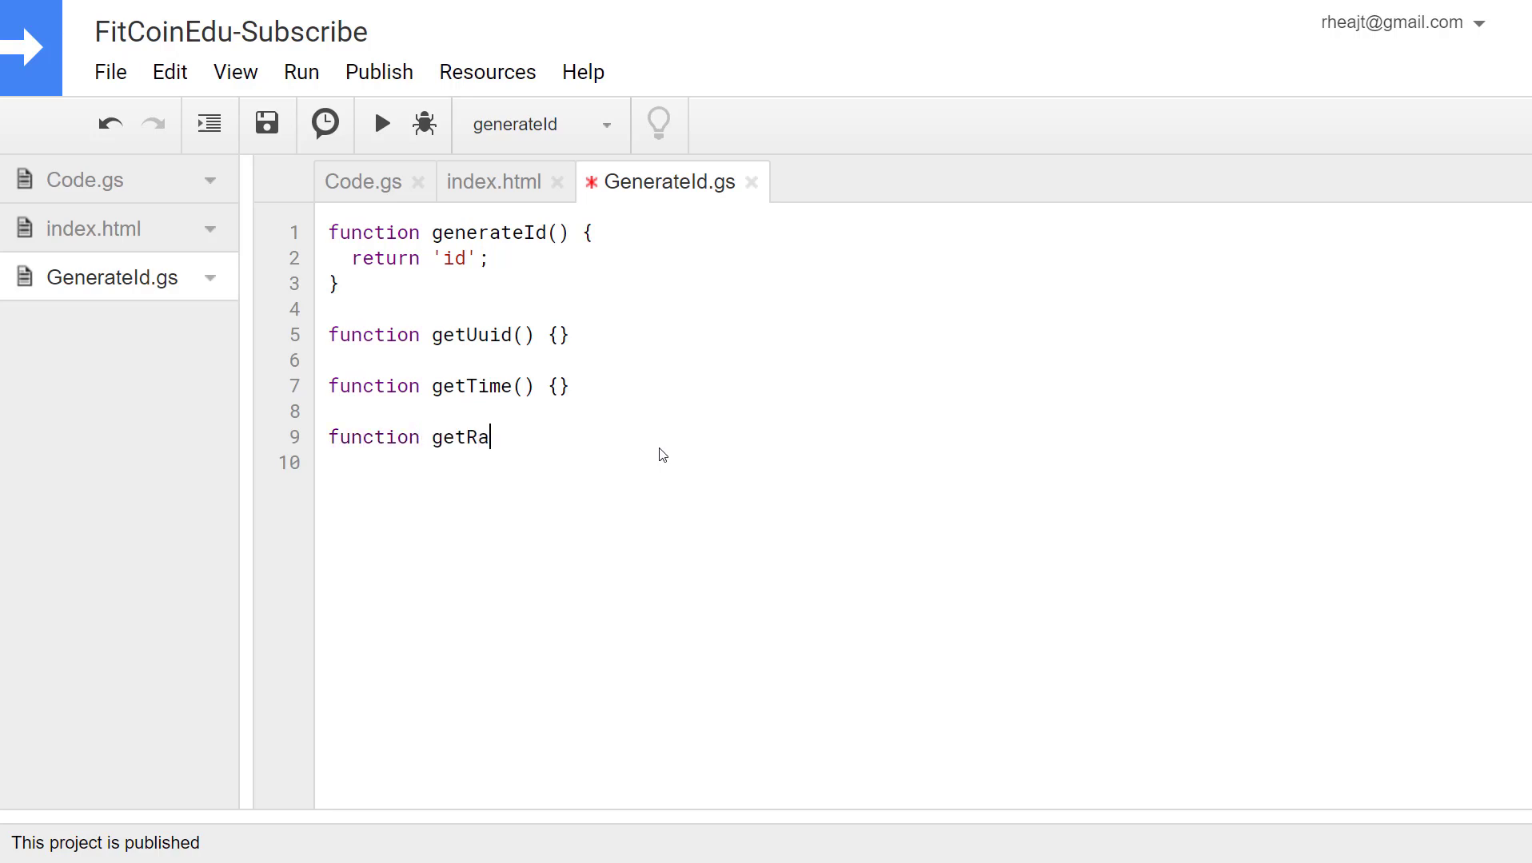
{"action": "type", "text": "ndon() {}"}
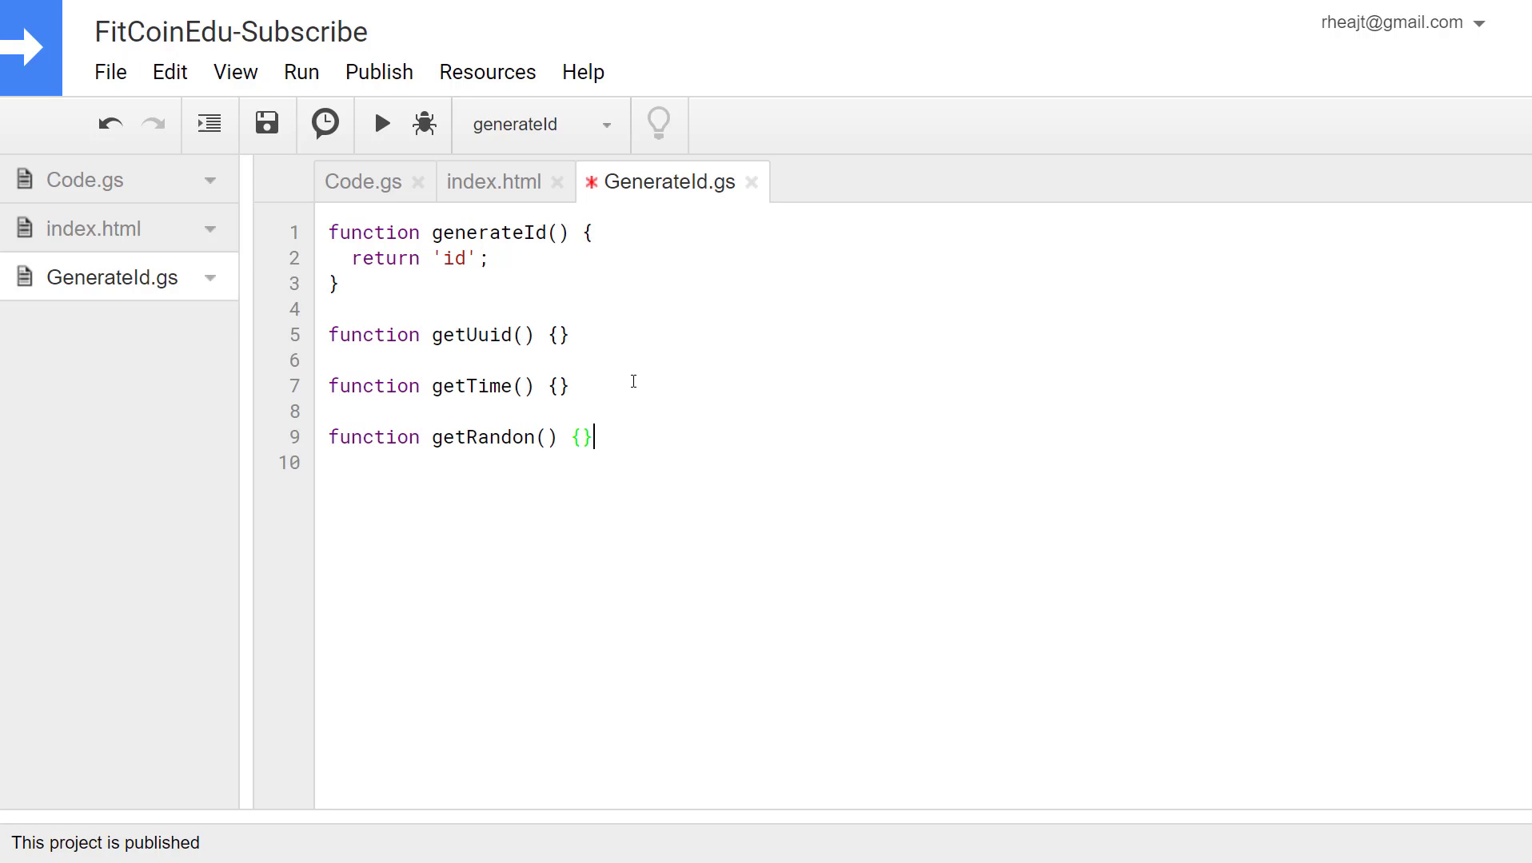
{"action": "key", "text": "enter"}
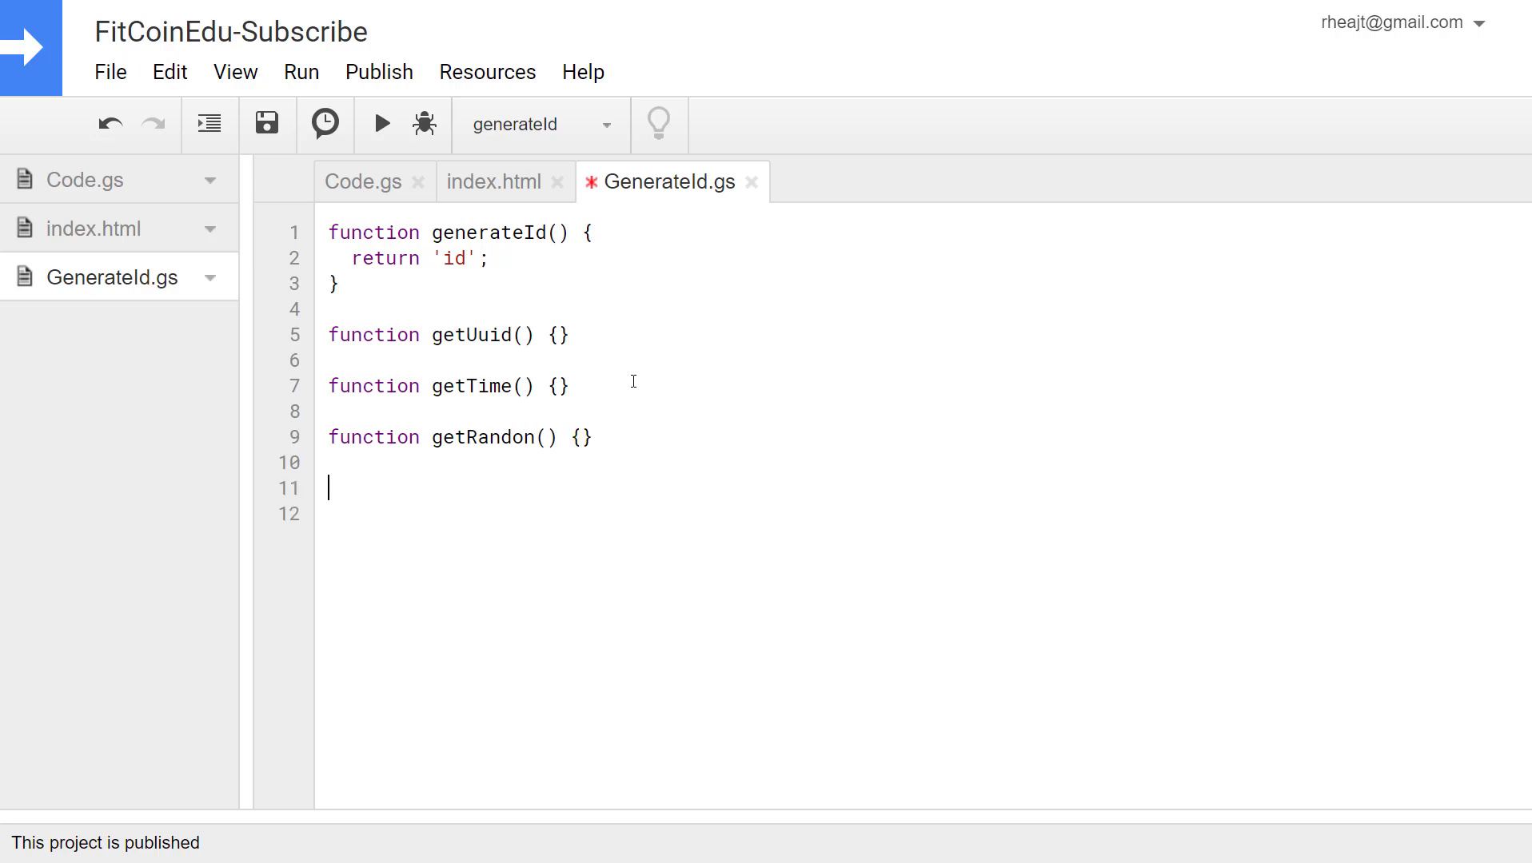
{"action": "type", "text": "function getA"}
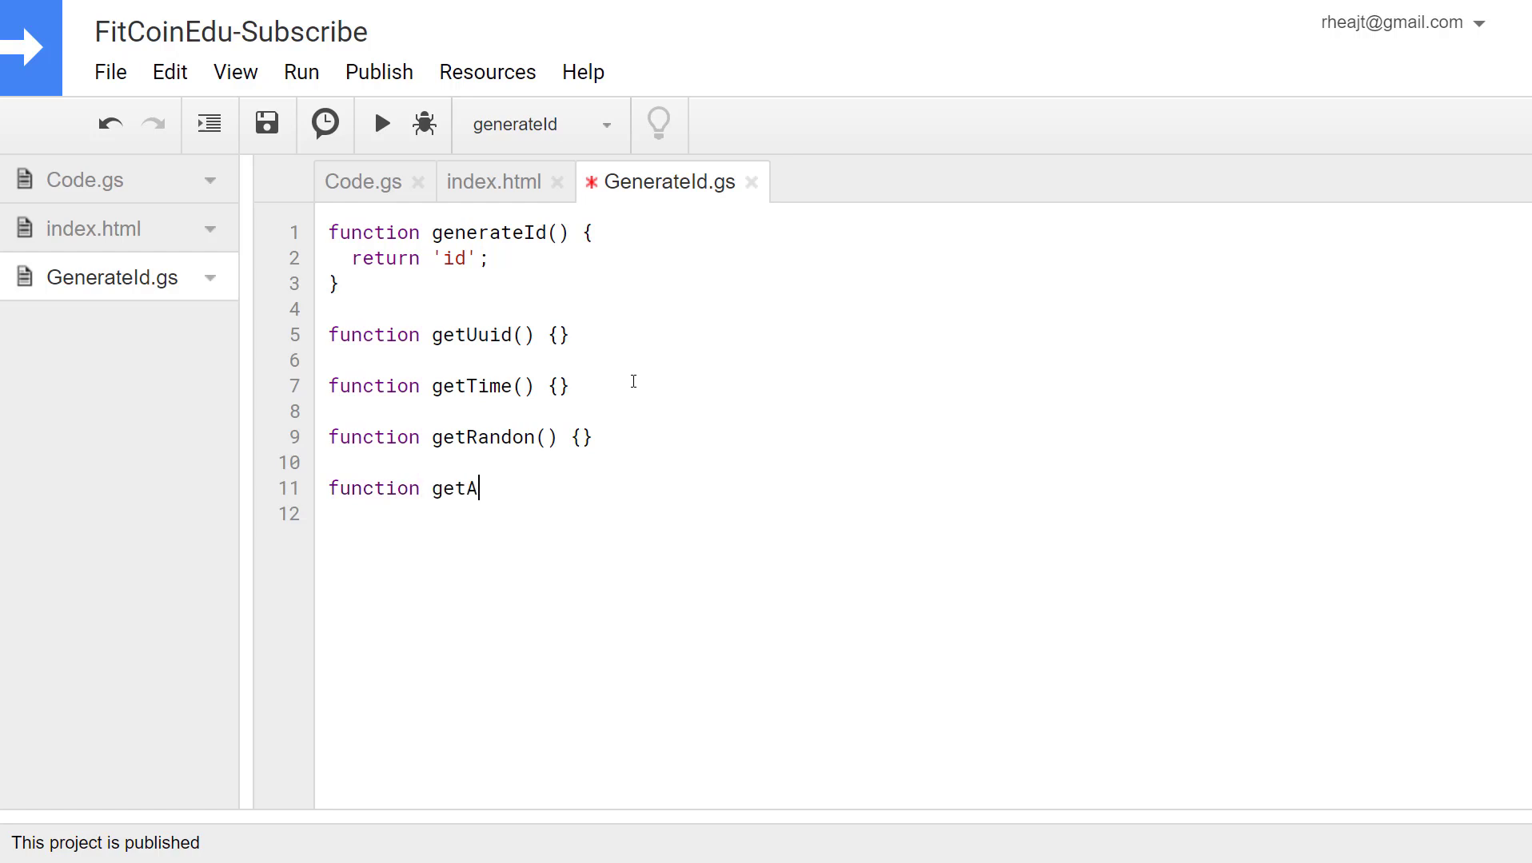
{"action": "type", "text": "llIds() {}"}
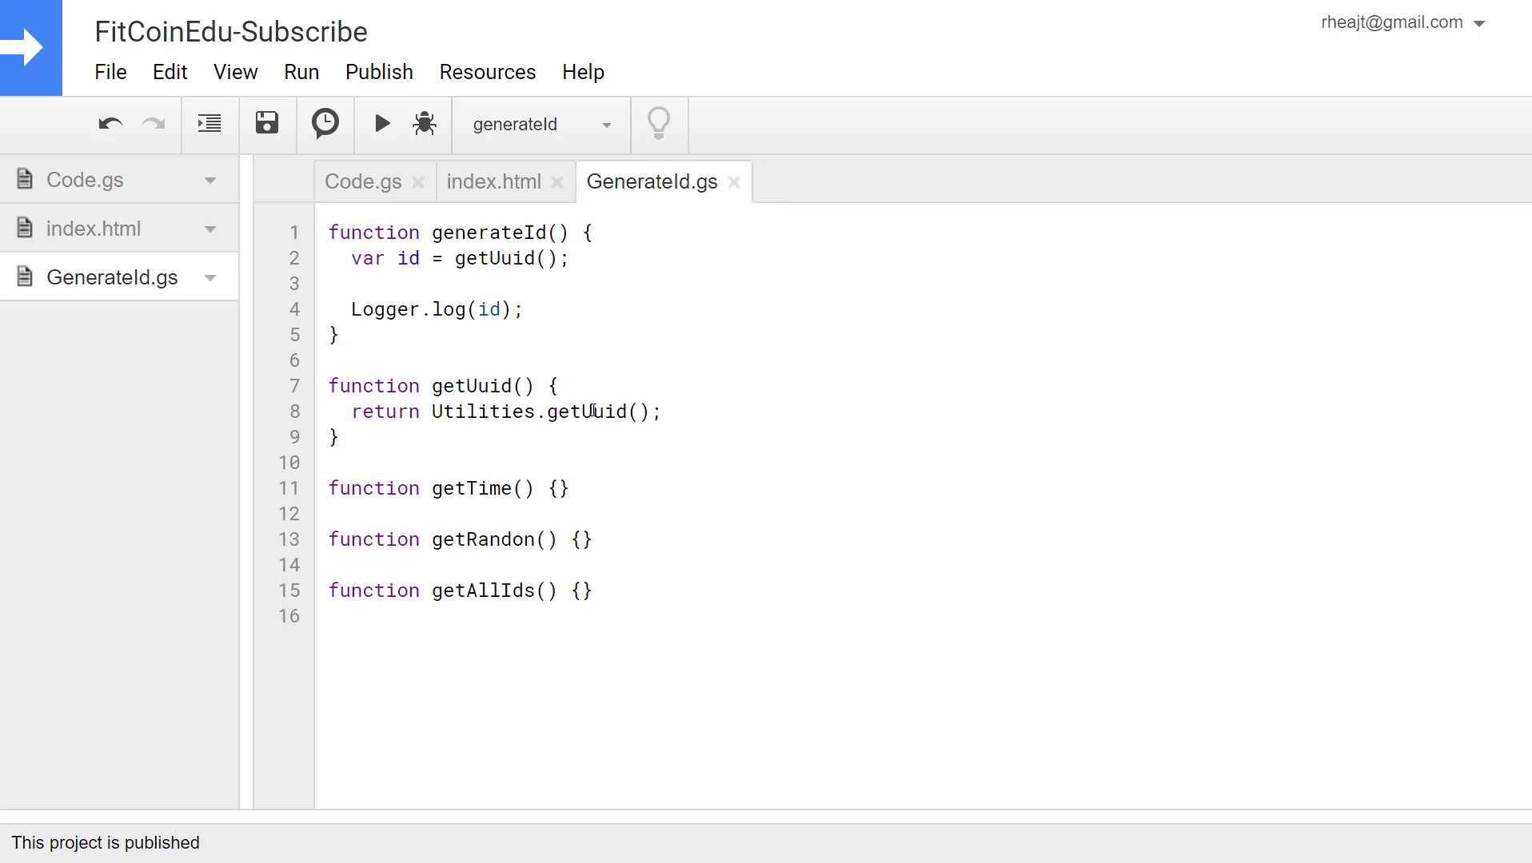
- Have getUuid return Utilities.getUuid(), log it from generateId, and test-run it
{"action": "double_click", "coordinate": [585, 411]}
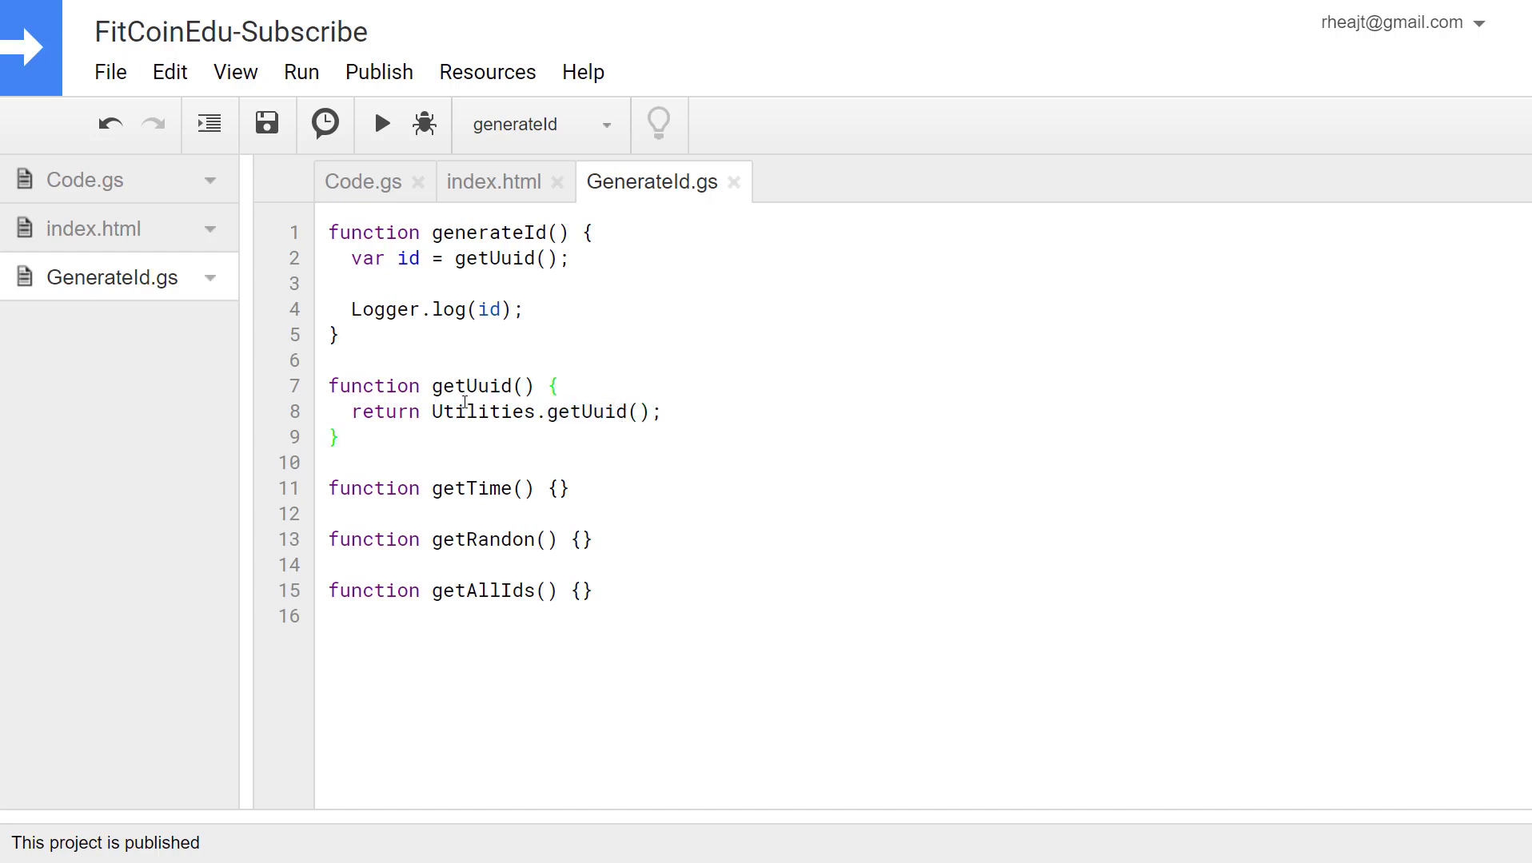
{"action": "left_click_drag", "start_coordinate": [435, 410], "coordinate": [662, 410]}
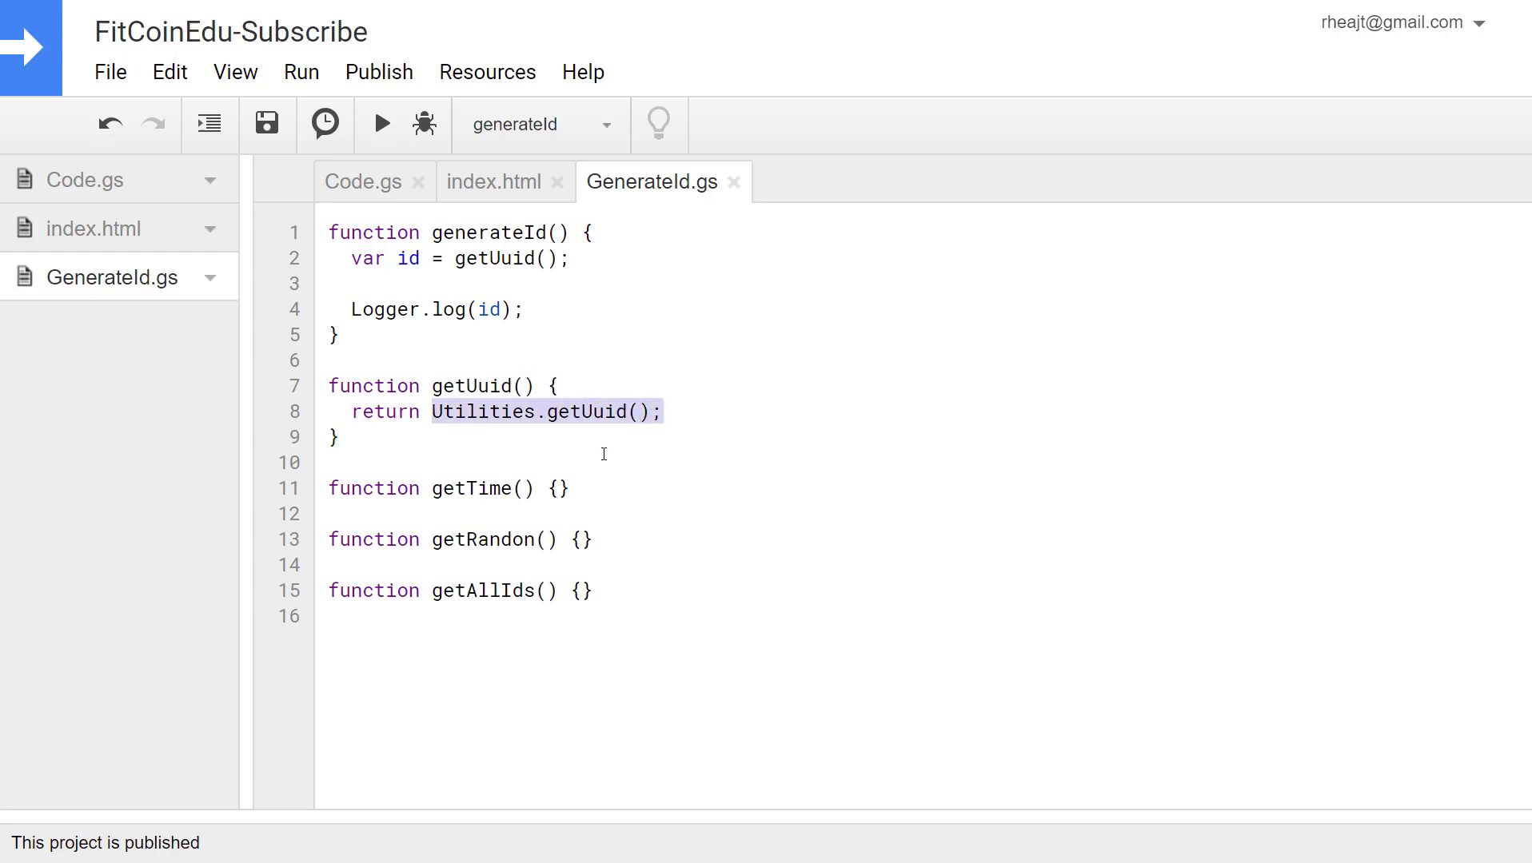
{"action": "left_click", "coordinate": [340, 437]}
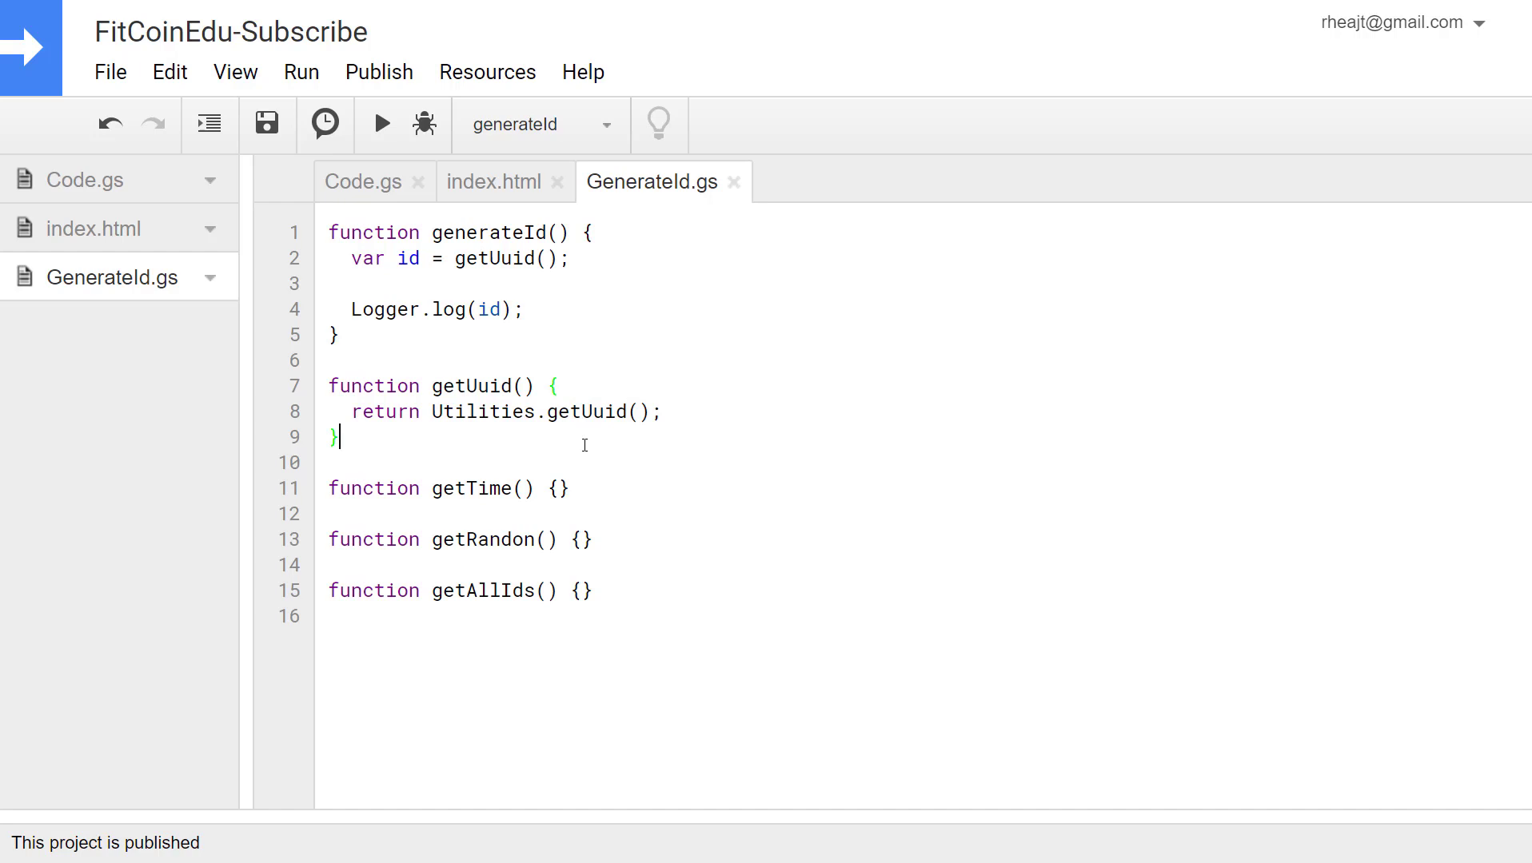
{"action": "left_click", "coordinate": [538, 124]}
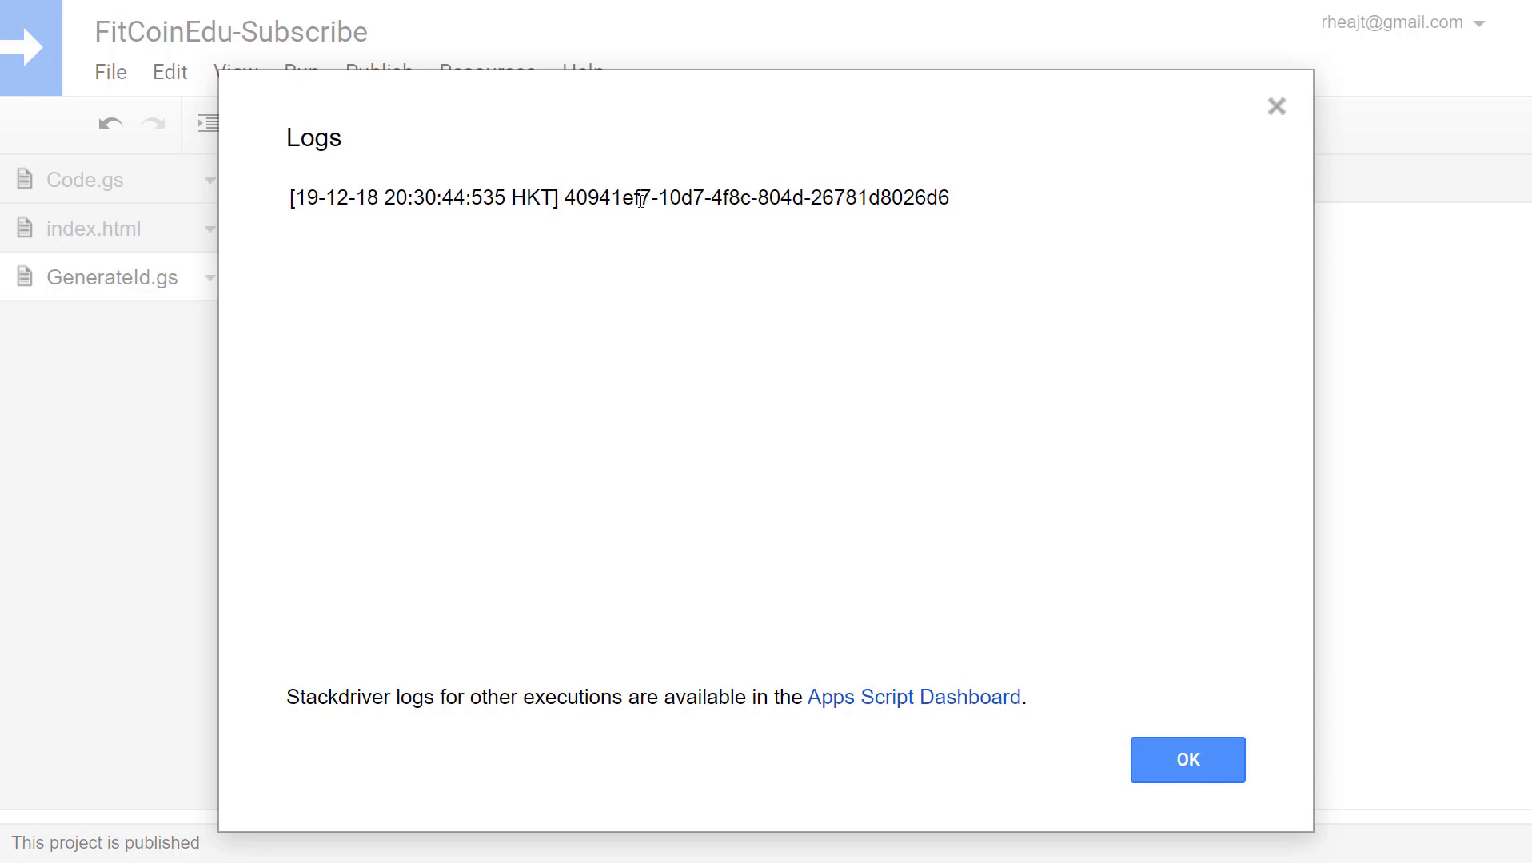
{"action": "mouse_move", "coordinate": [1179, 696]}
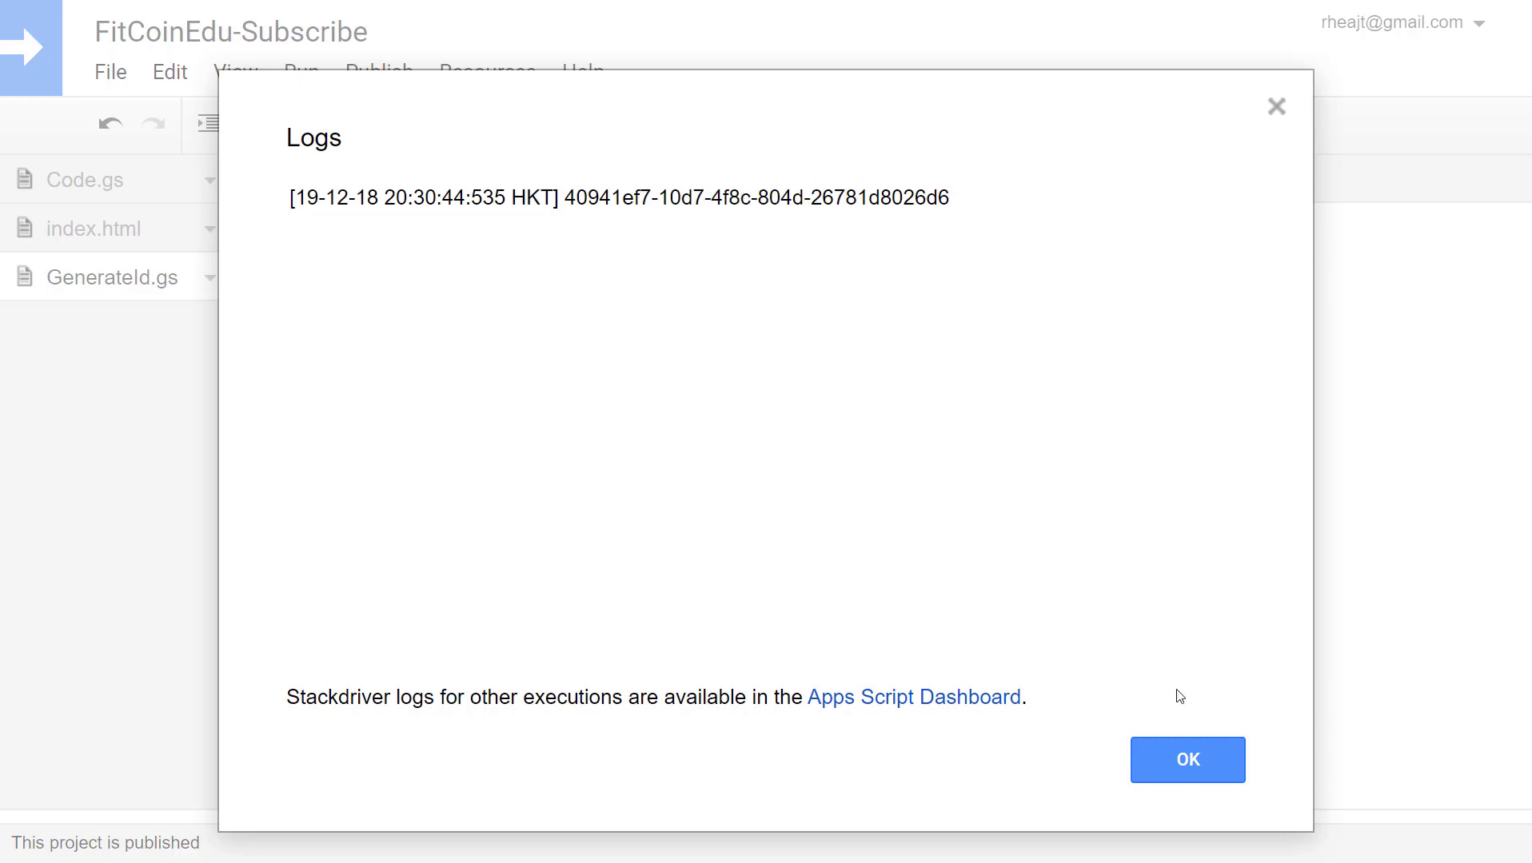
{"action": "left_click", "coordinate": [1186, 759]}
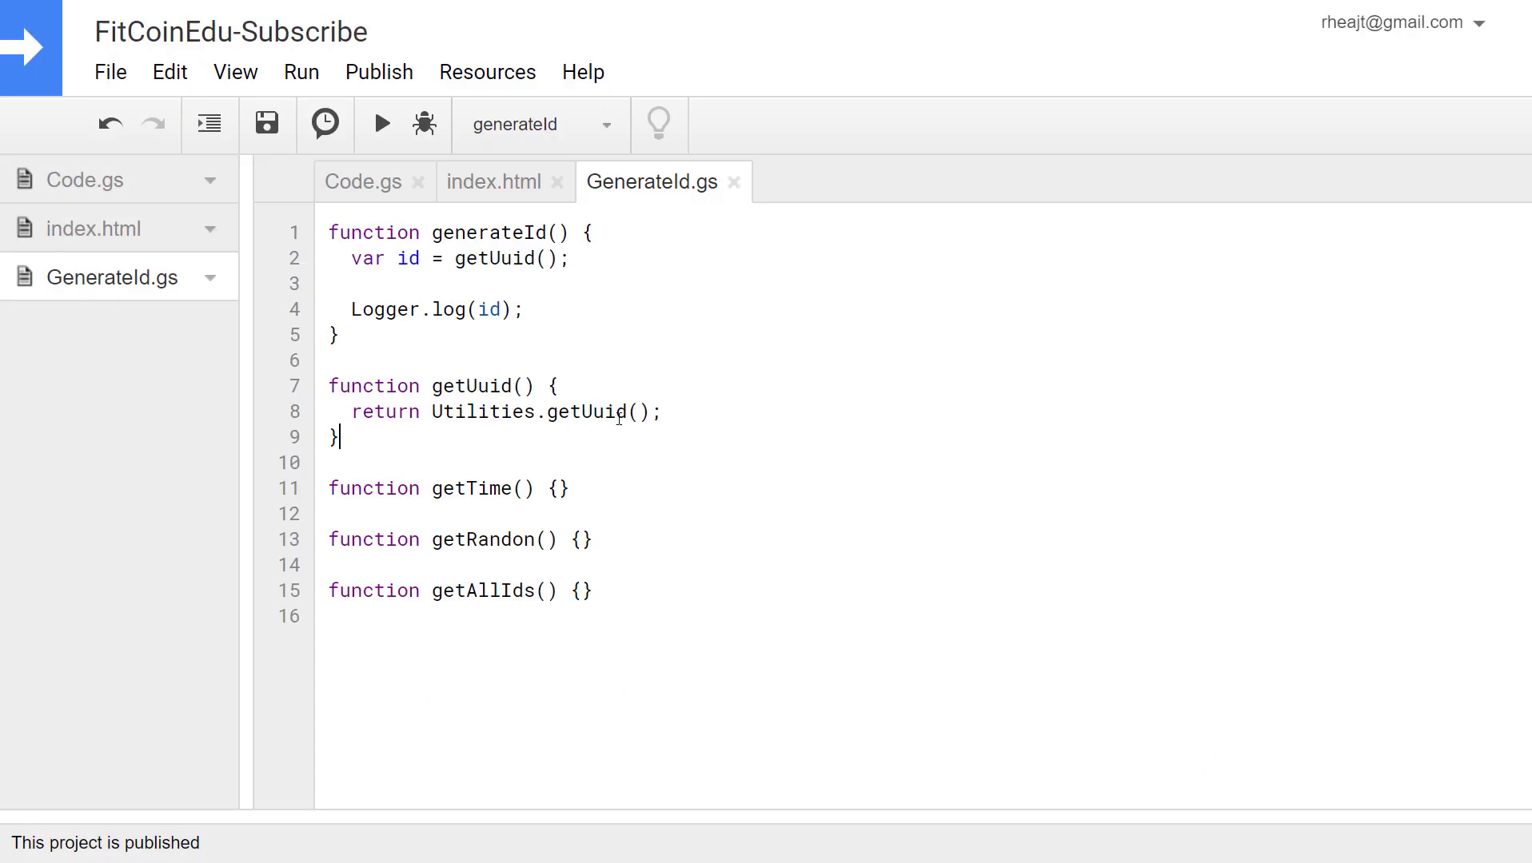
- Switch generateId to call getTime, which returns Date.now().toString()
{"action": "double_click", "coordinate": [589, 411]}
{"action": "type", "text": "return Date.now().toString();"}
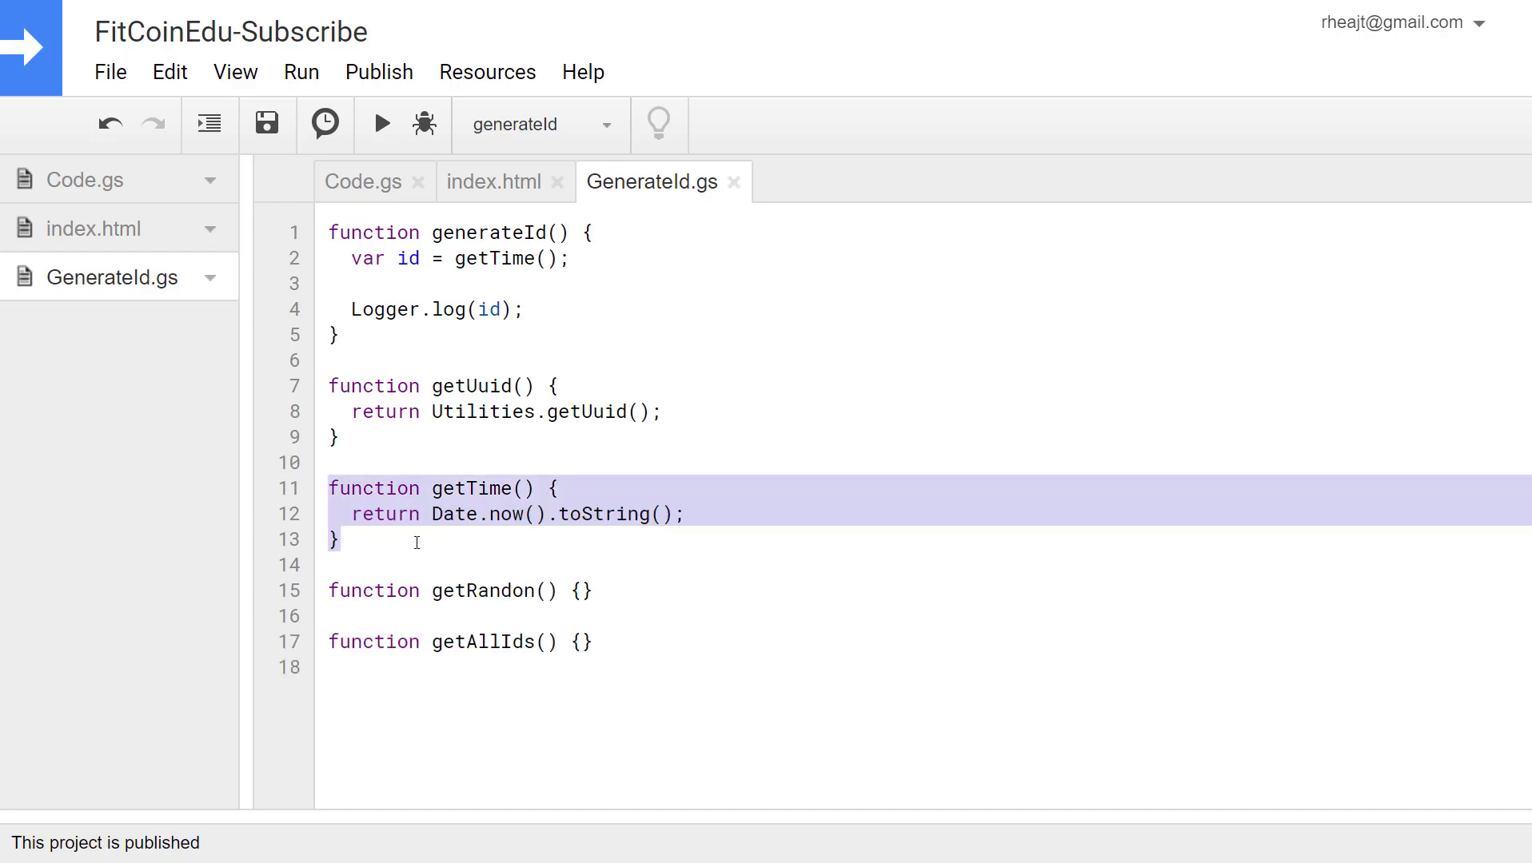
{"action": "mouse_move", "coordinate": [441, 527]}
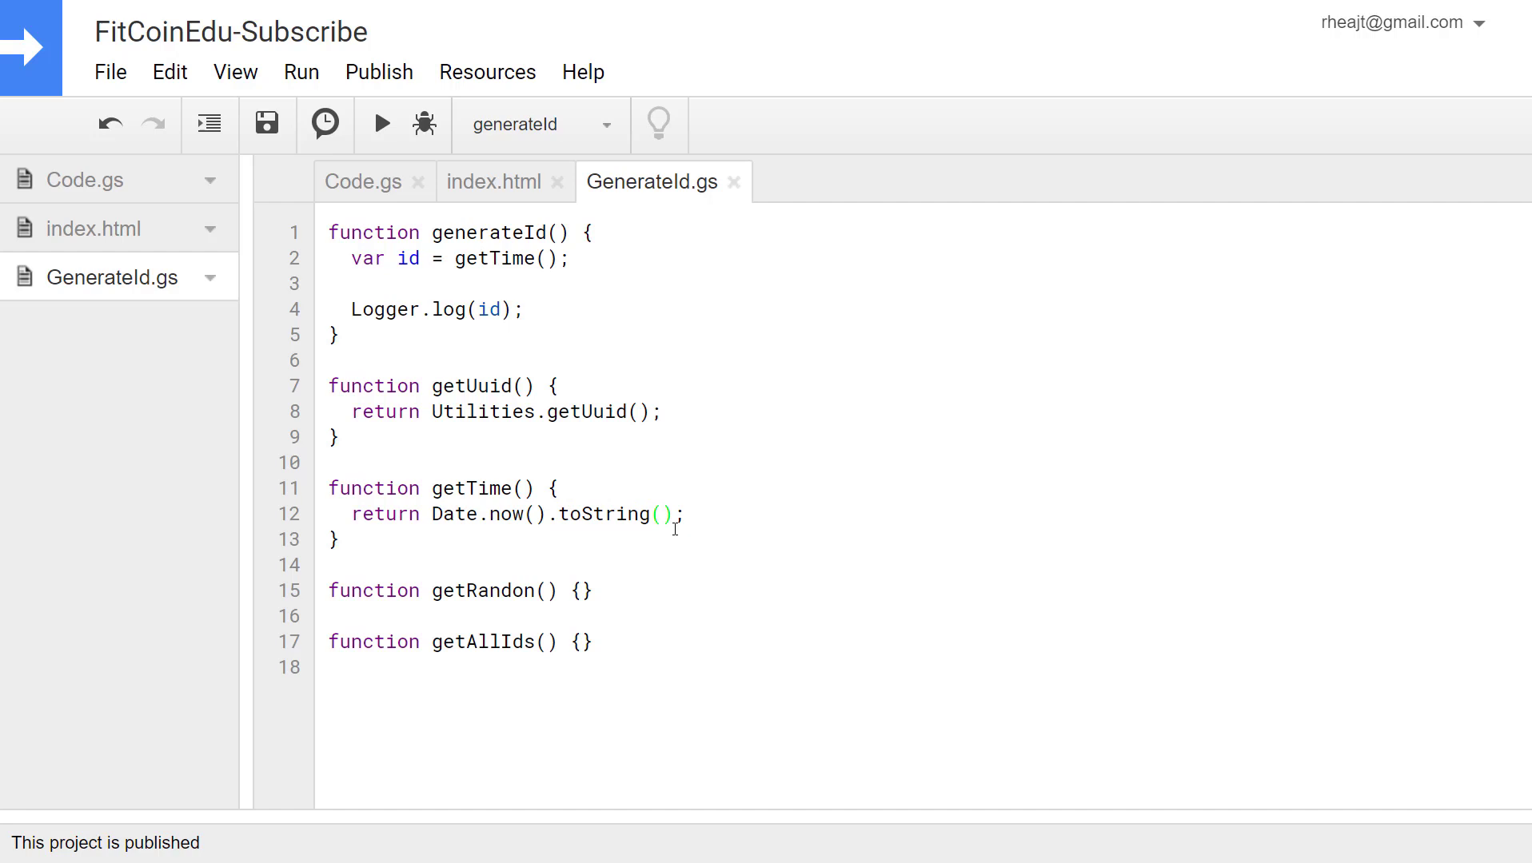
{"action": "left_click", "coordinate": [379, 124]}
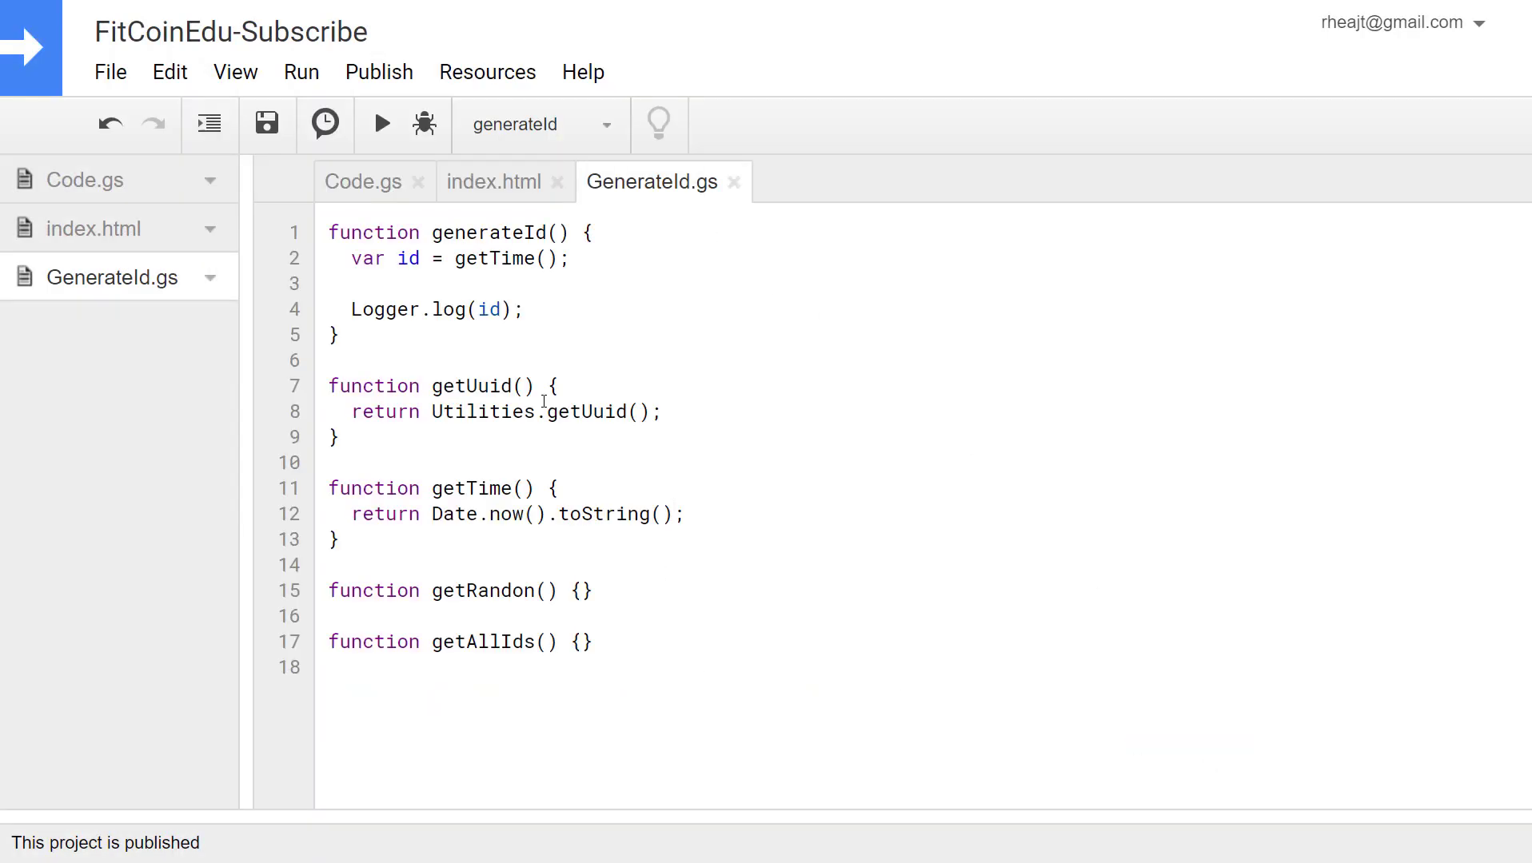
- Run generateId to check the time-based ID, then the random ID 36559928
{"action": "left_click", "coordinate": [379, 124]}
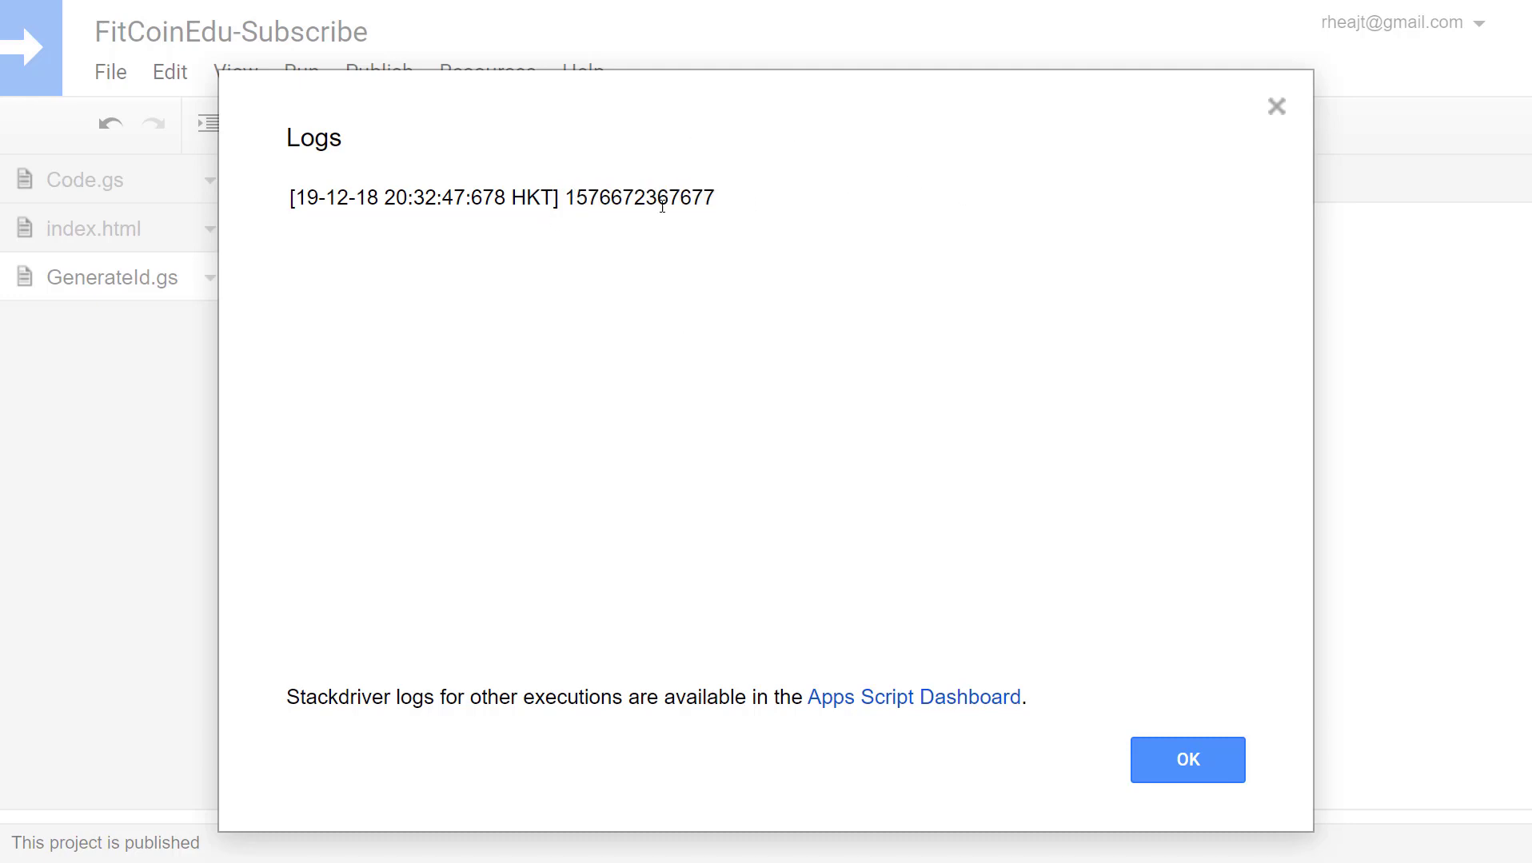
{"action": "mouse_move", "coordinate": [712, 291]}
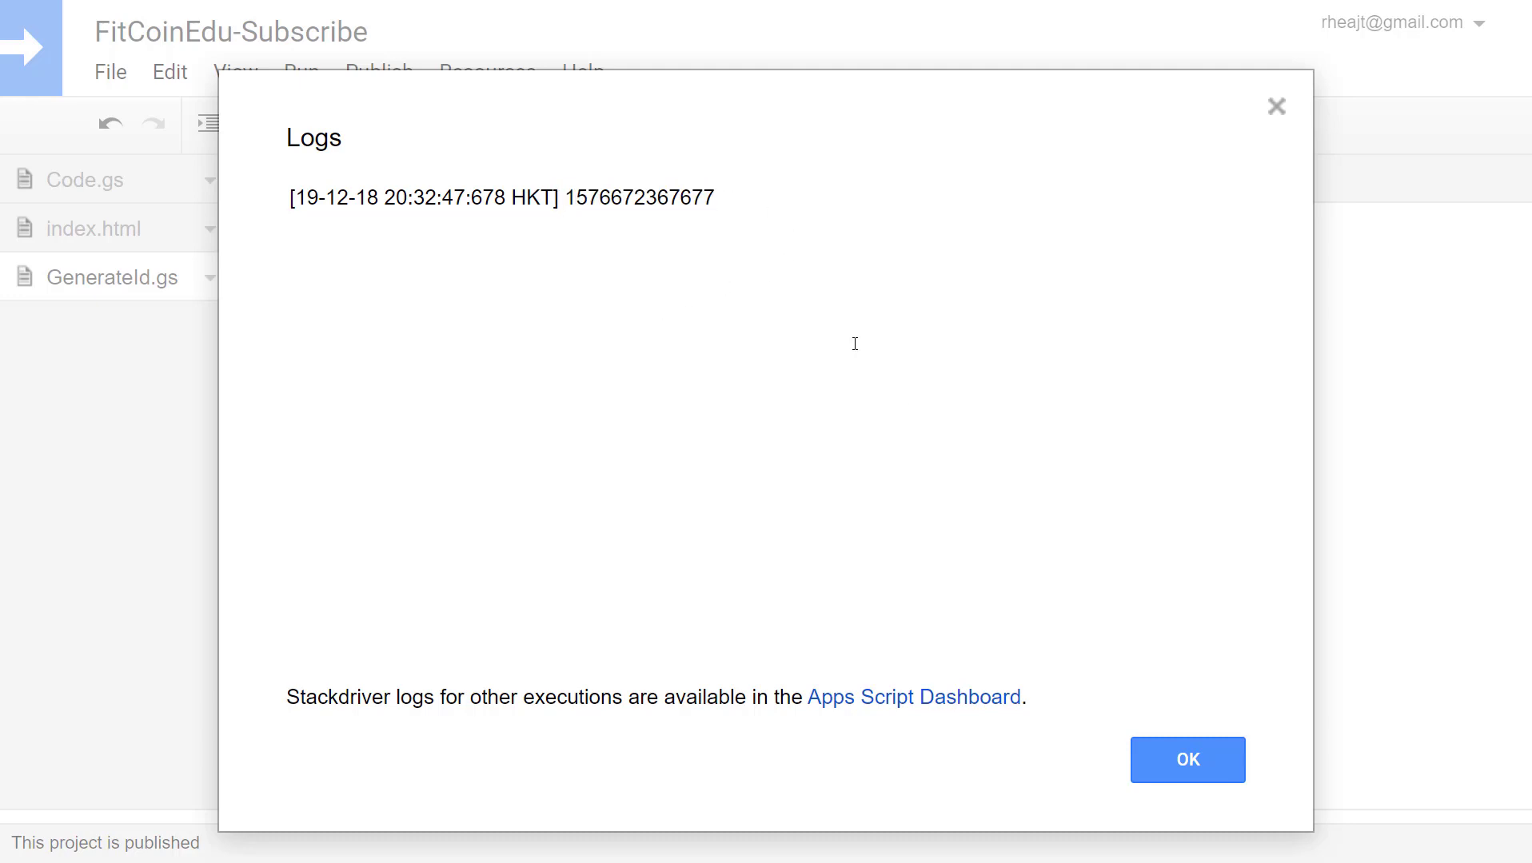
{"action": "left_click", "coordinate": [1187, 759]}
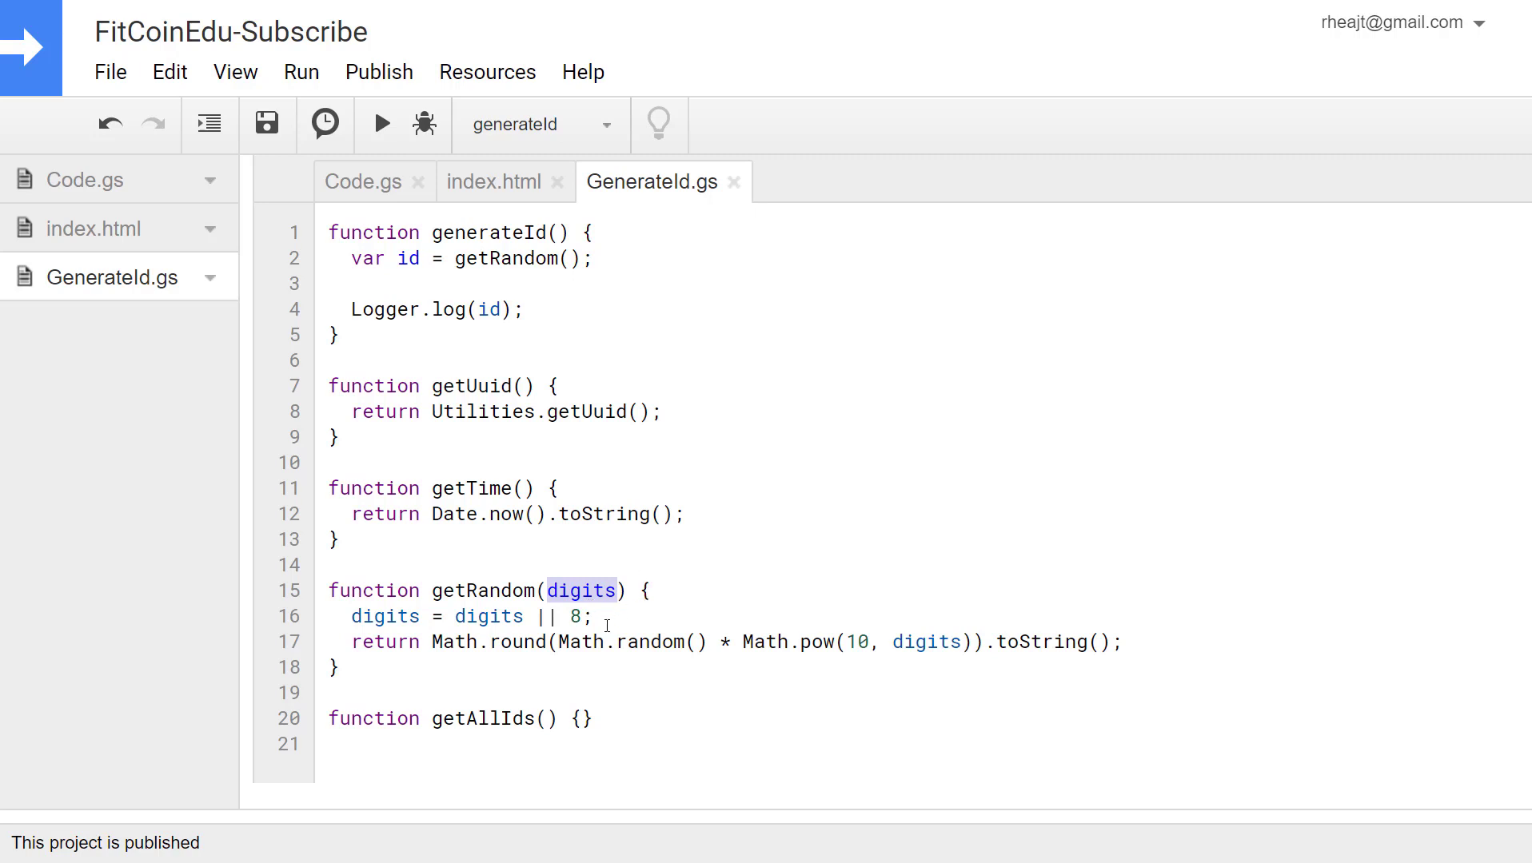
{"action": "left_click", "coordinate": [569, 616]}
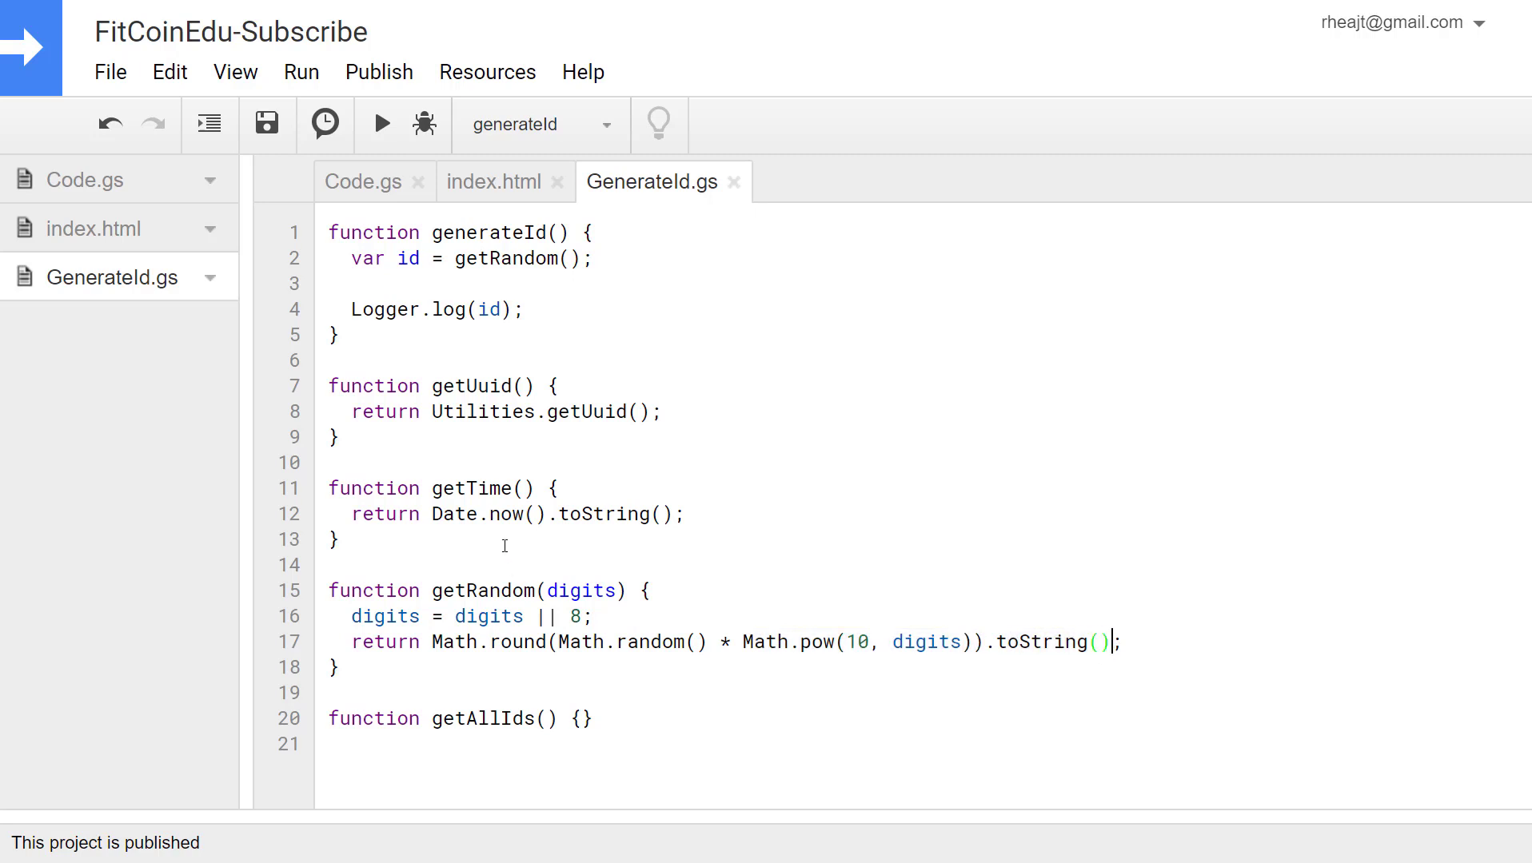
{"action": "left_click", "coordinate": [382, 124]}
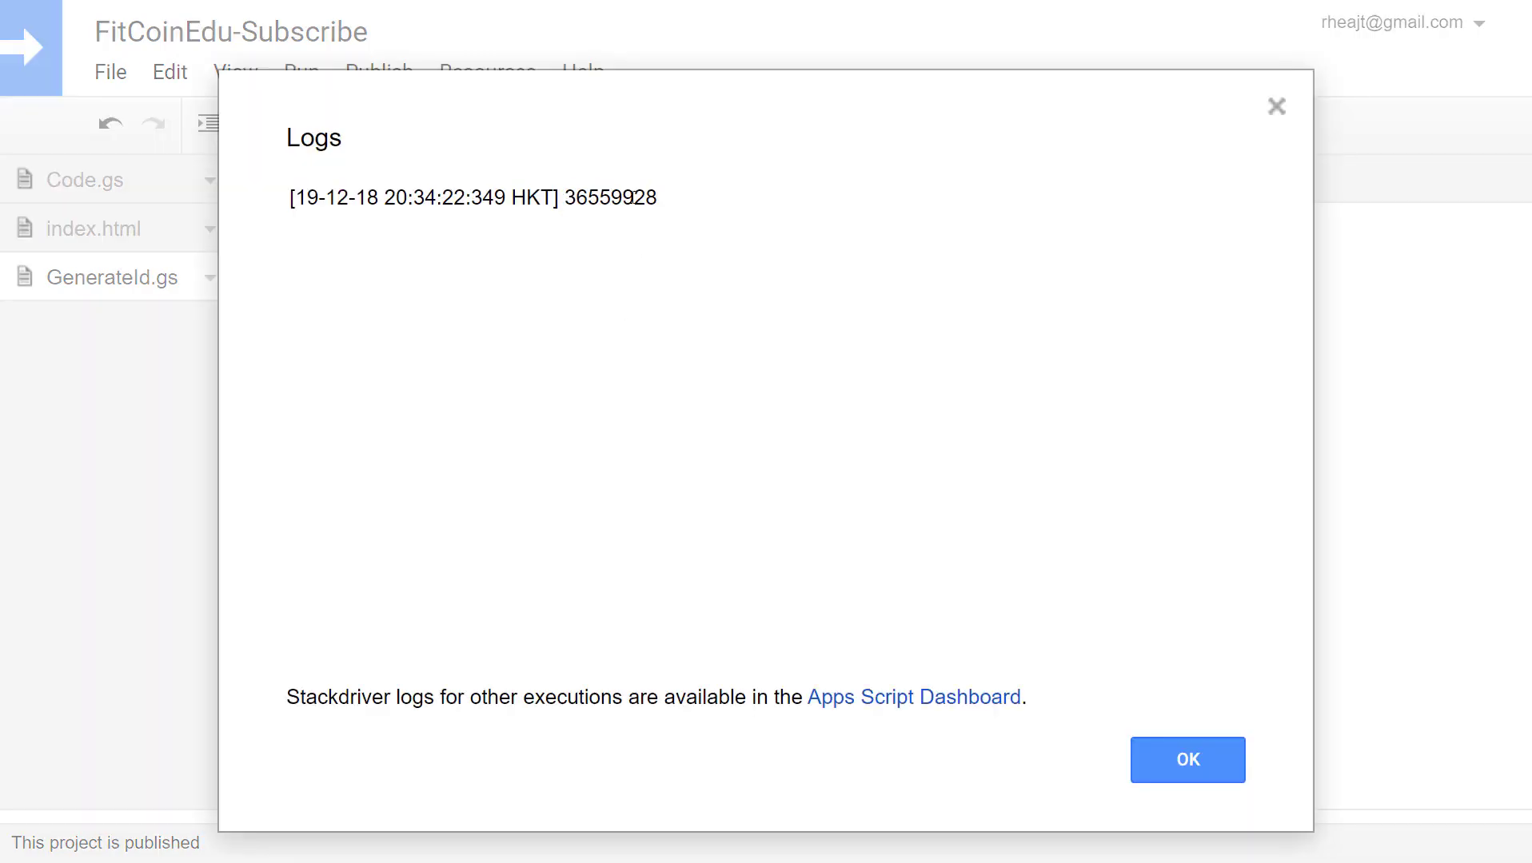
{"action": "left_click", "coordinate": [1185, 760]}
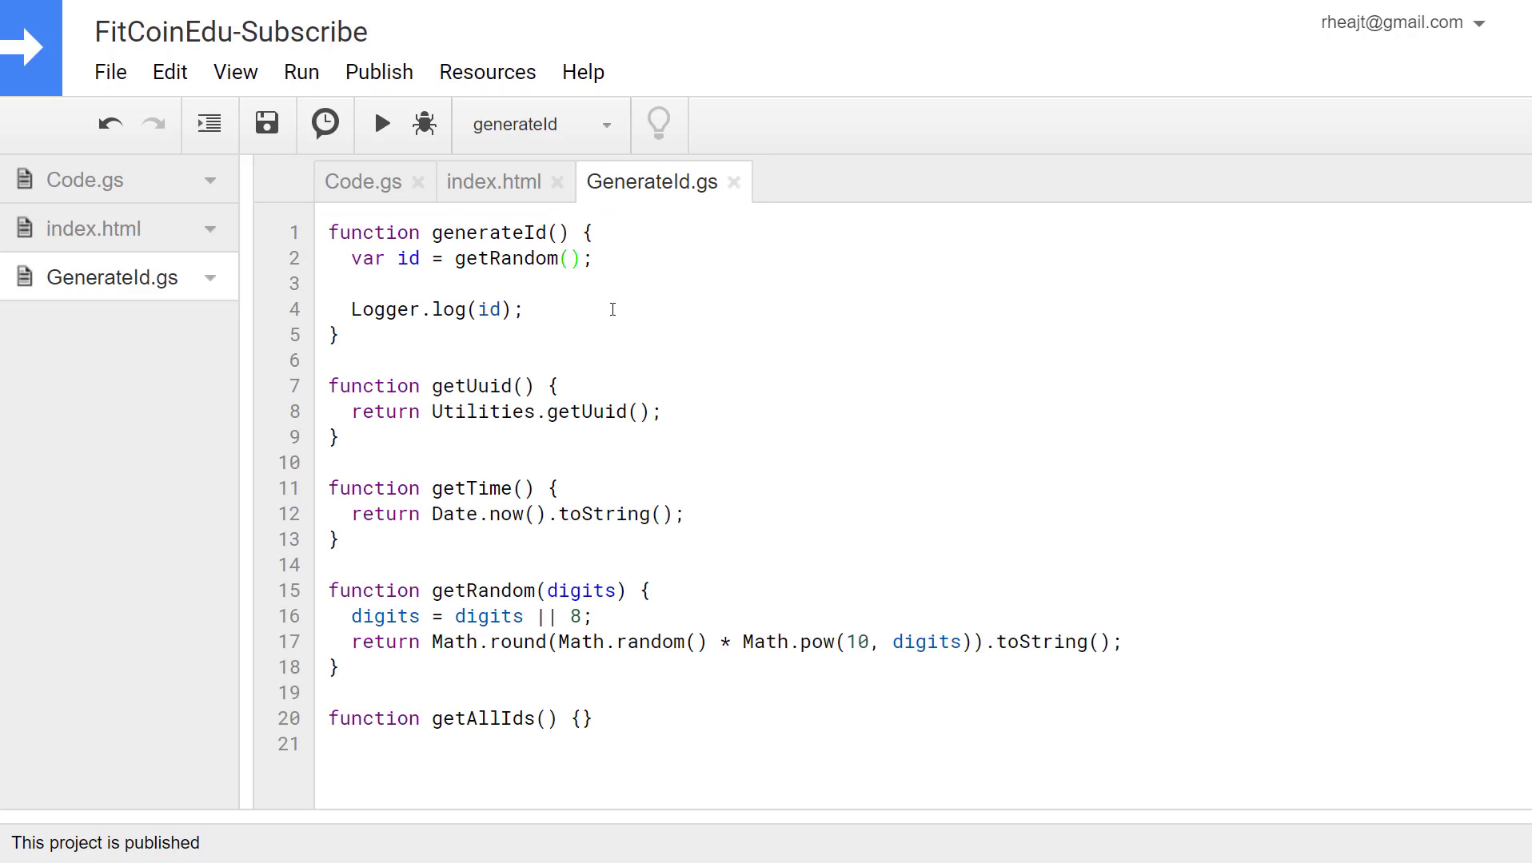
{"action": "left_click", "coordinate": [379, 123]}
{"action": "type", "text": "6"}
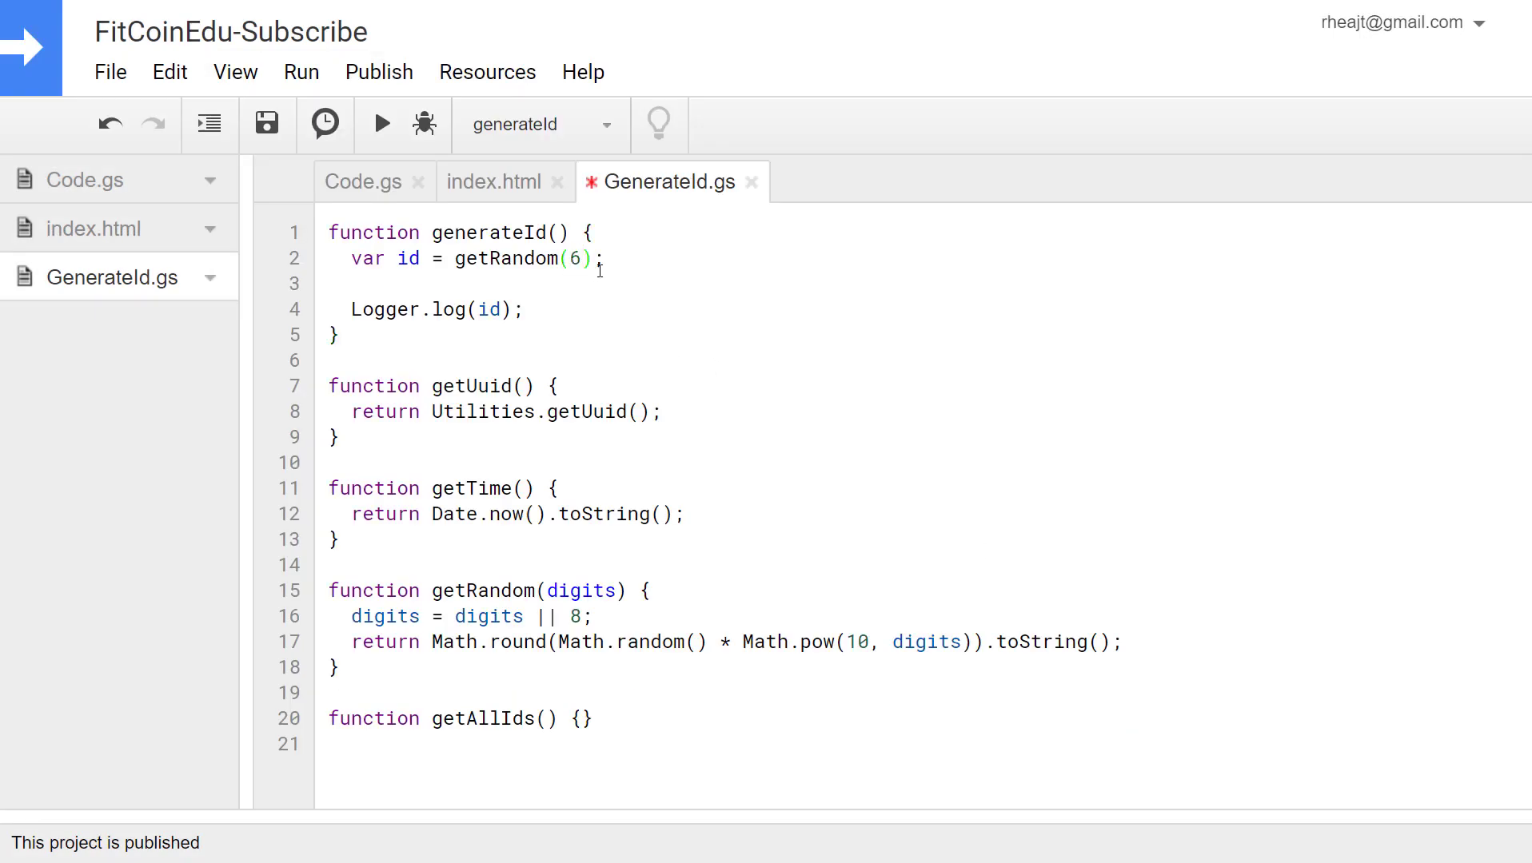
- Save GenerateId.gs with generateId calling getRandom(6)
{"action": "left_click", "coordinate": [265, 123]}
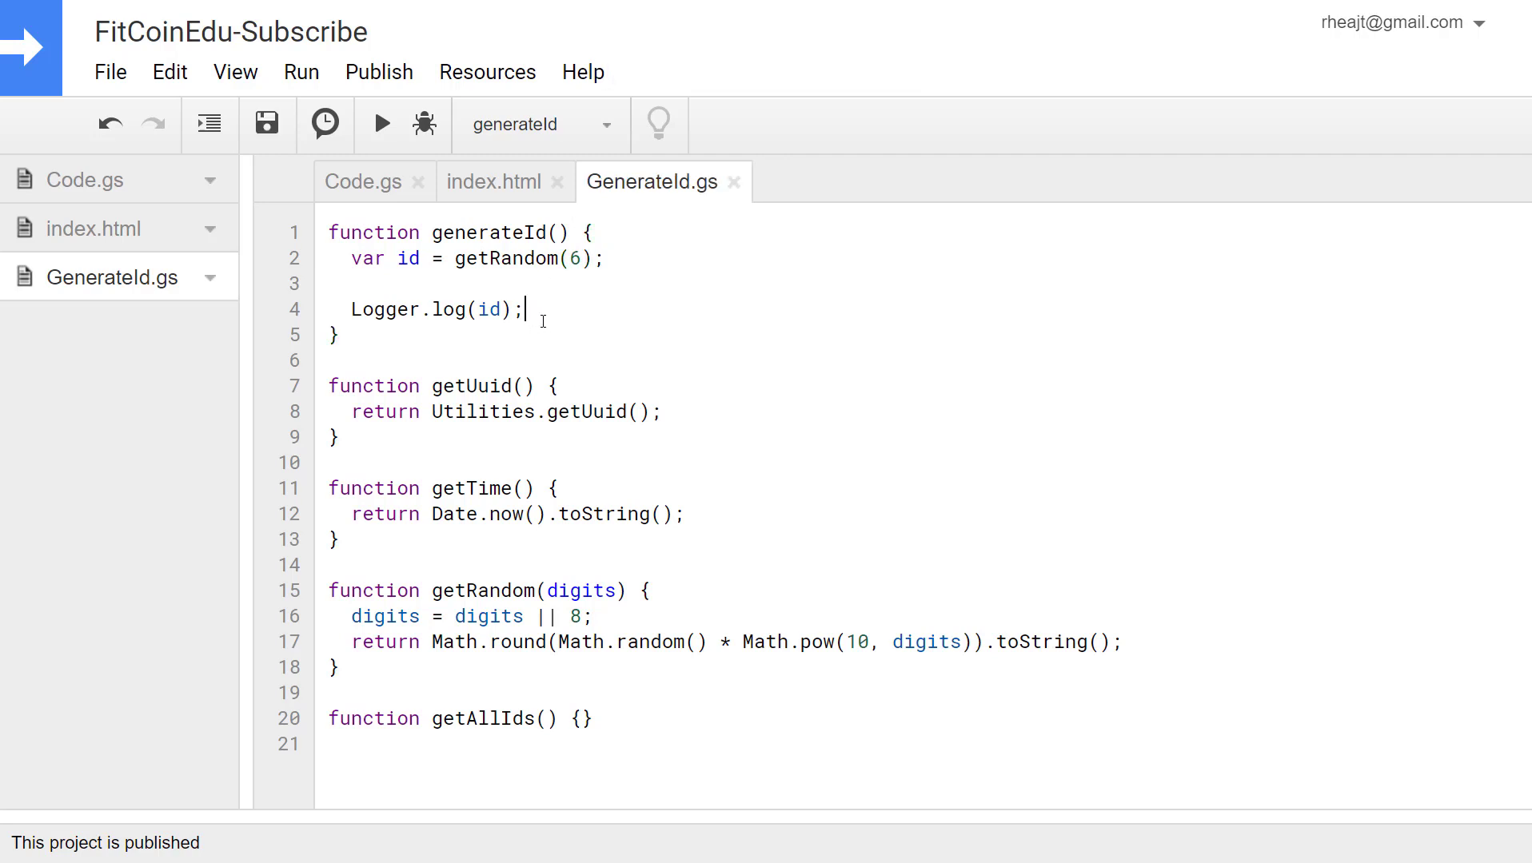
{"action": "mouse_move", "coordinate": [787, 713]}
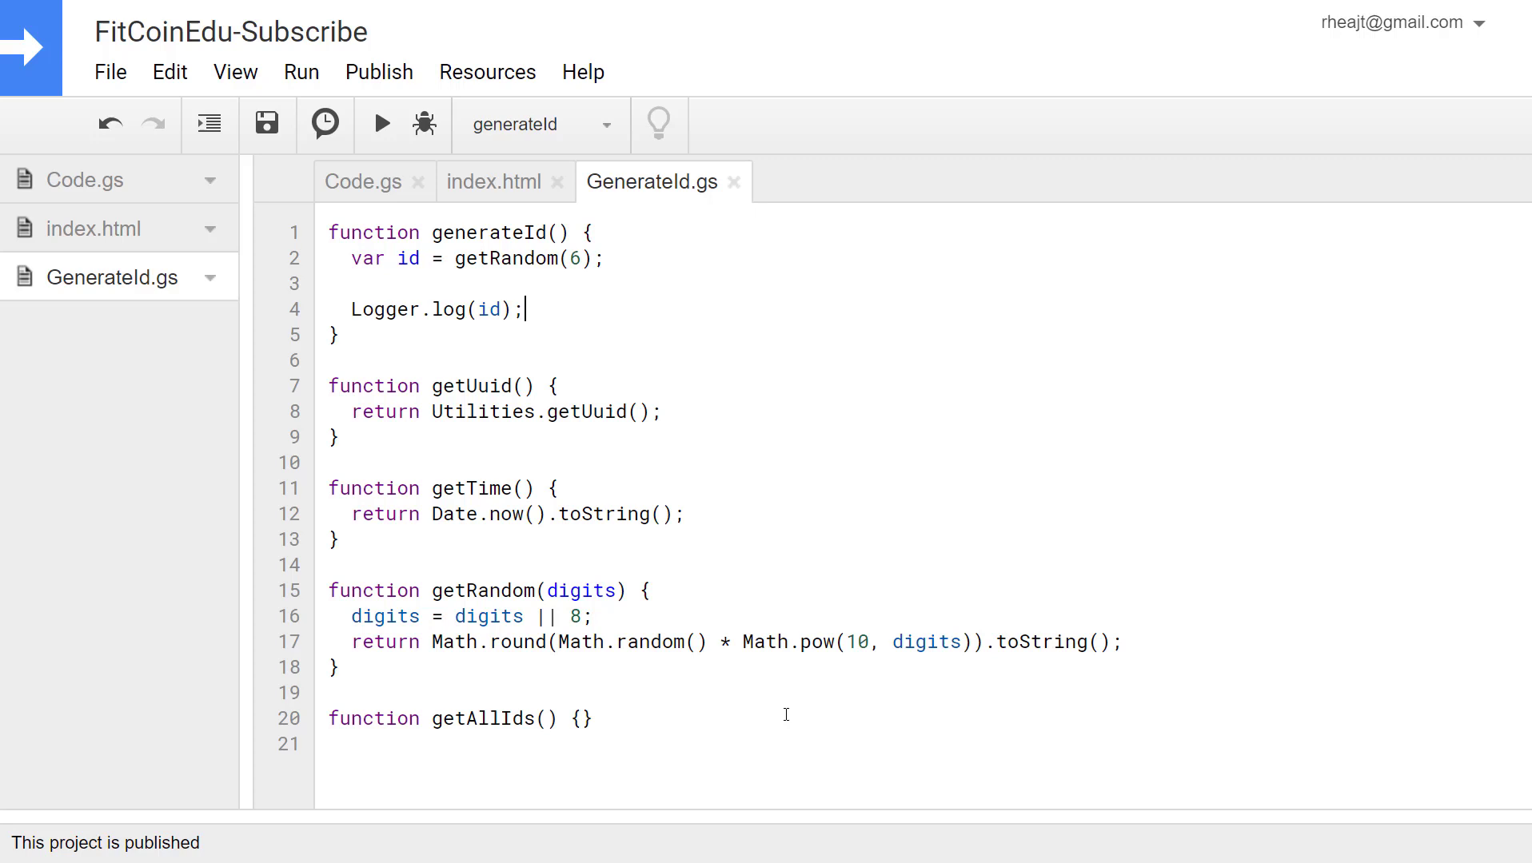
{"action": "mouse_move", "coordinate": [523, 374]}
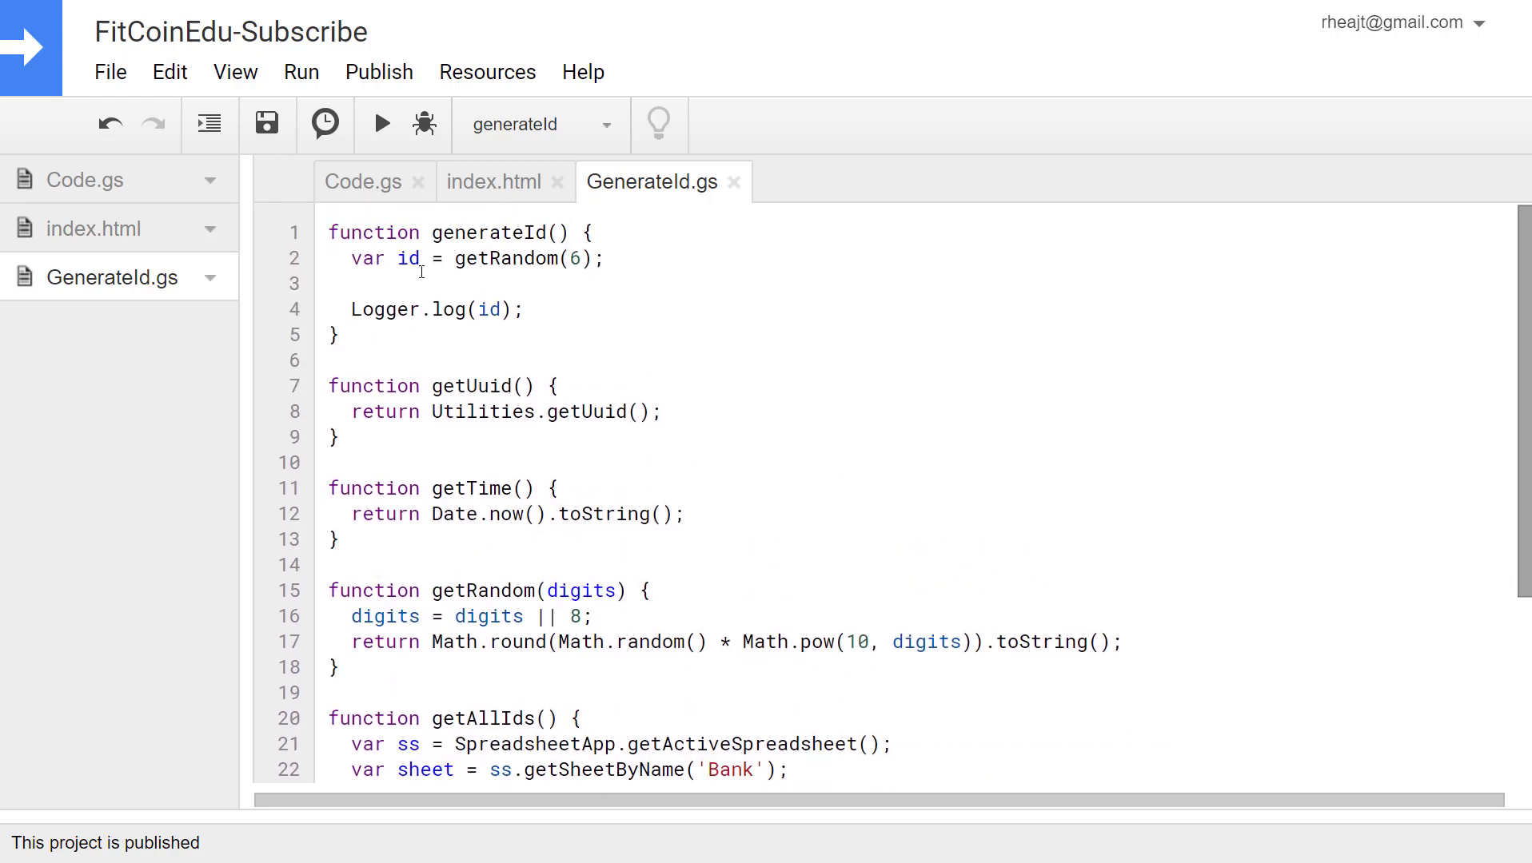
- Add allIds = getAllIds() and an if/else that retries generateId() on duplicates or returns id
{"action": "type", "text": "v"}
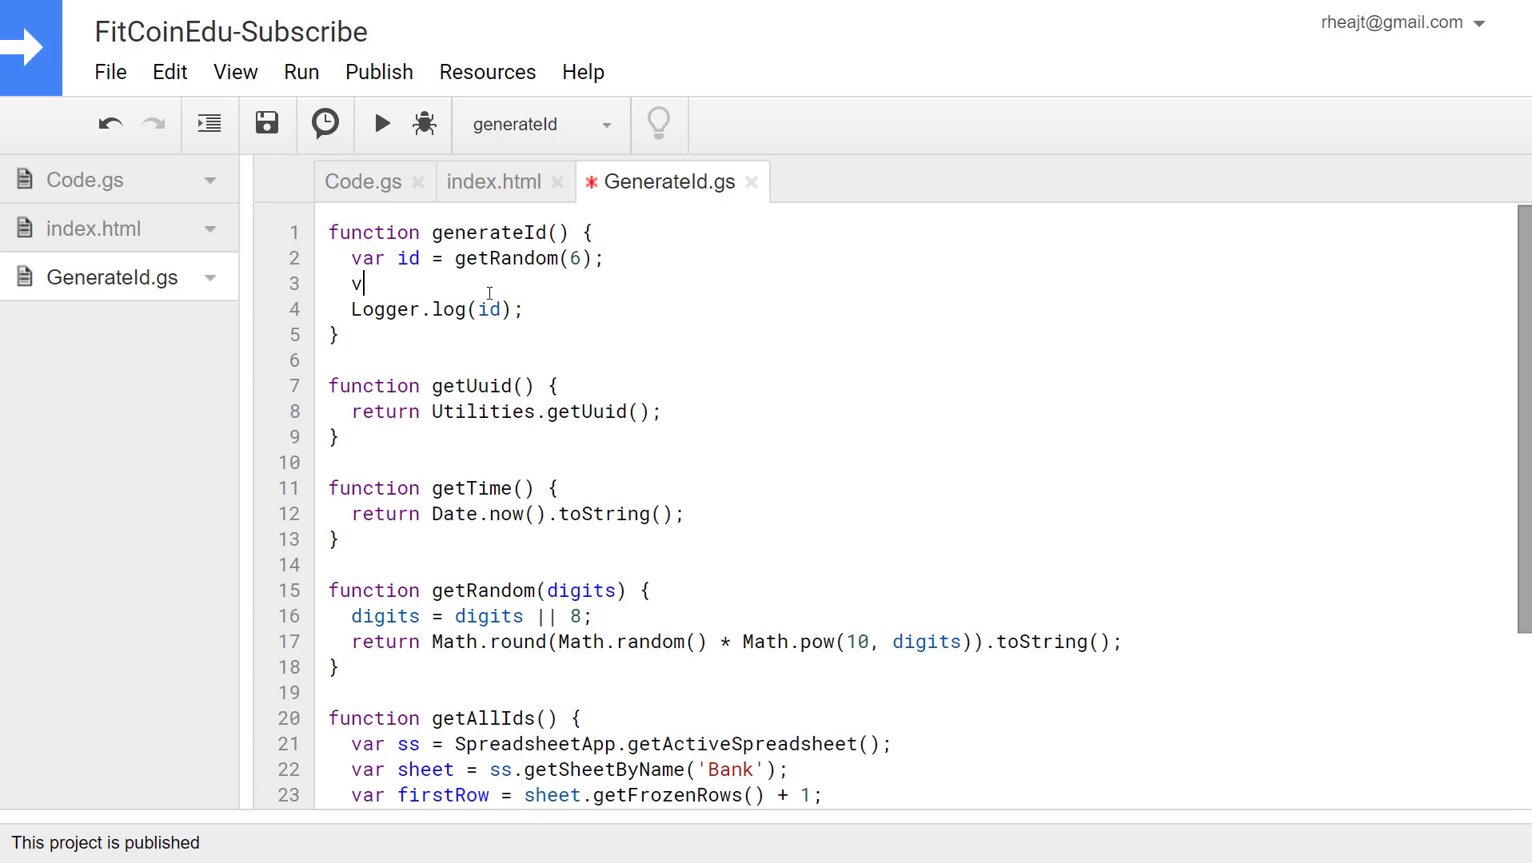
{"action": "type", "text": "ar allIds ="}
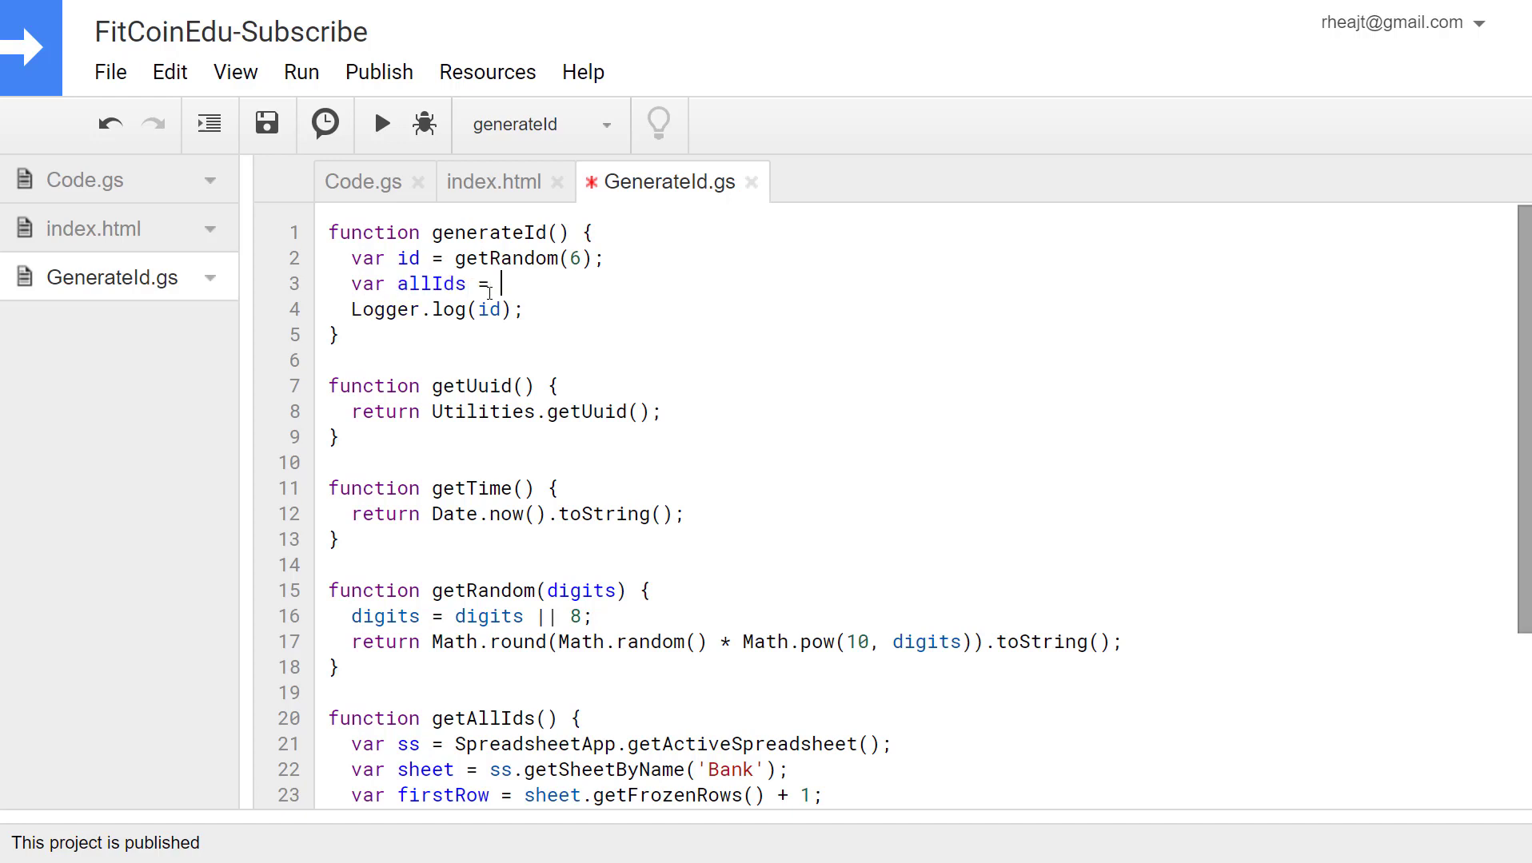
{"action": "type", "text": "get"}
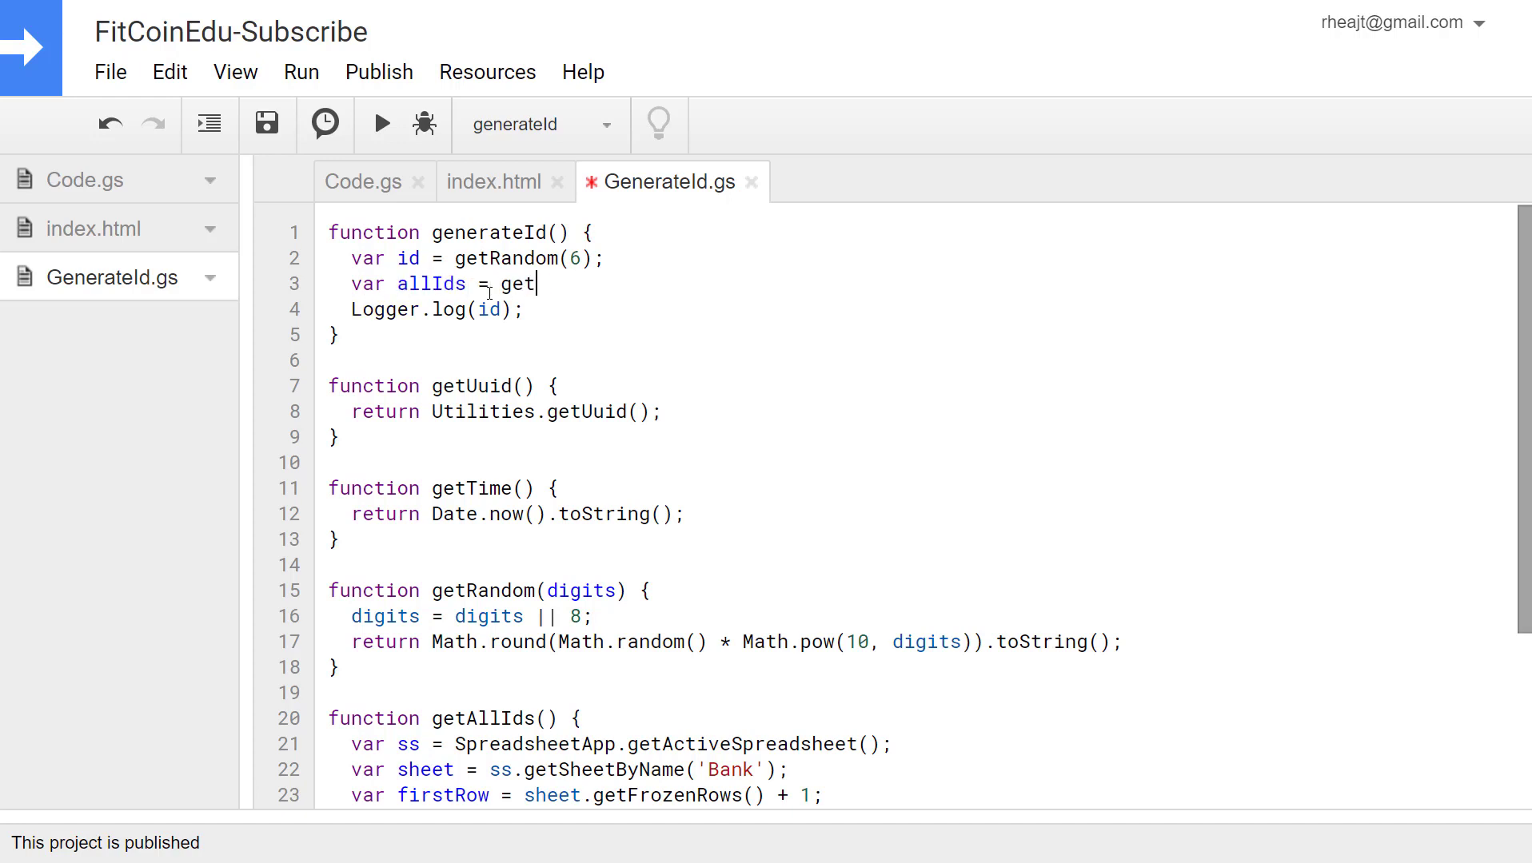
{"action": "type", "text": "AllIds();"}
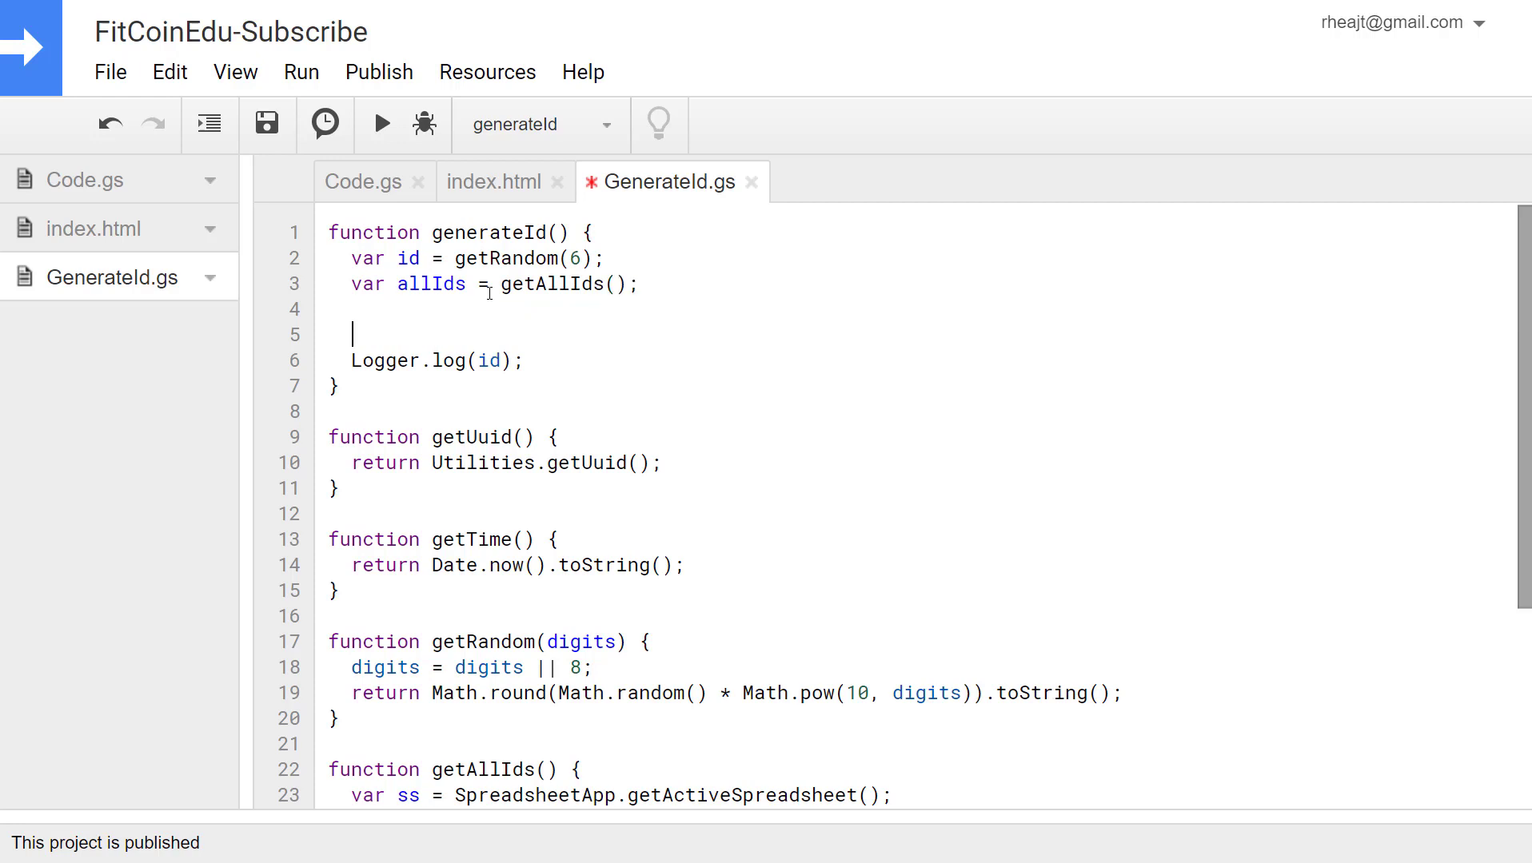
{"action": "type", "text": "if() {} els"}
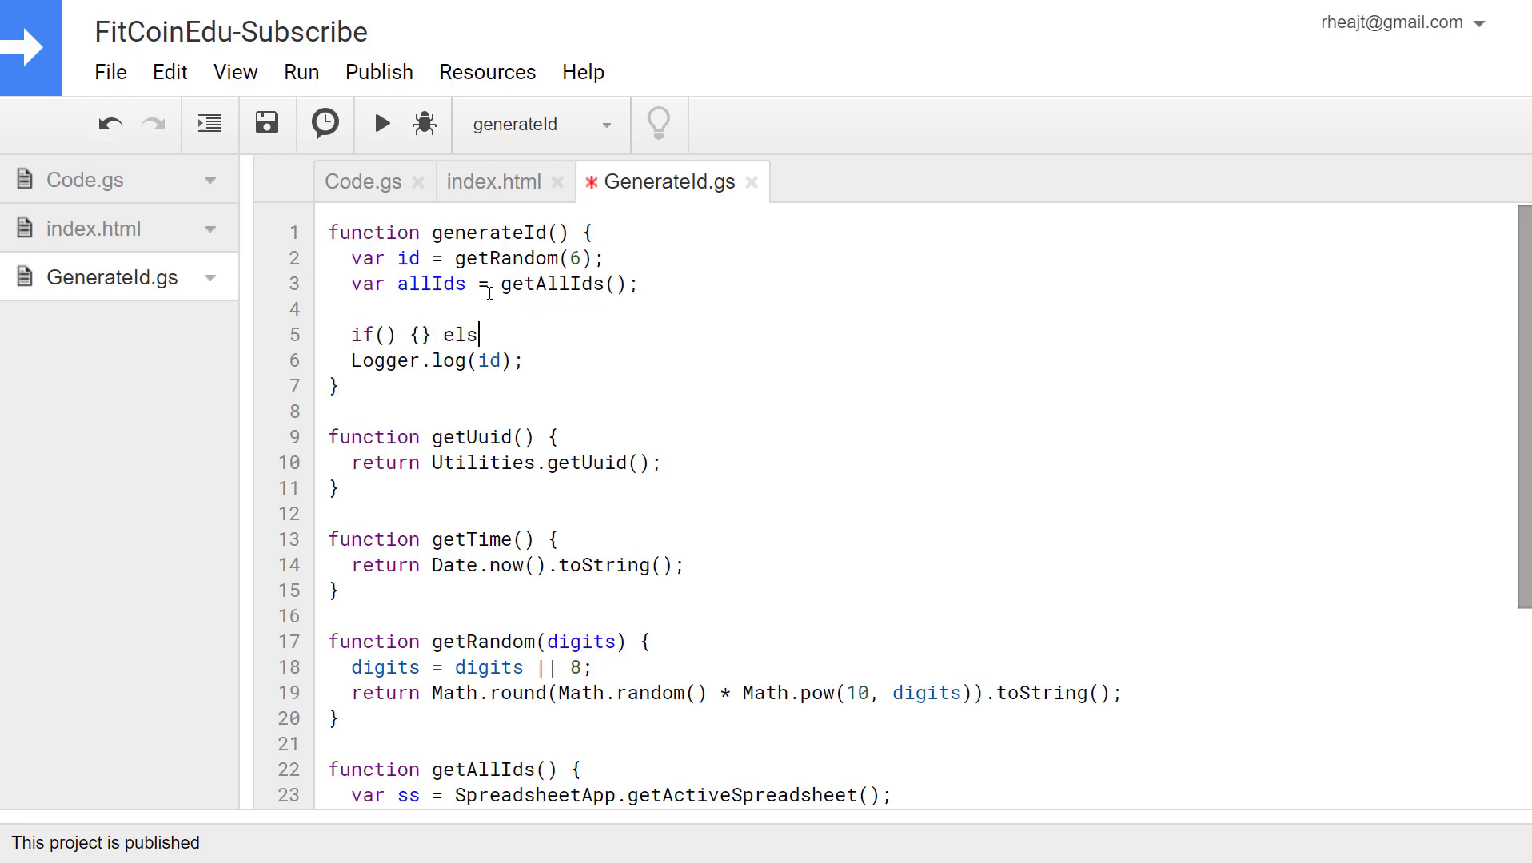
{"action": "type", "text": "e {"}
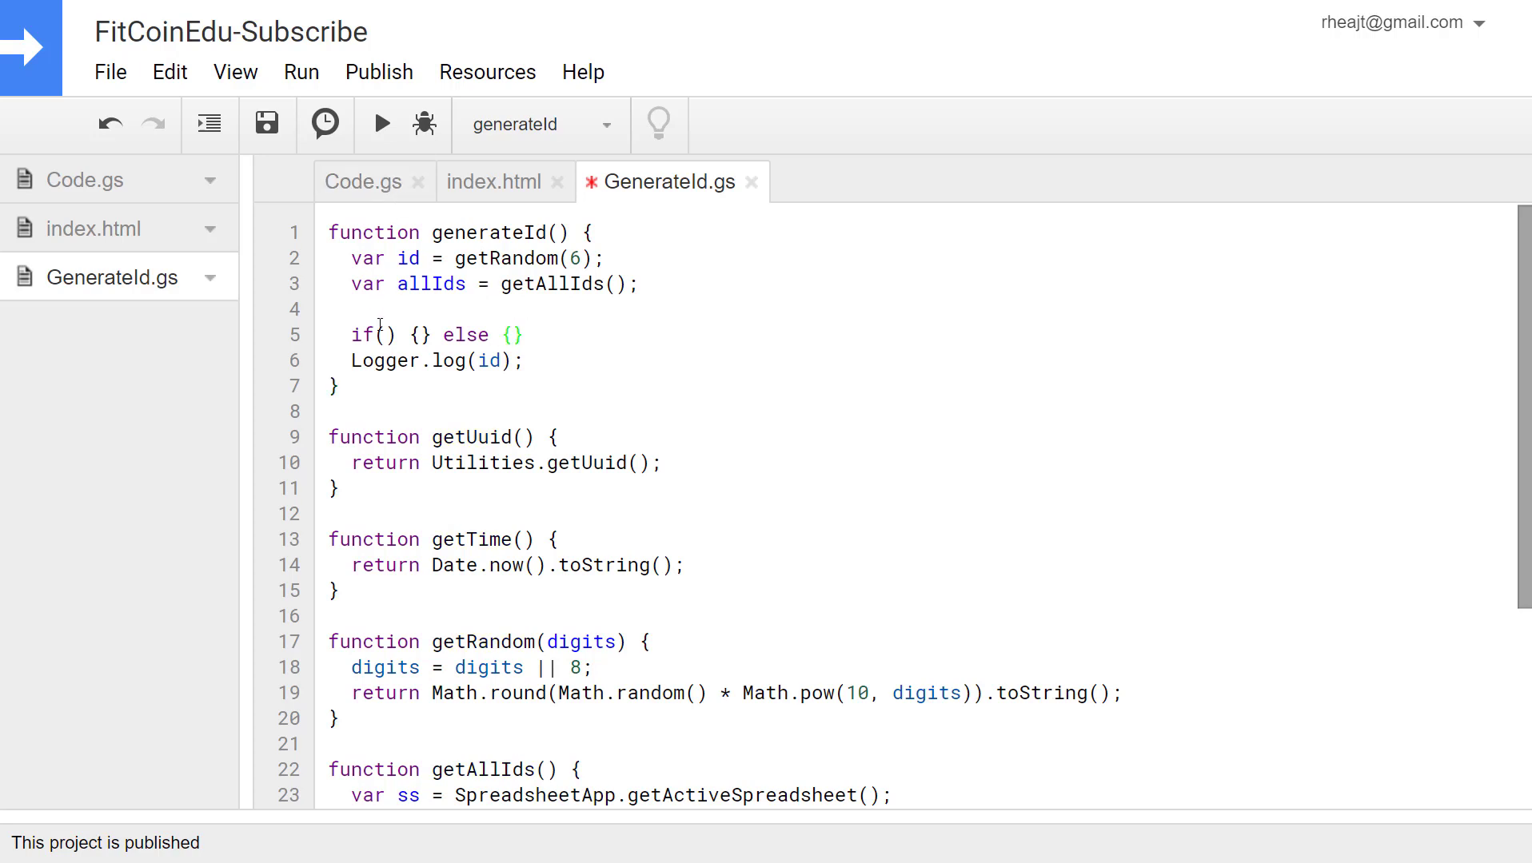
{"action": "type", "text": ".."}
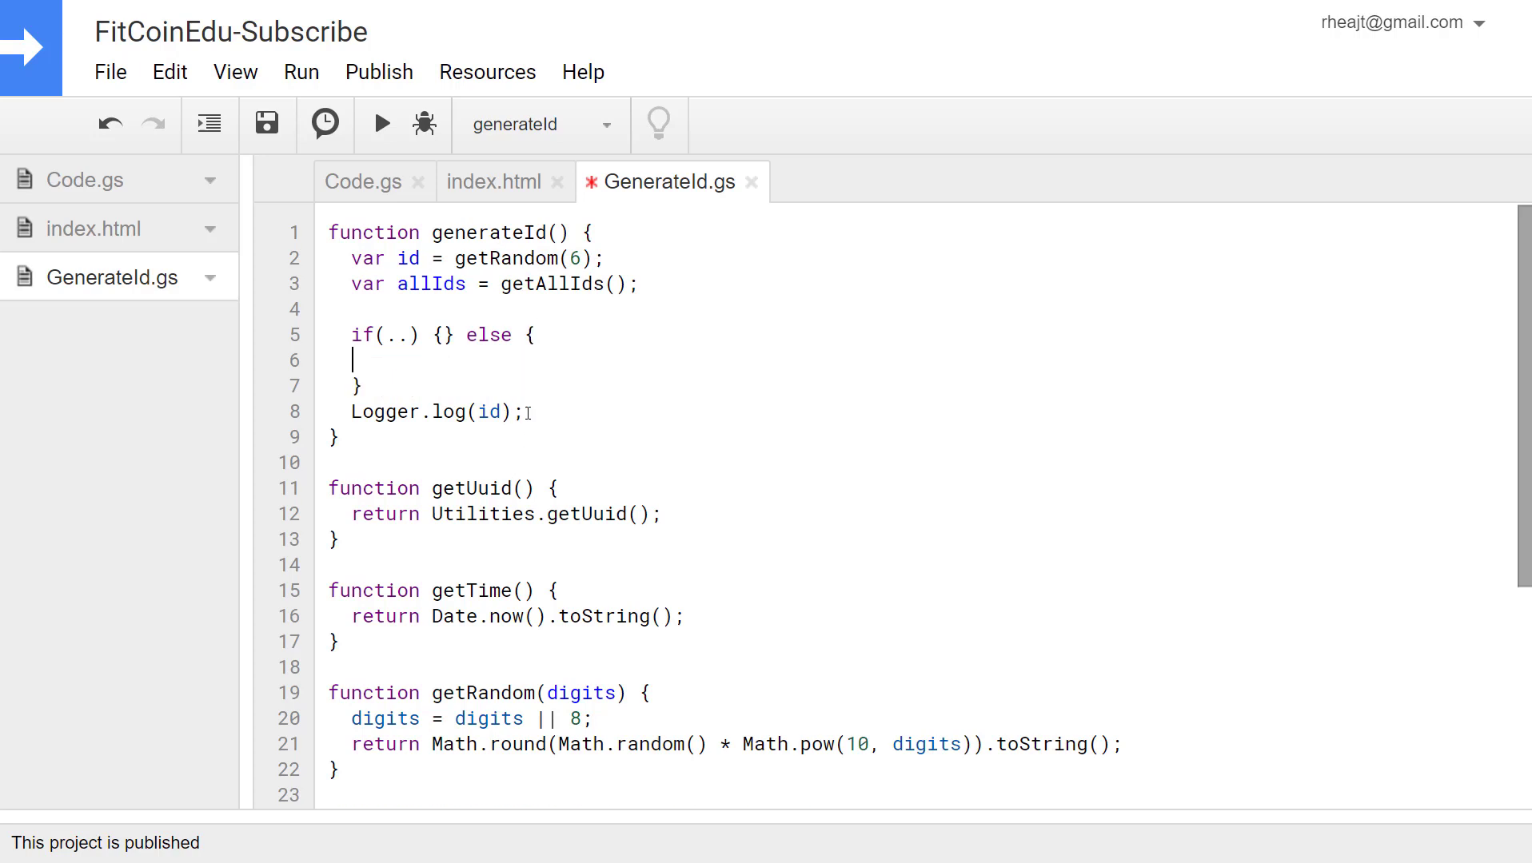
{"action": "type", "text": "retaurn id;"}
{"action": "left_click", "coordinate": [922, 308]}
{"action": "type", "text": "var isExisting = allIds.indexOf(id) !== -1;"}
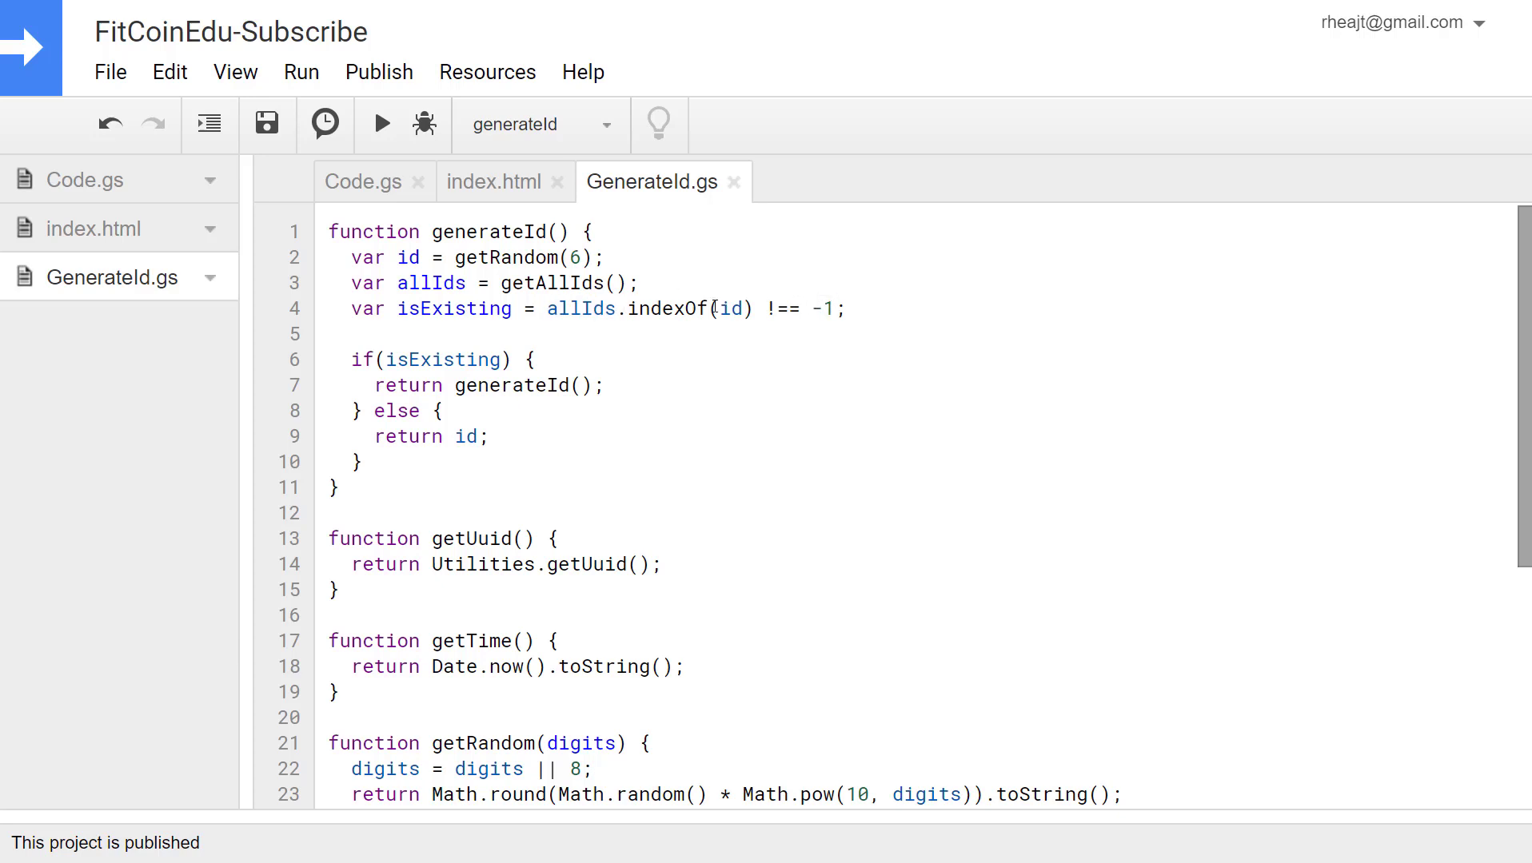
{"action": "double_click", "coordinate": [829, 309]}
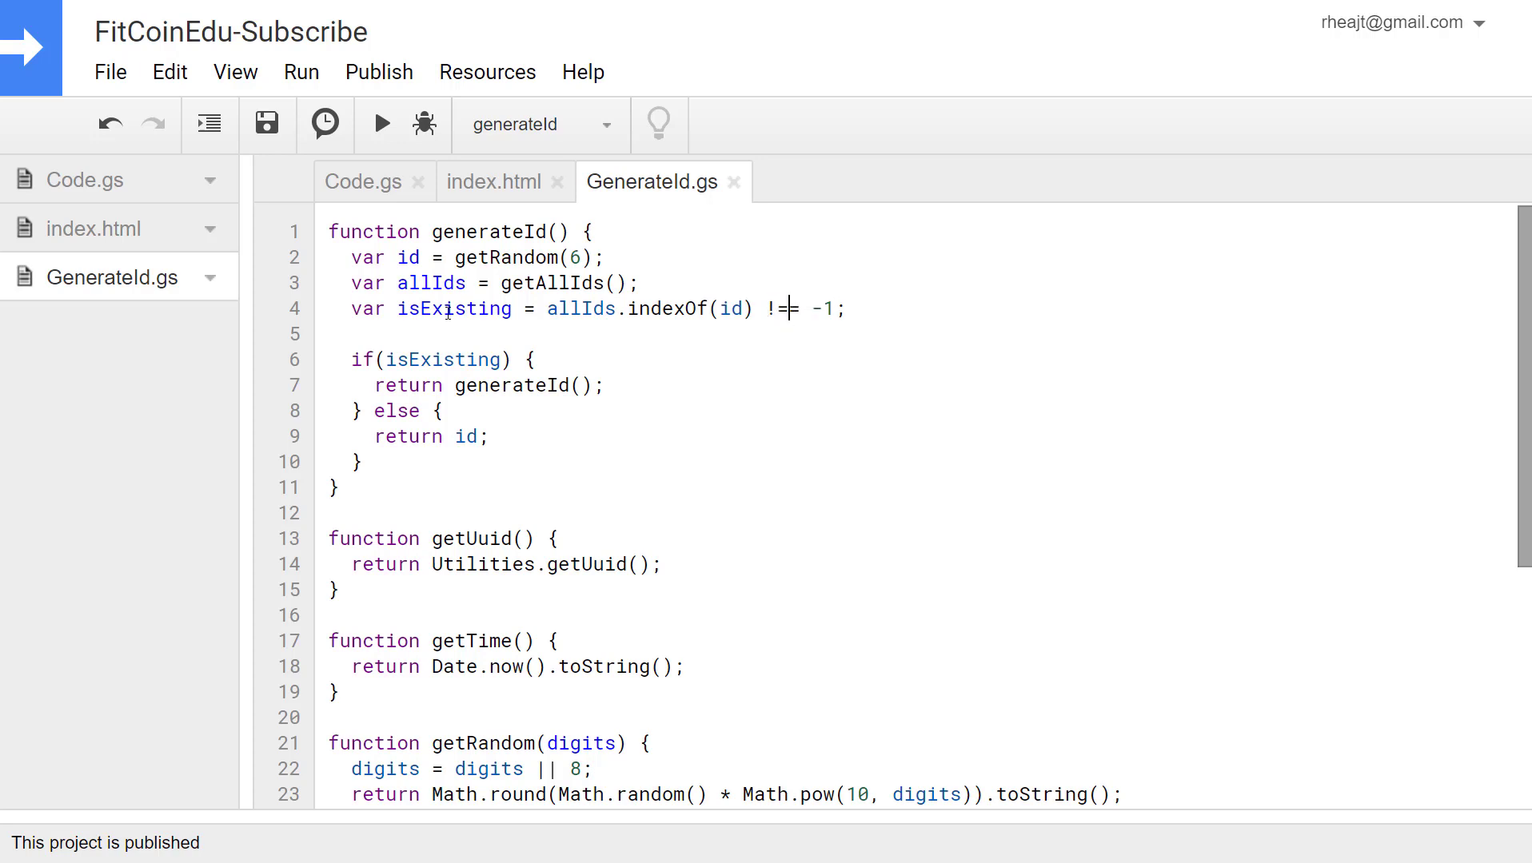
{"action": "type", "text": "="}
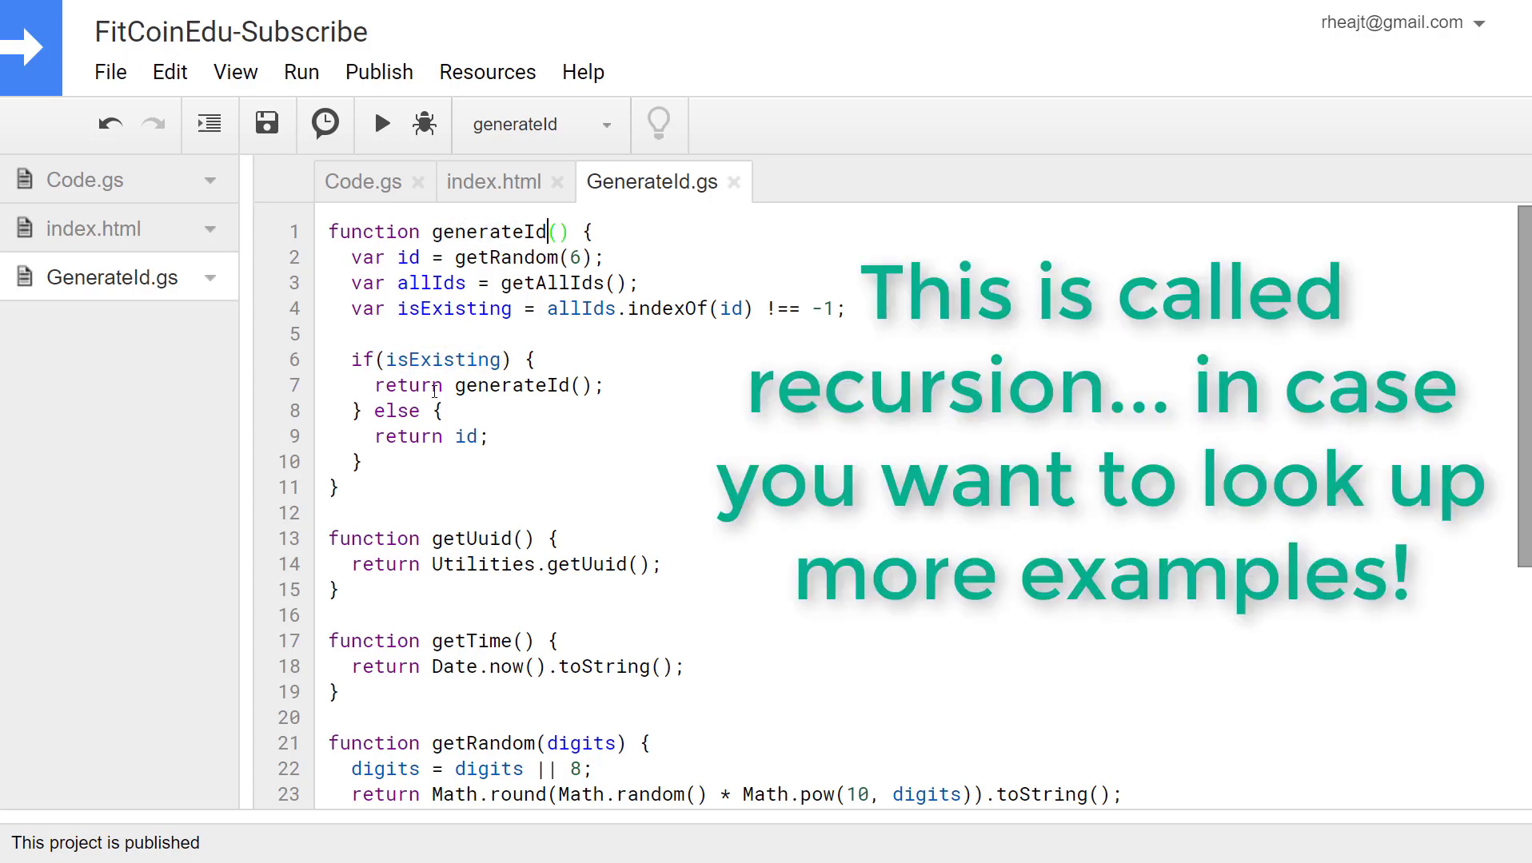
{"action": "double_click", "coordinate": [410, 385]}
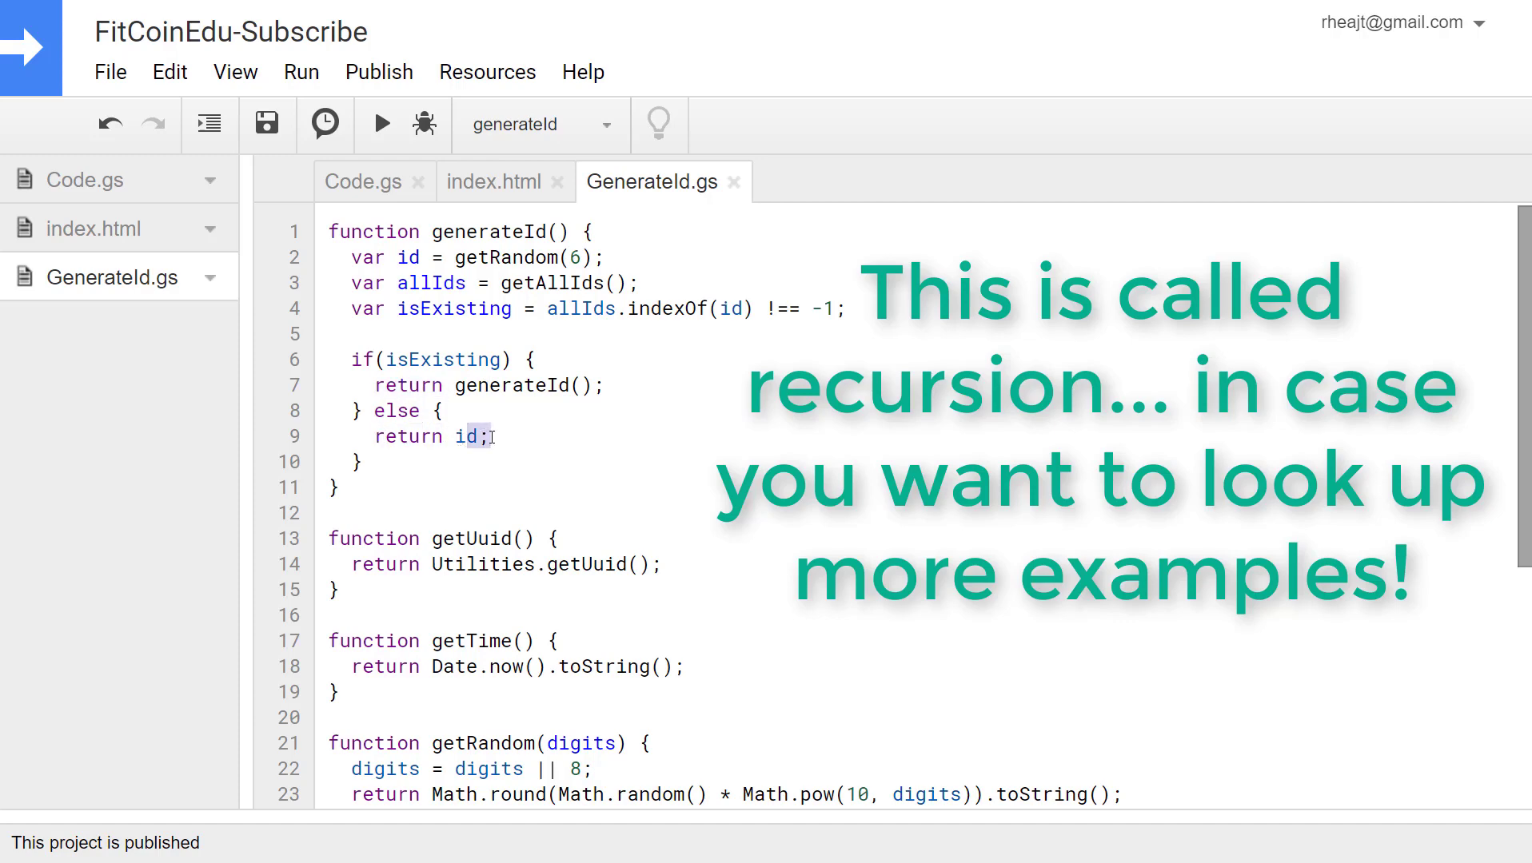
{"action": "left_click", "coordinate": [364, 182]}
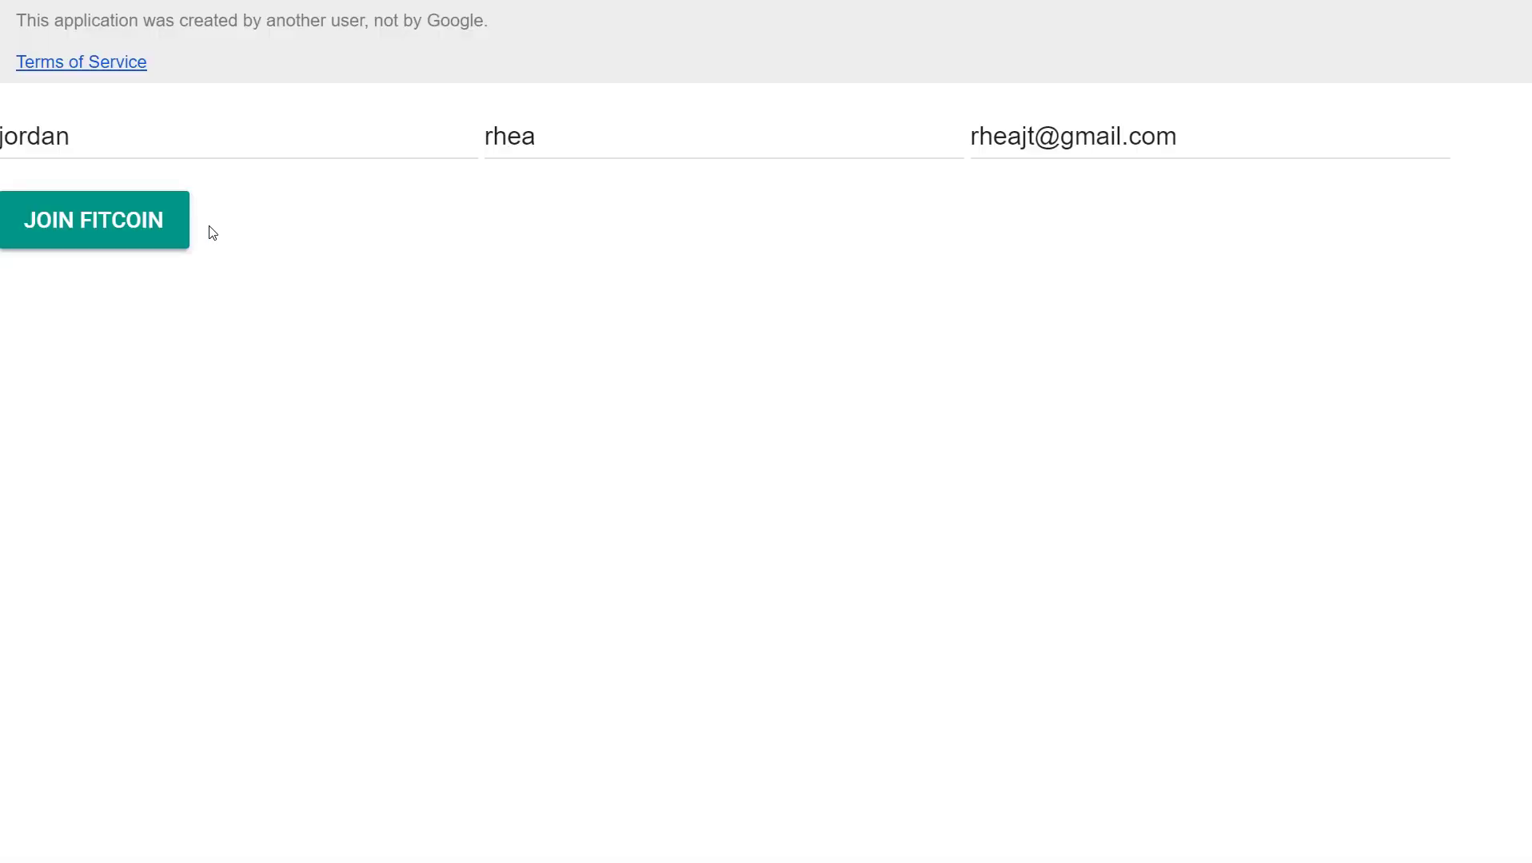
{"action": "mouse_move", "coordinate": [314, 246]}
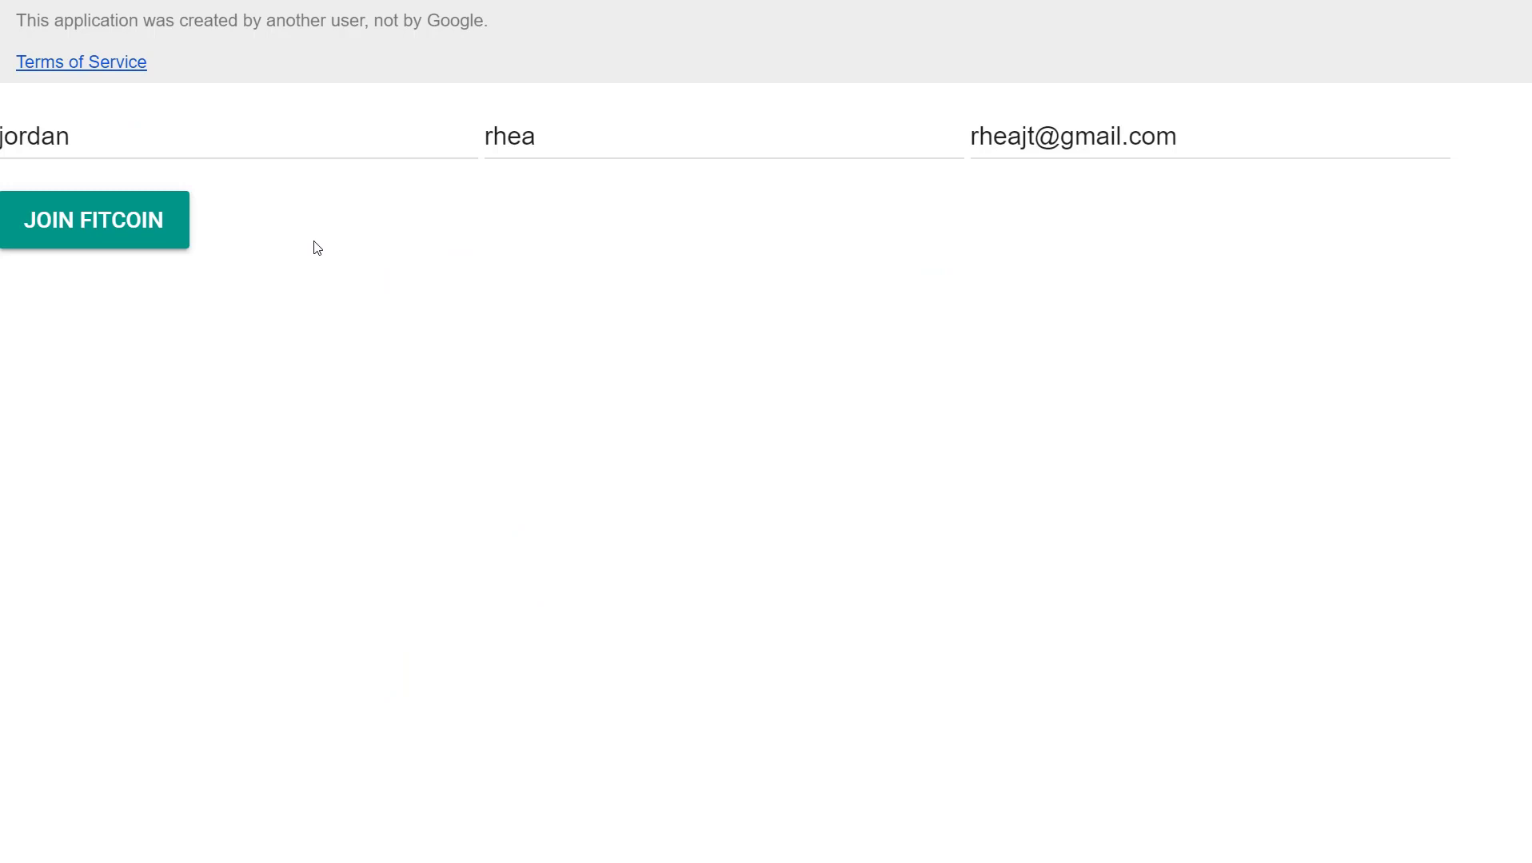
- Change the last name to rhea1 and submit the sign-up form
{"action": "left_click", "coordinate": [195, 136]}
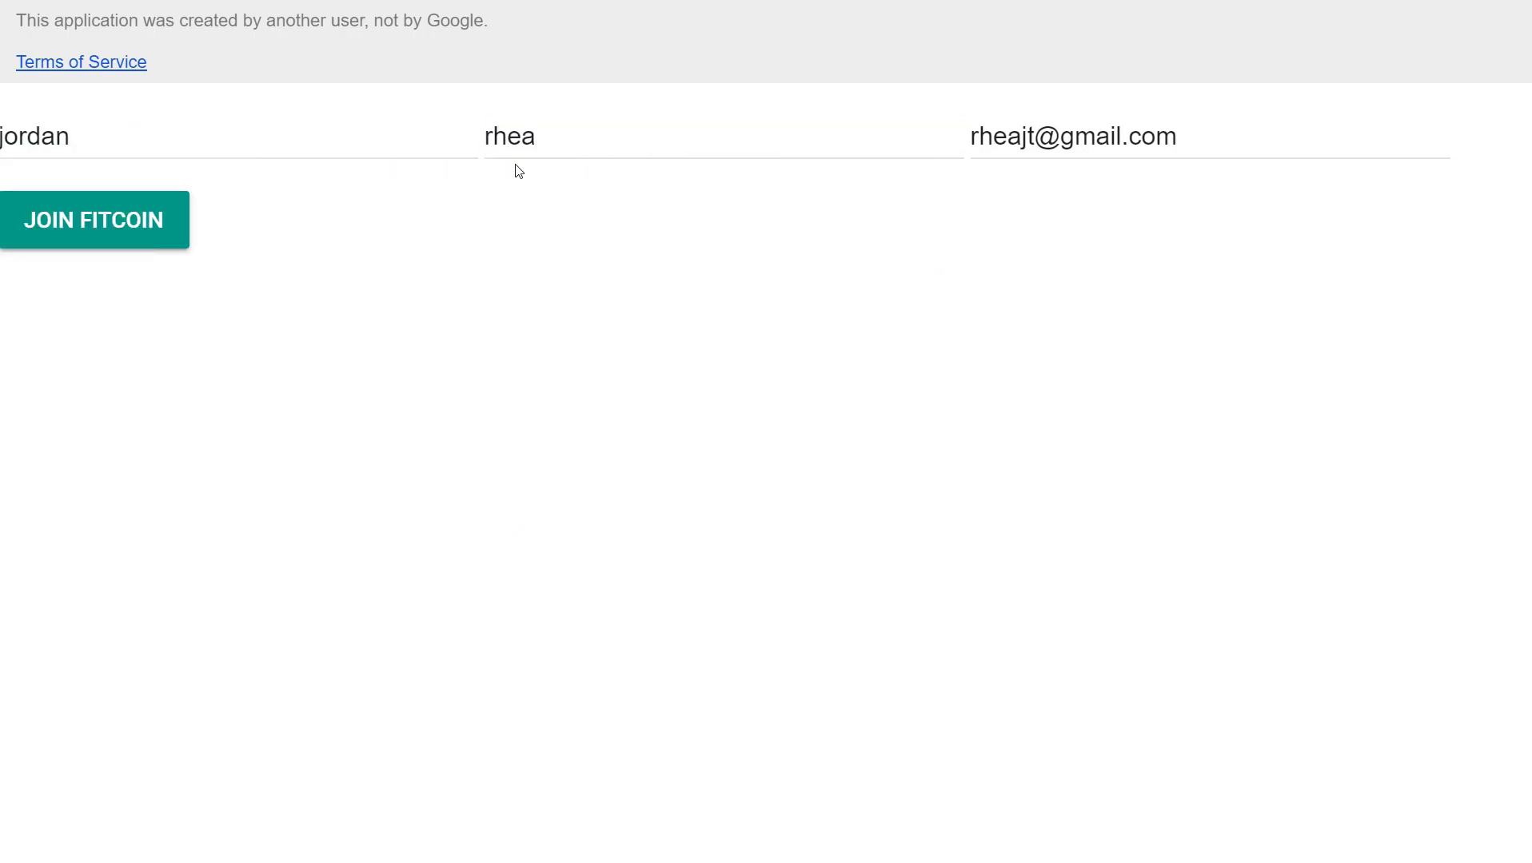
{"action": "type", "text": "1"}
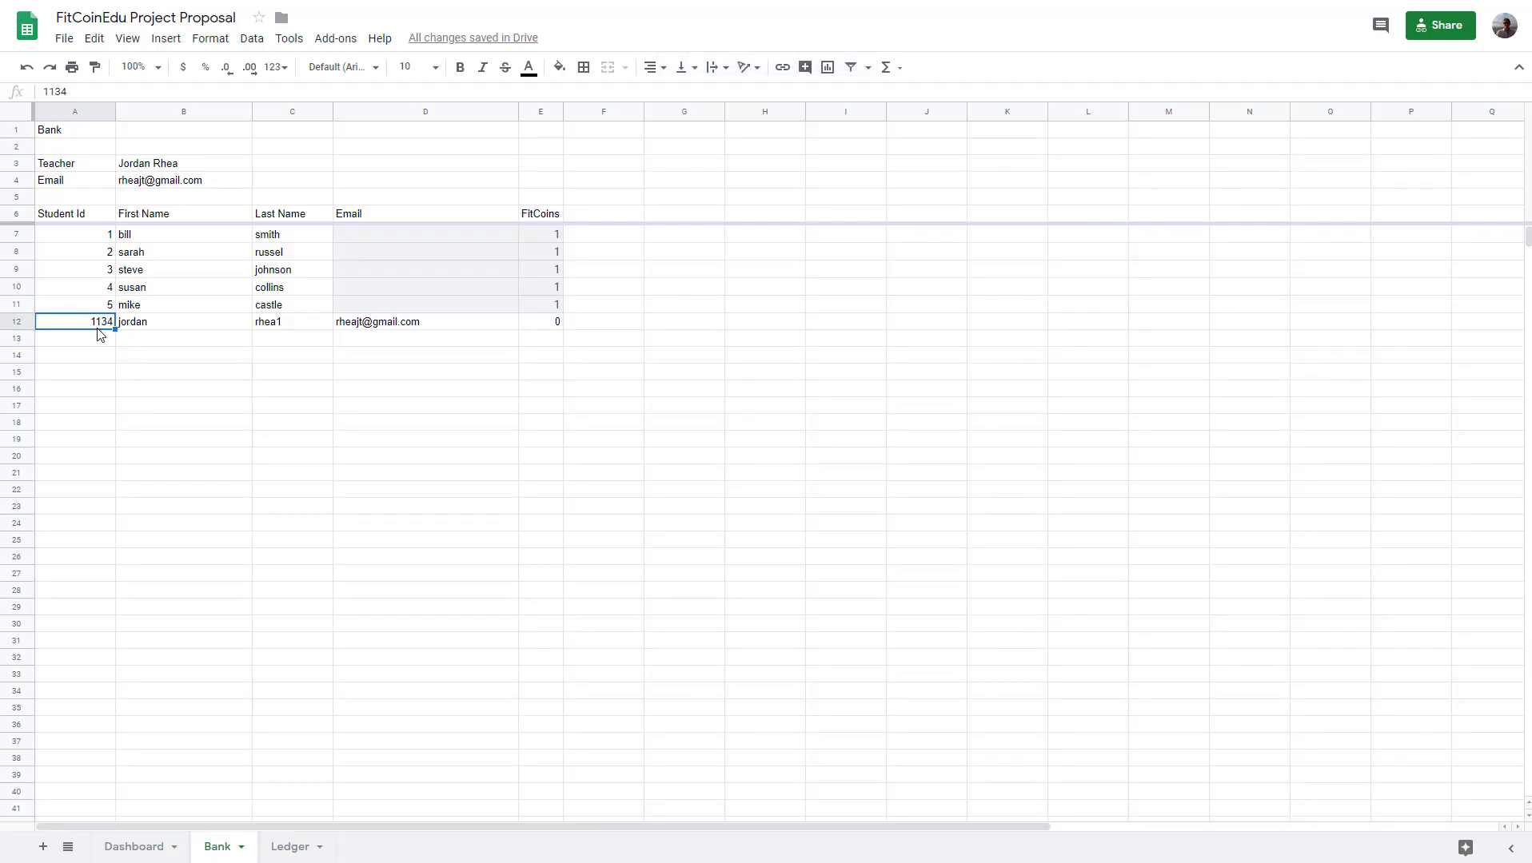
{"action": "mouse_move", "coordinate": [123, 327]}
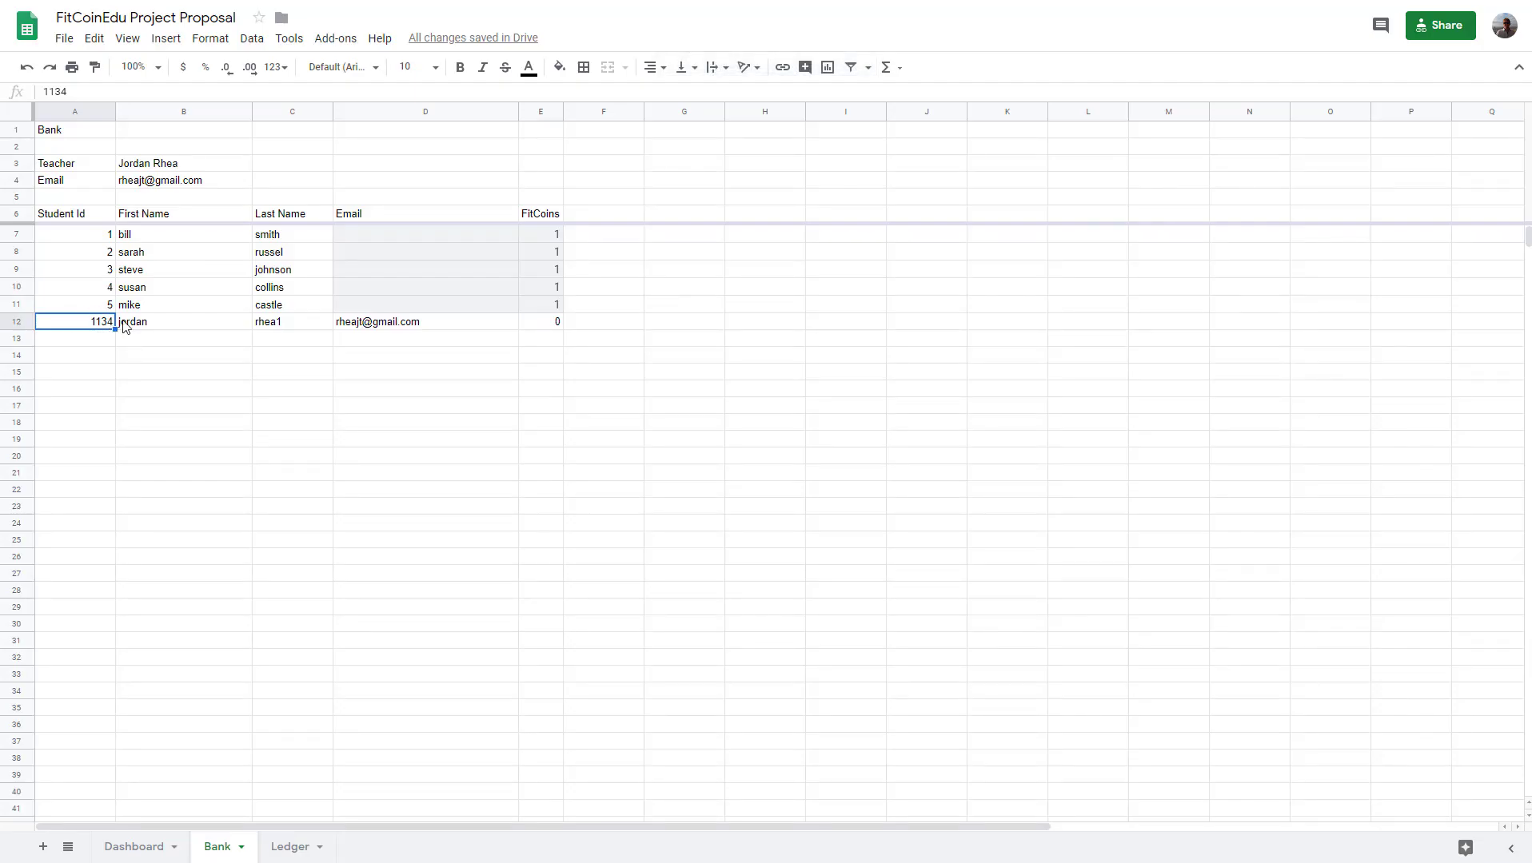
- Inspect Bank sheet row 12: last name rhea1, email, and 0 FitCoins
{"action": "left_click", "coordinate": [291, 322]}
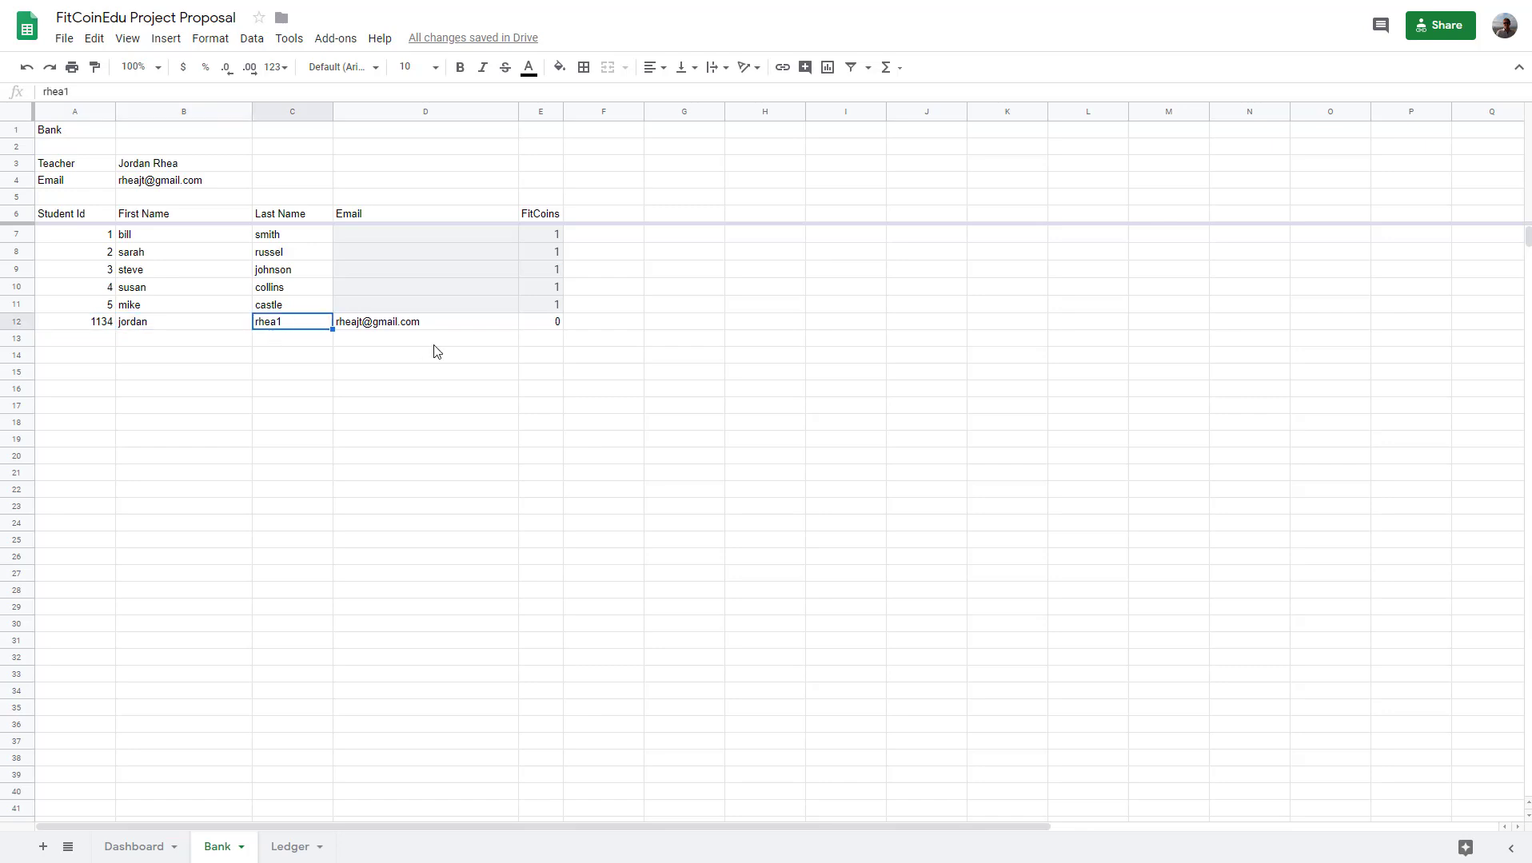
{"action": "left_click", "coordinate": [424, 321]}
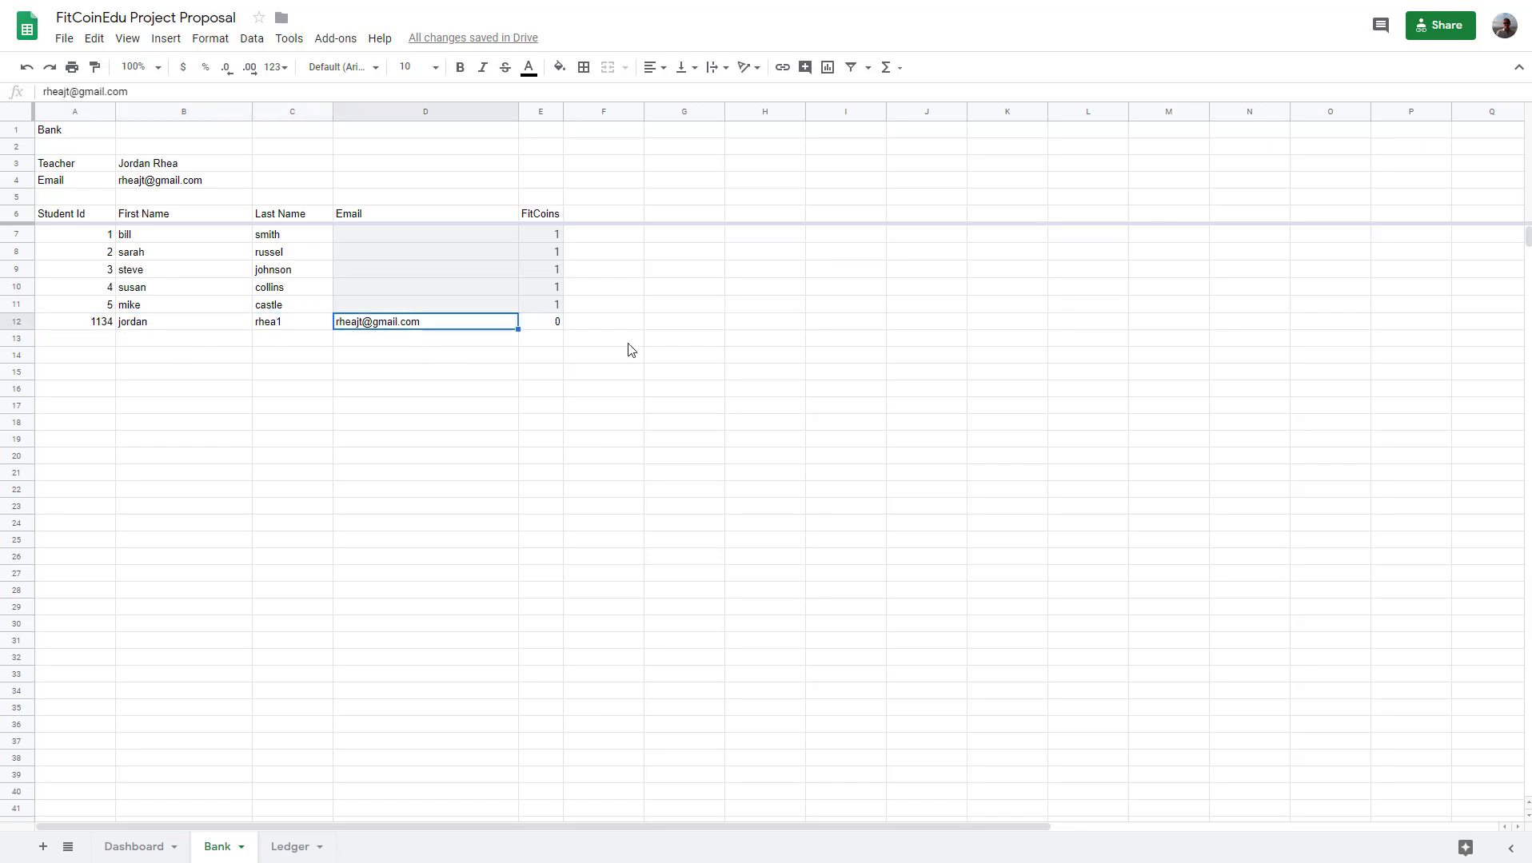
{"action": "left_click", "coordinate": [541, 321]}
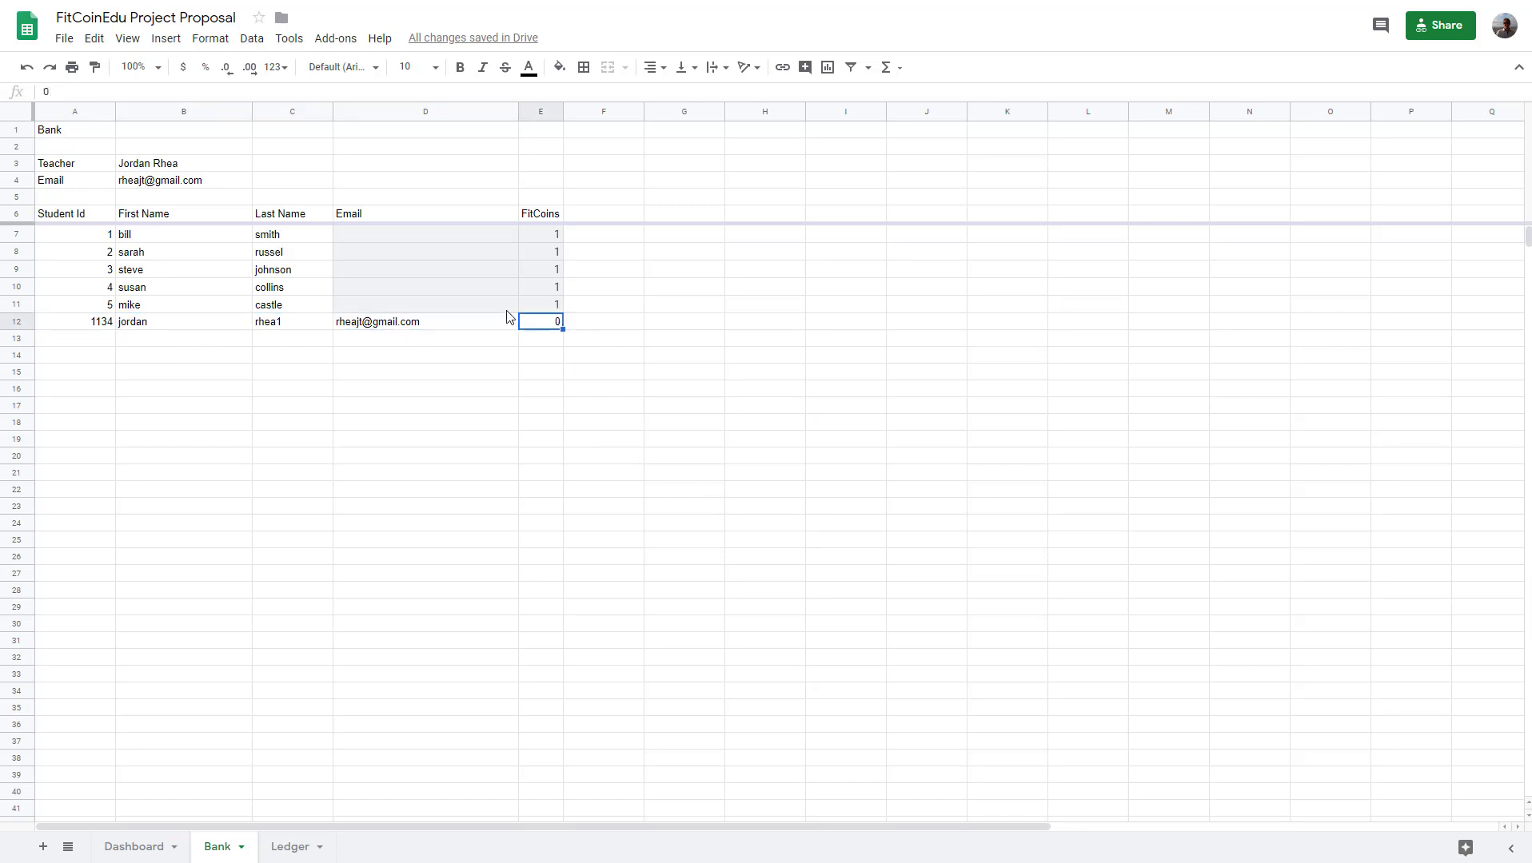
{"action": "mouse_move", "coordinate": [548, 386]}
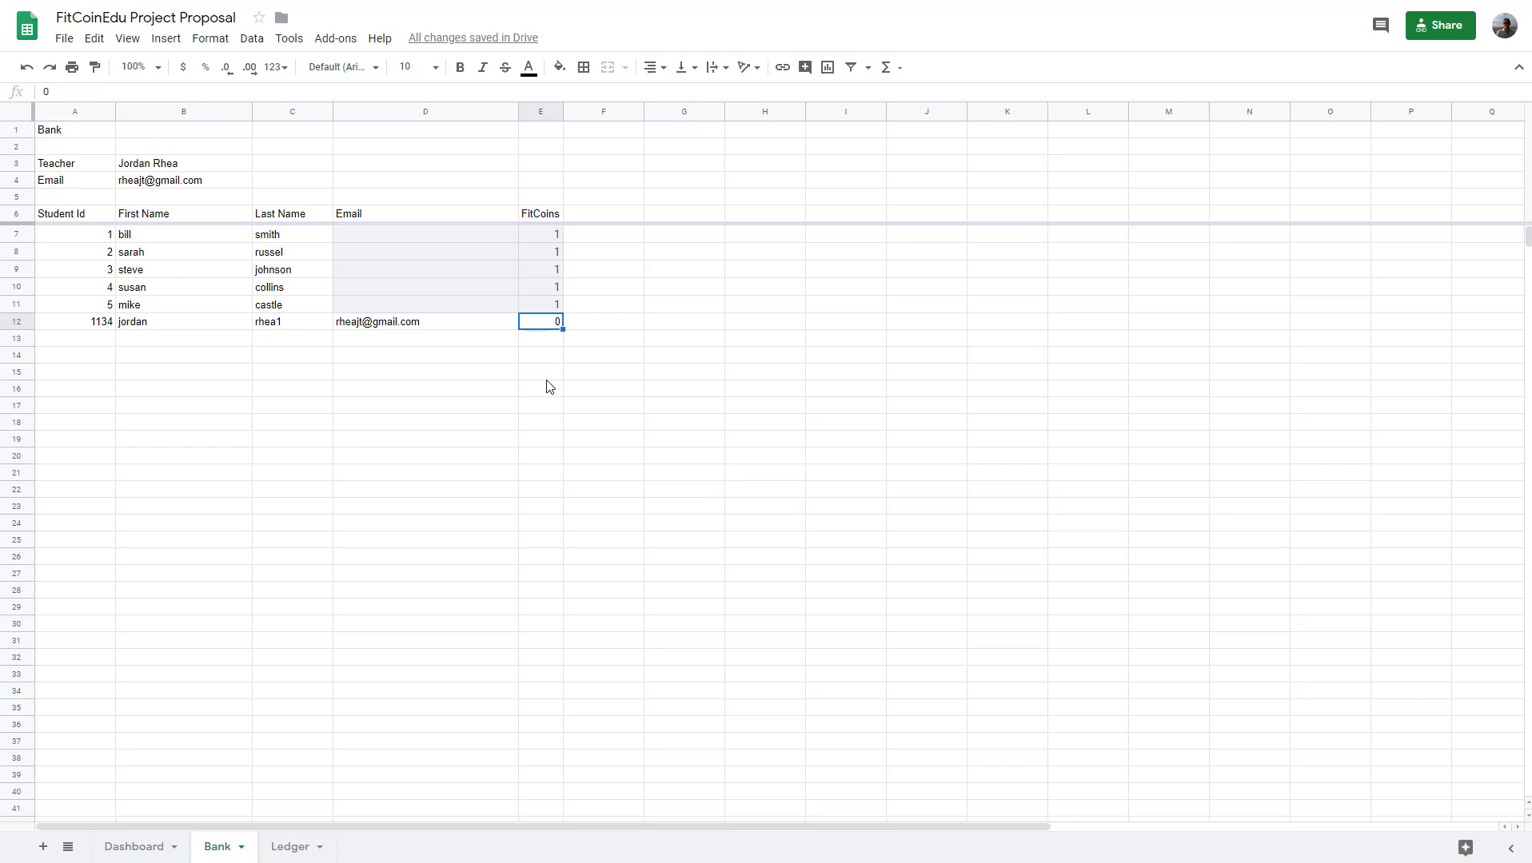